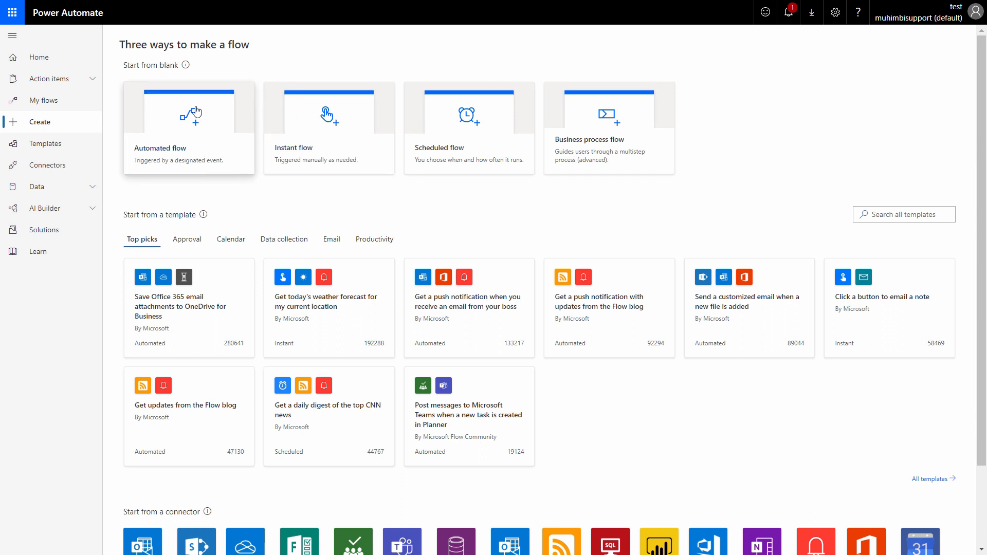
- Start an automated flow named EmailArchival with the 'When a new email arrives (V3)' Outlook trigger
{"action": "left_click", "coordinate": [188, 128]}
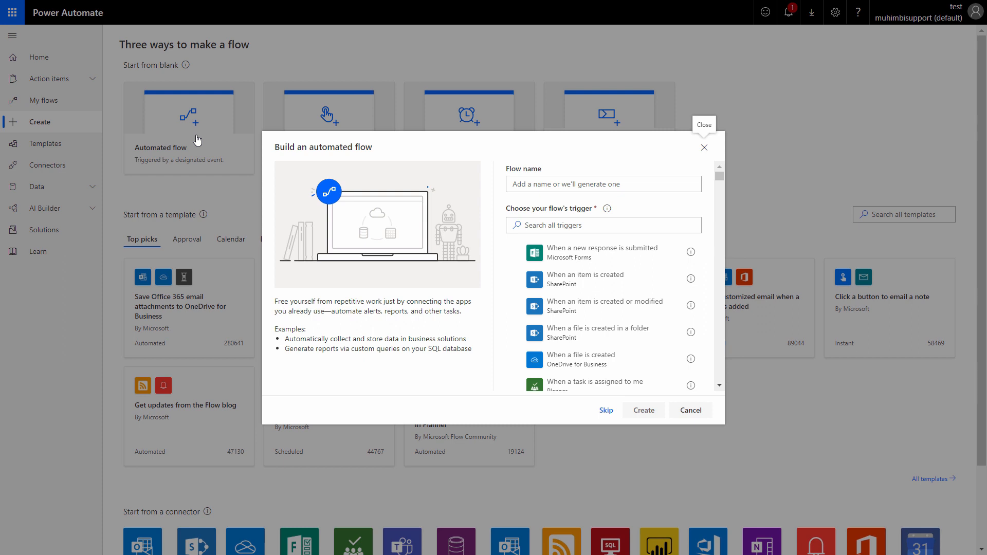
{"action": "left_click", "coordinate": [603, 184]}
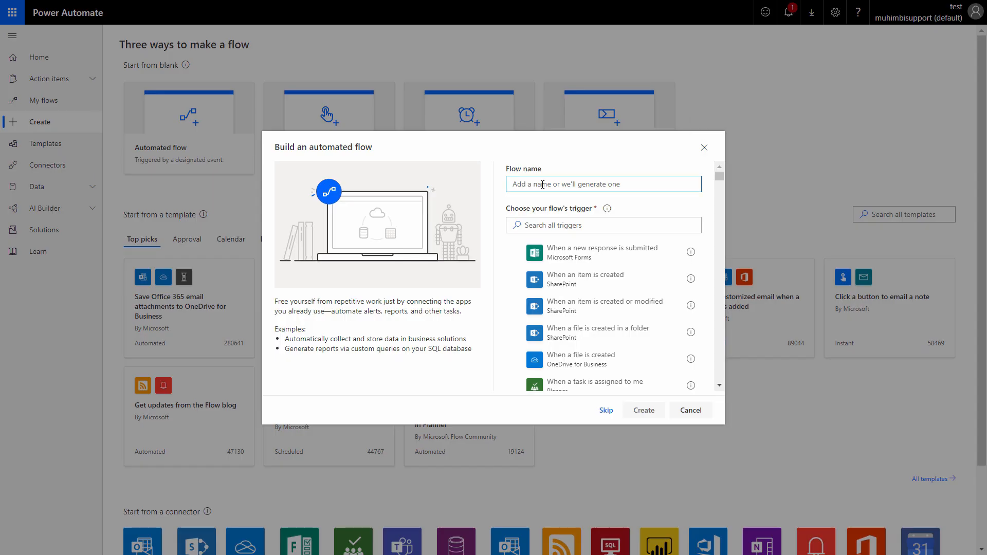
{"action": "type", "text": "EmailArchival"}
{"action": "left_click", "coordinate": [604, 225]}
{"action": "type", "text": "outlook"}
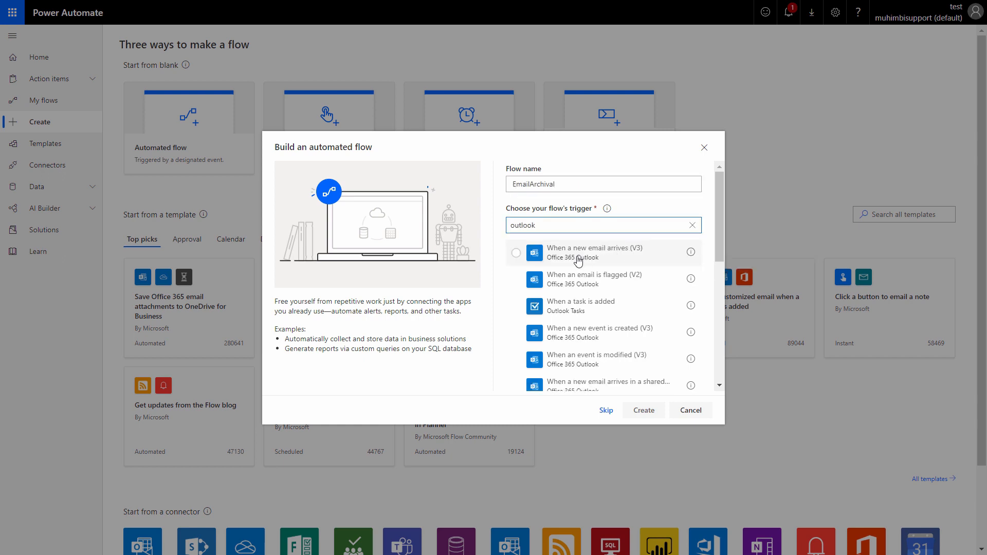
{"action": "mouse_move", "coordinate": [608, 259]}
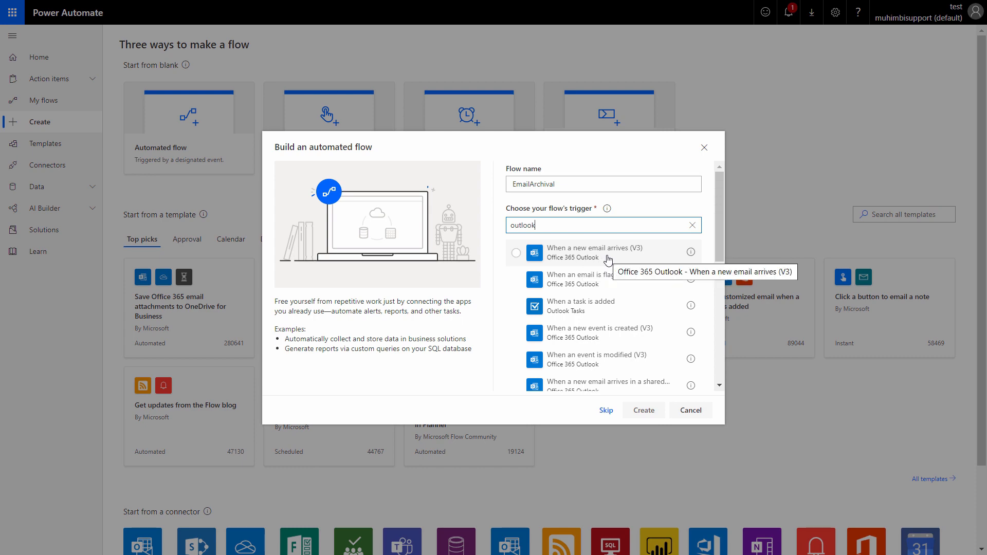
{"action": "left_click", "coordinate": [515, 253]}
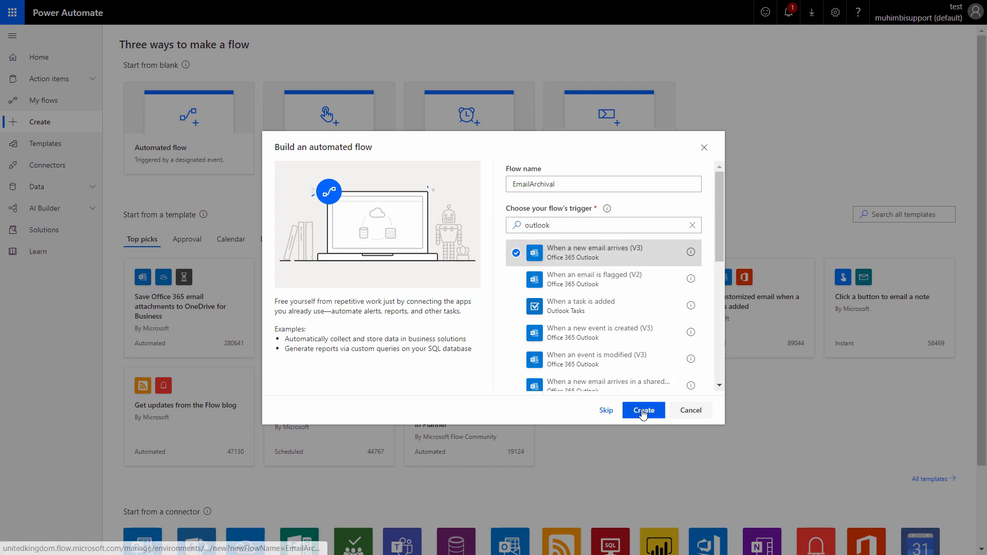
- Create the flow and set the trigger's Has Attachment and Include Attachments options to Yes
{"action": "left_click", "coordinate": [643, 410]}
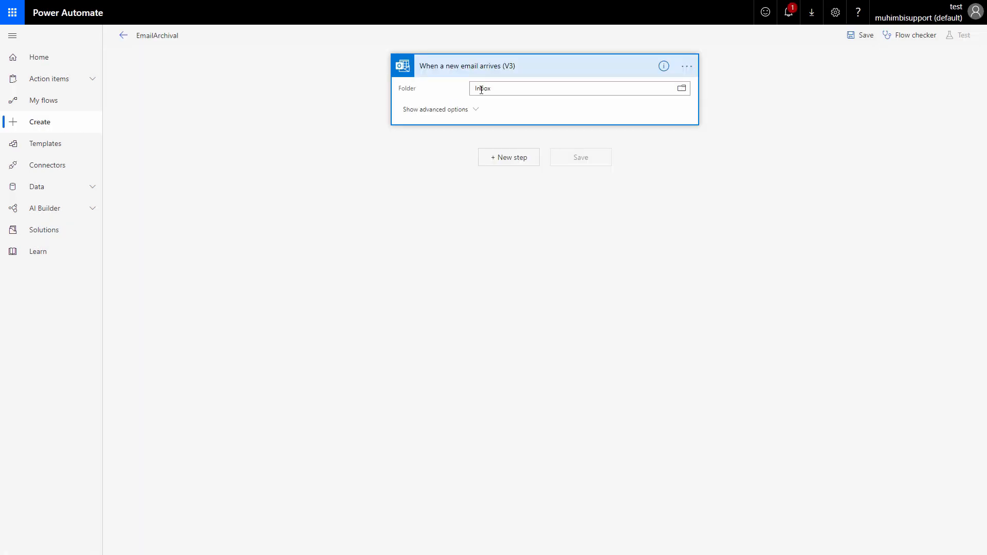
{"action": "left_click", "coordinate": [433, 108]}
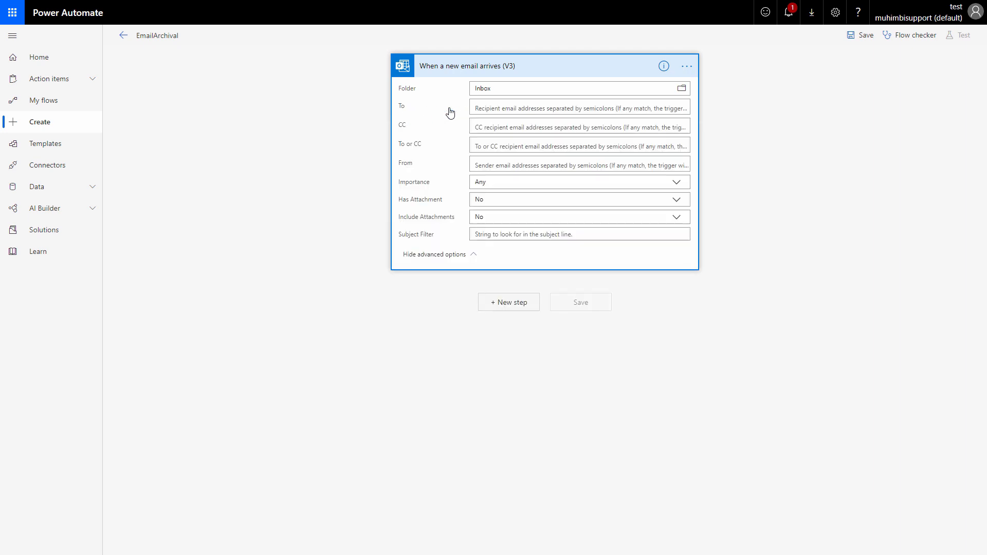
{"action": "mouse_move", "coordinate": [450, 113]}
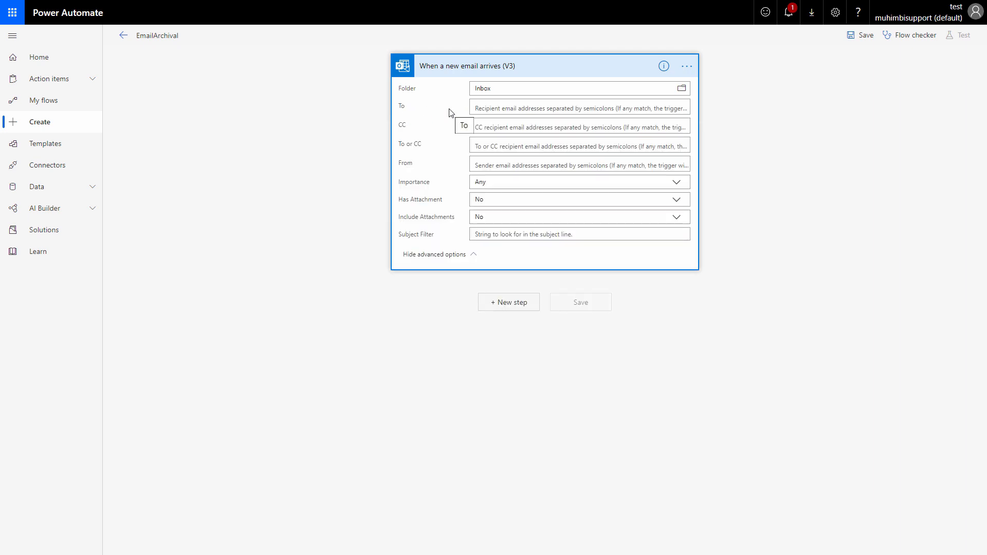
{"action": "mouse_move", "coordinate": [457, 206]}
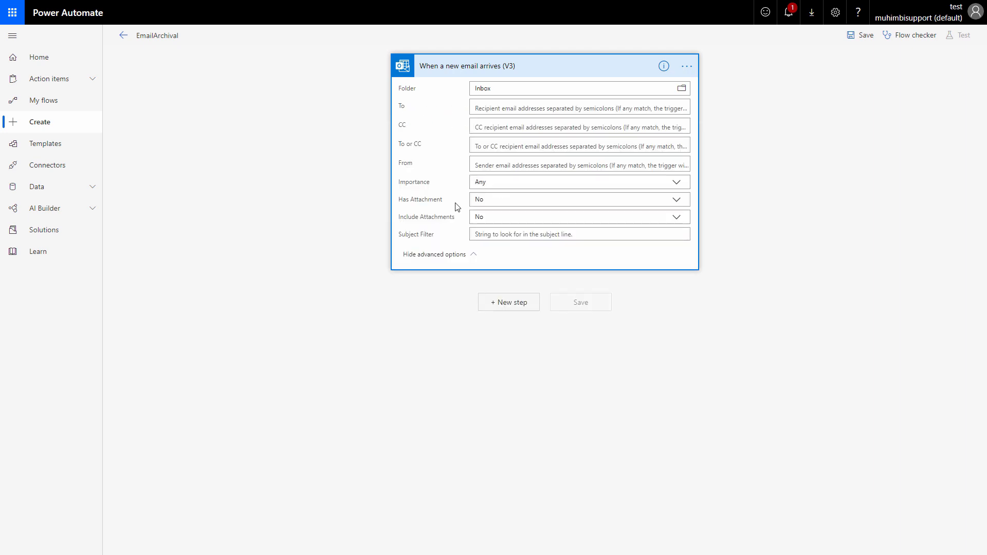
{"action": "left_click", "coordinate": [677, 199]}
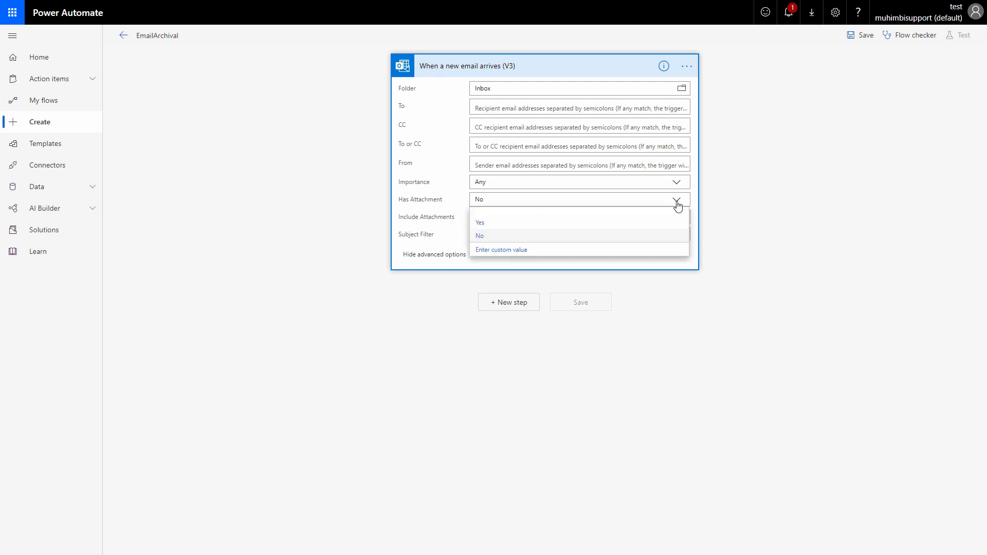
{"action": "left_click", "coordinate": [480, 222]}
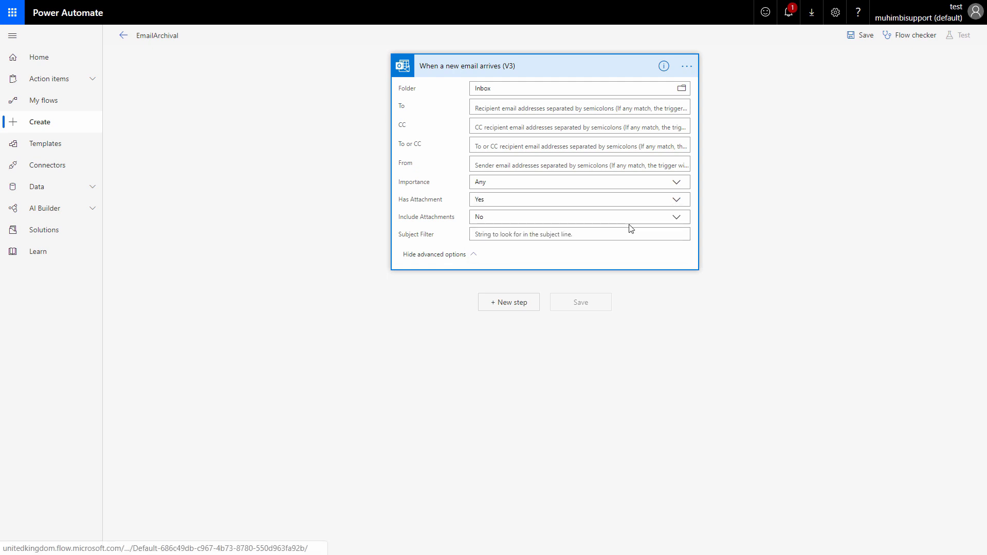
{"action": "left_click", "coordinate": [676, 217]}
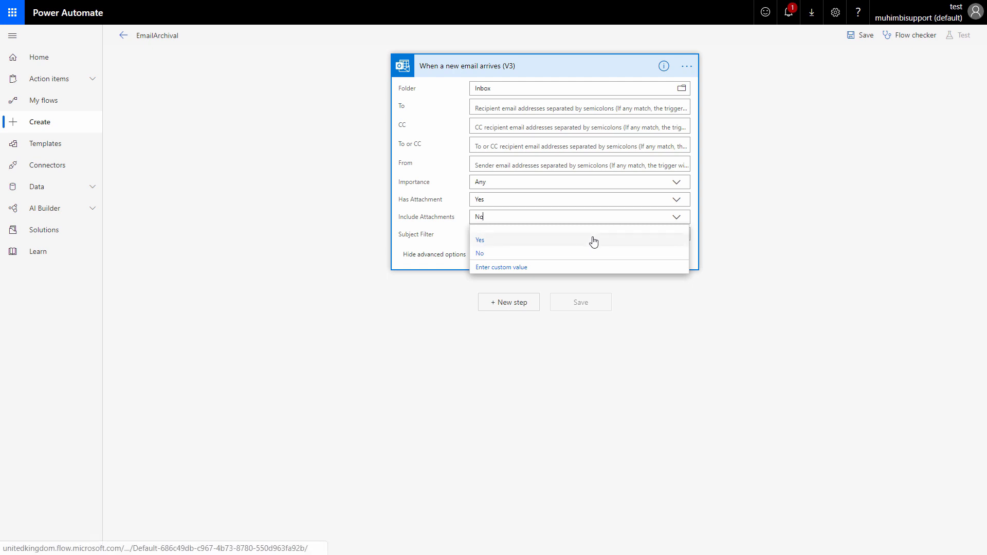
{"action": "left_click", "coordinate": [480, 239]}
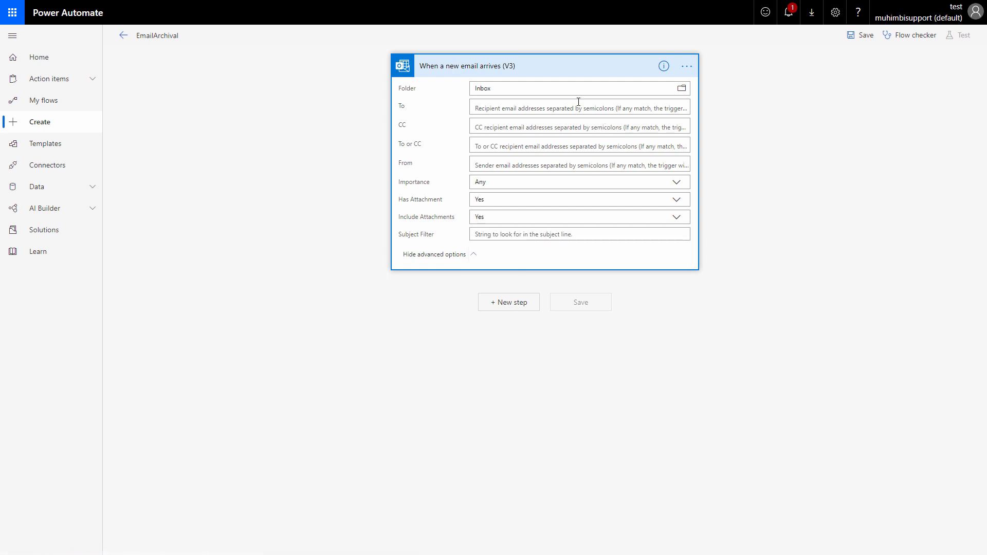
{"action": "mouse_move", "coordinate": [557, 82]}
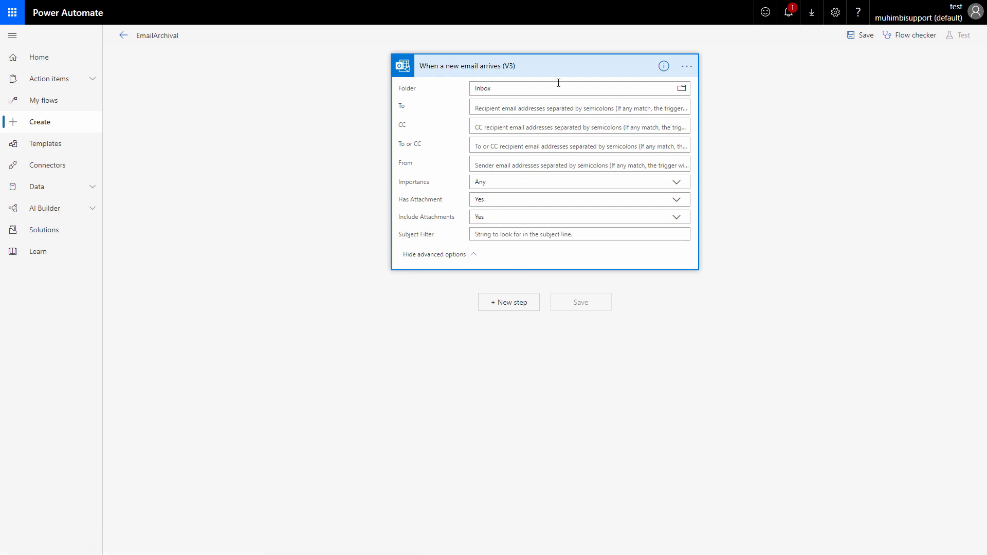
{"action": "mouse_move", "coordinate": [509, 303]}
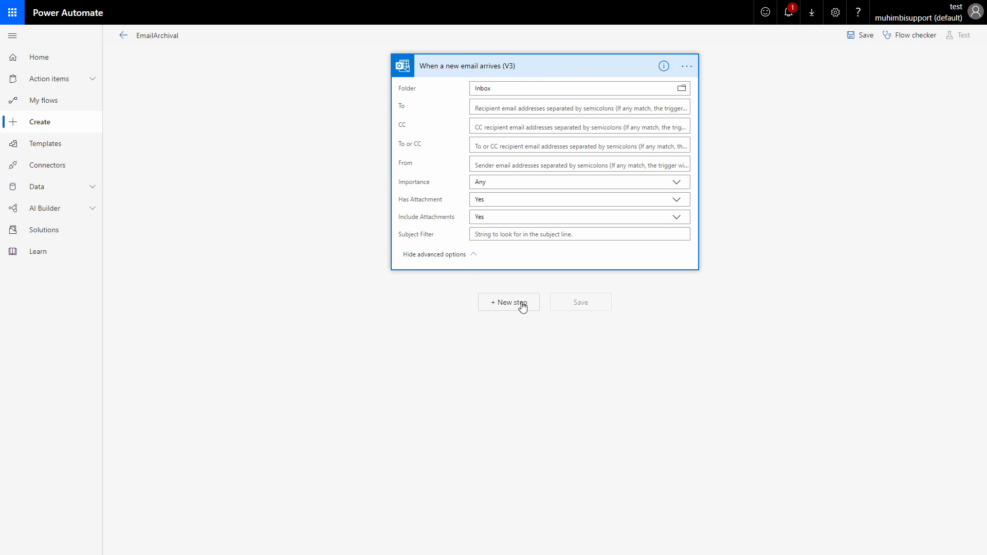
- Add an Export email (V2) action as the next step after the trigger
{"action": "left_click", "coordinate": [507, 302]}
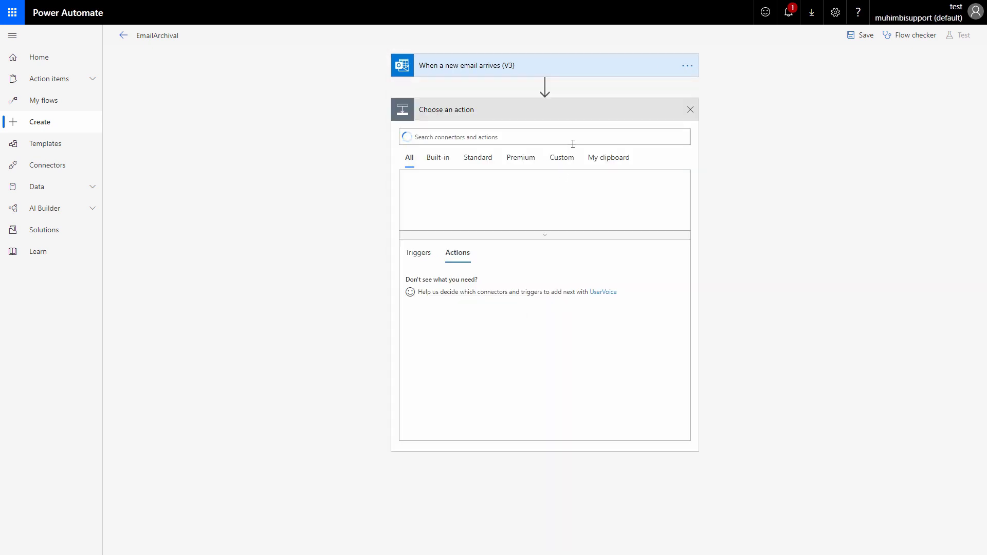
{"action": "type", "text": "Ex"}
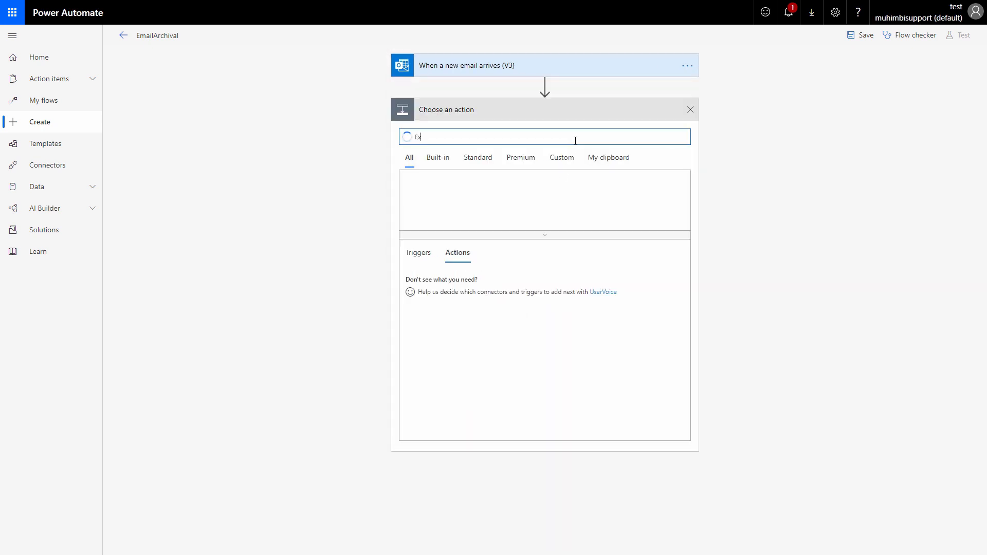
{"action": "type", "text": "xport"}
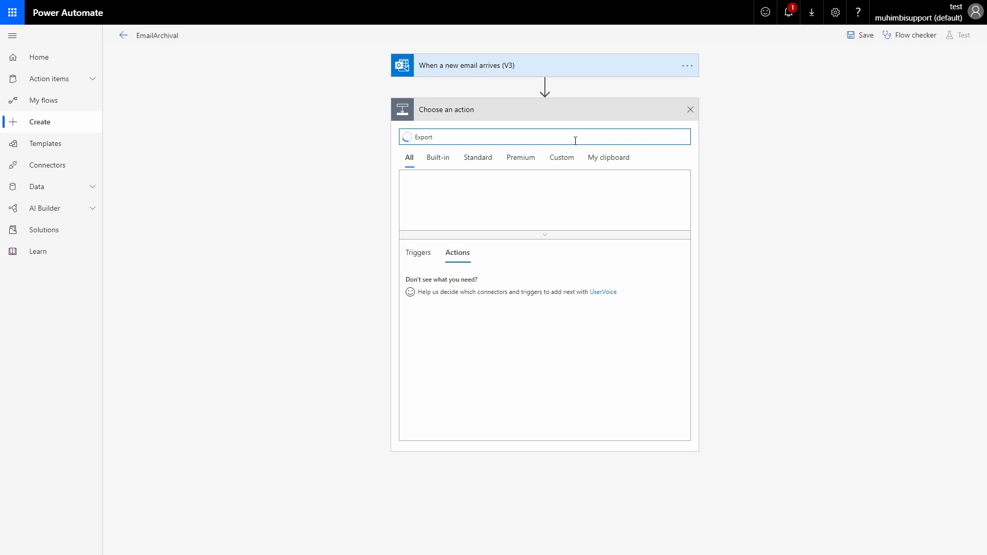
{"action": "type", "text": "Export"}
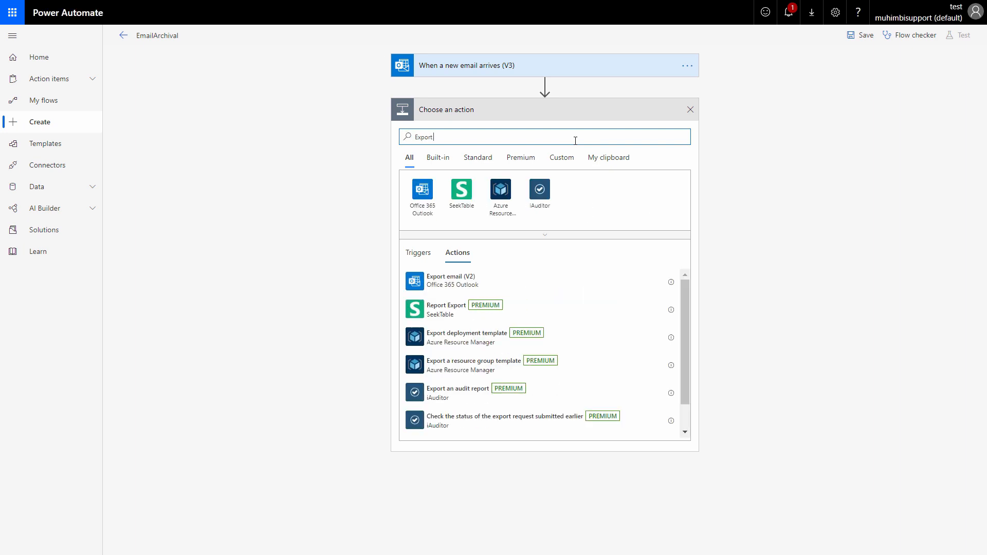
{"action": "left_click", "coordinate": [450, 280]}
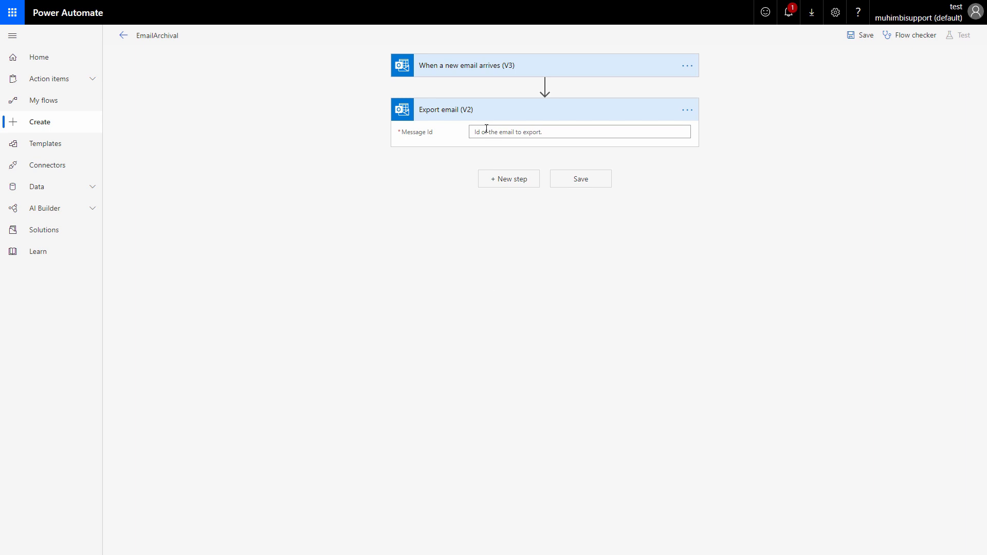
- Fill its Message Id with the incoming email's Message Id dynamic content
{"action": "left_click", "coordinate": [578, 132]}
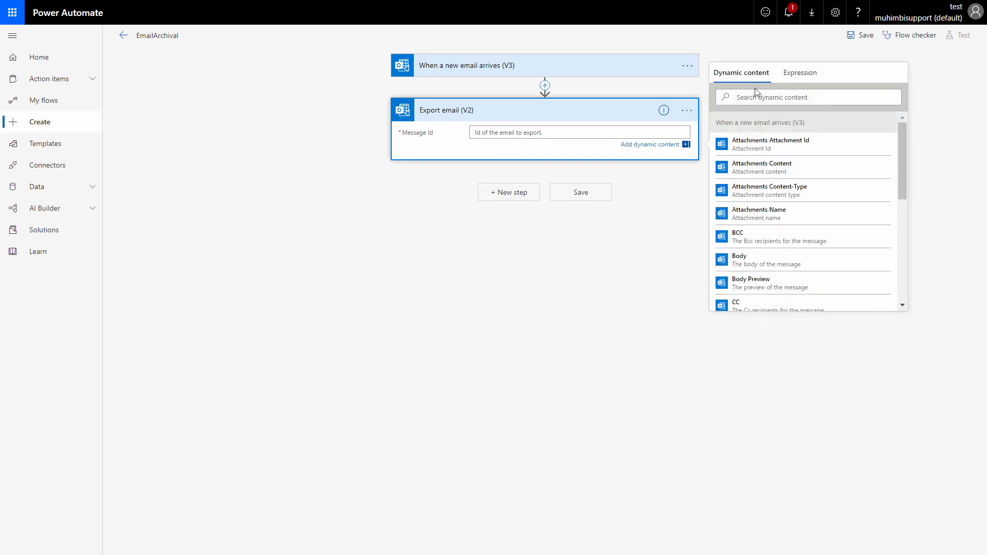
{"action": "type", "text": "Me"}
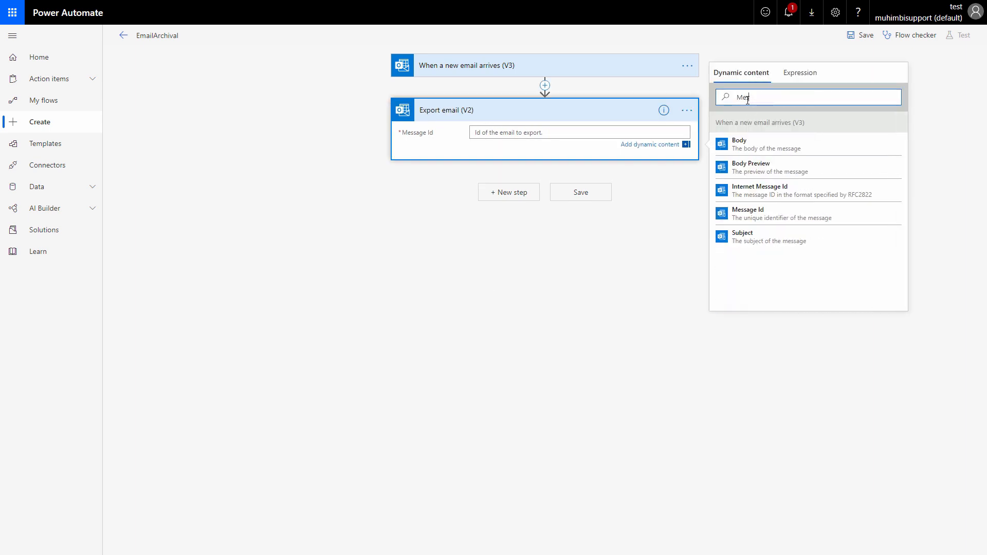
{"action": "type", "text": "ssage"}
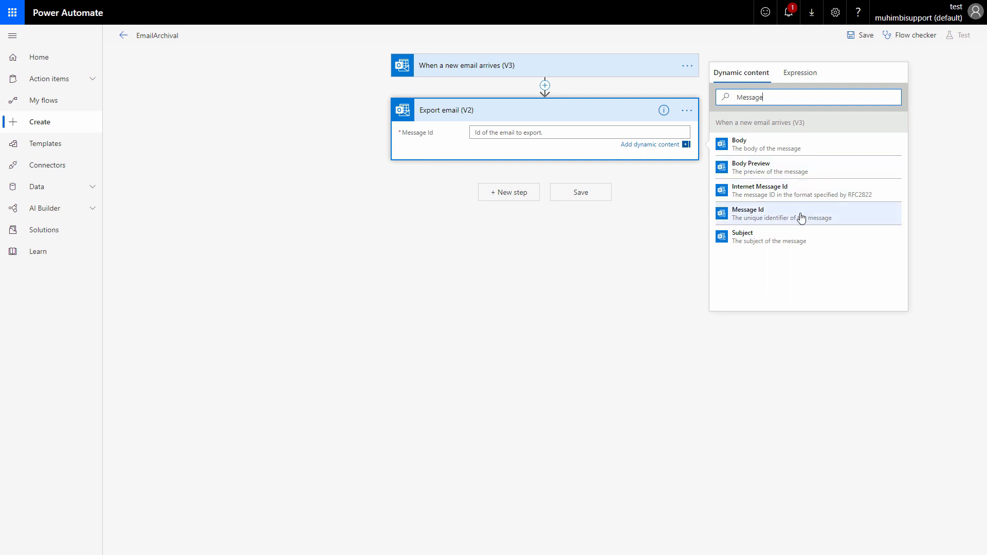
{"action": "left_click", "coordinate": [746, 214]}
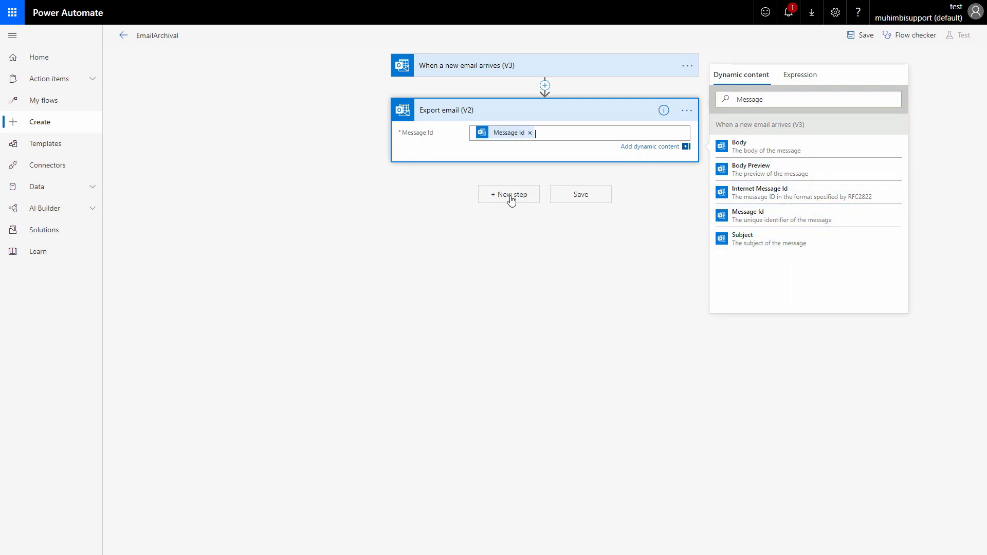
- Add a Convert document step after the export and reveal its advanced options
{"action": "left_click", "coordinate": [507, 194]}
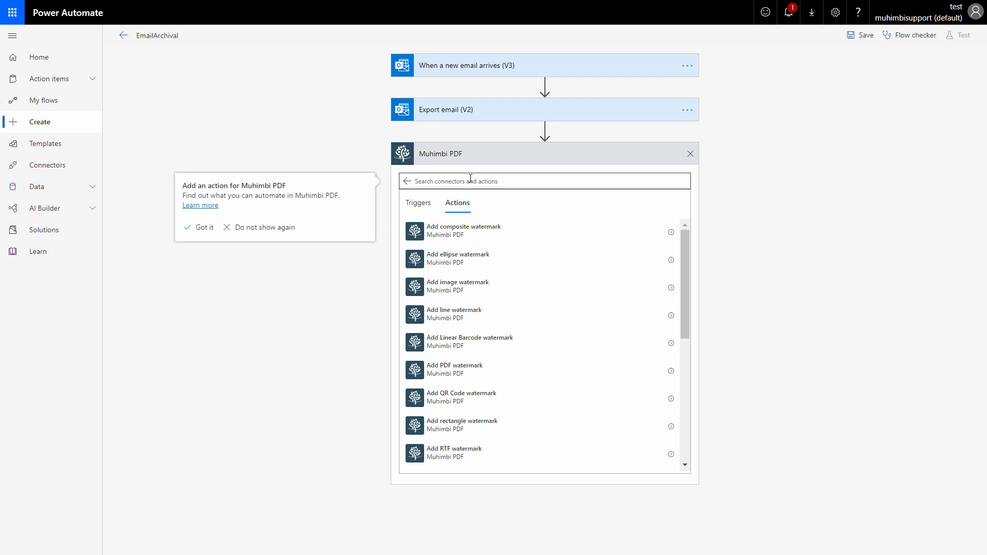
{"action": "type", "text": "Convert"}
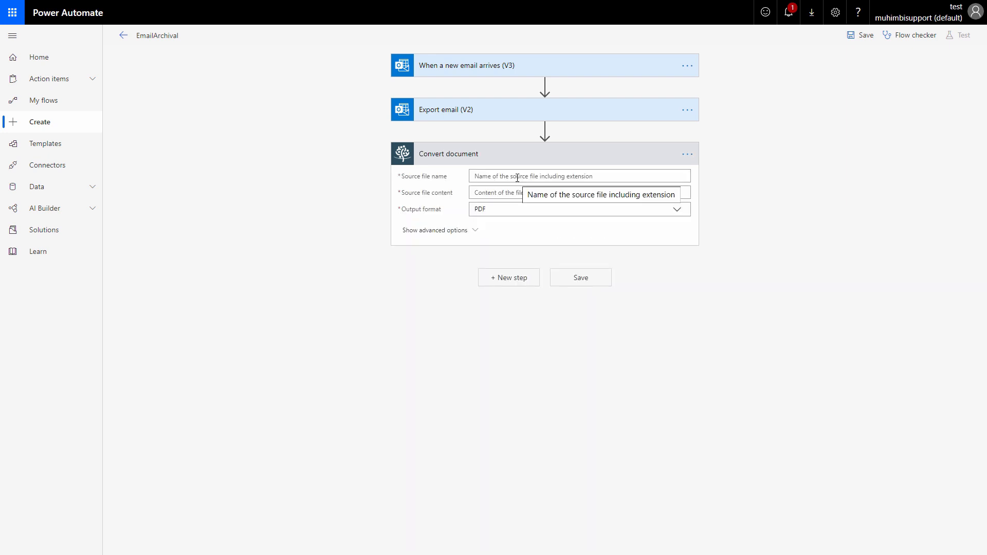
{"action": "left_click", "coordinate": [435, 230]}
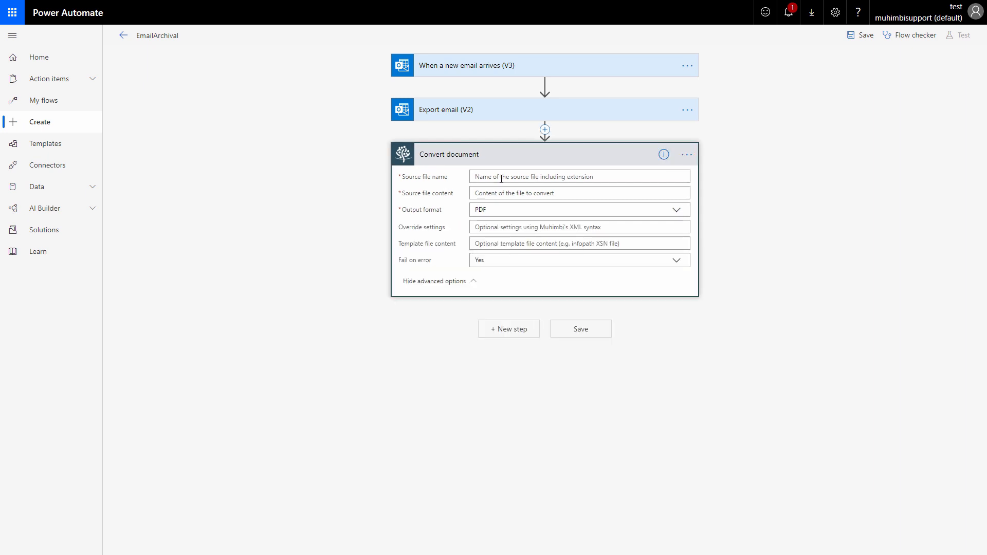
- Set its source file name to test.eml and source content to Export email's Body
{"action": "left_click", "coordinate": [577, 176]}
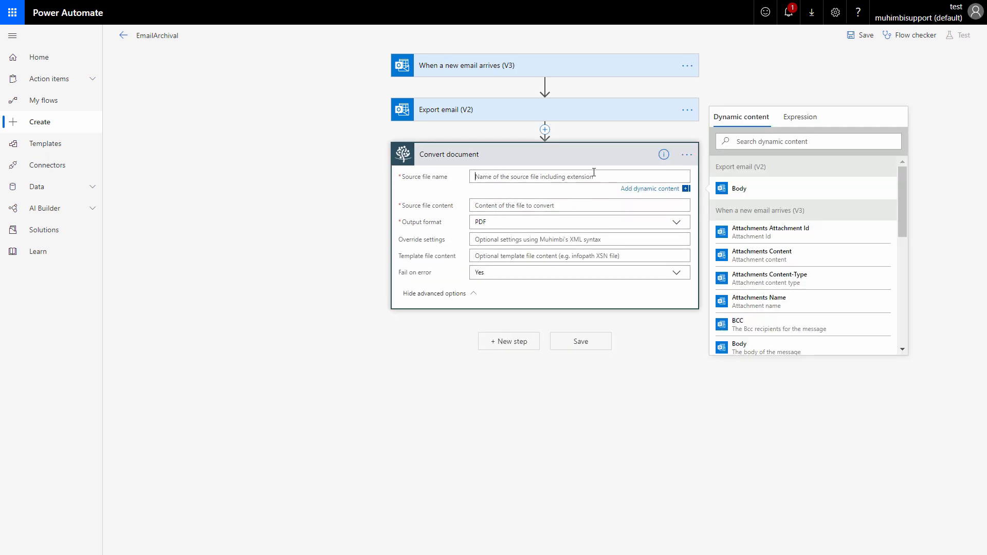
{"action": "left_click", "coordinate": [808, 141]}
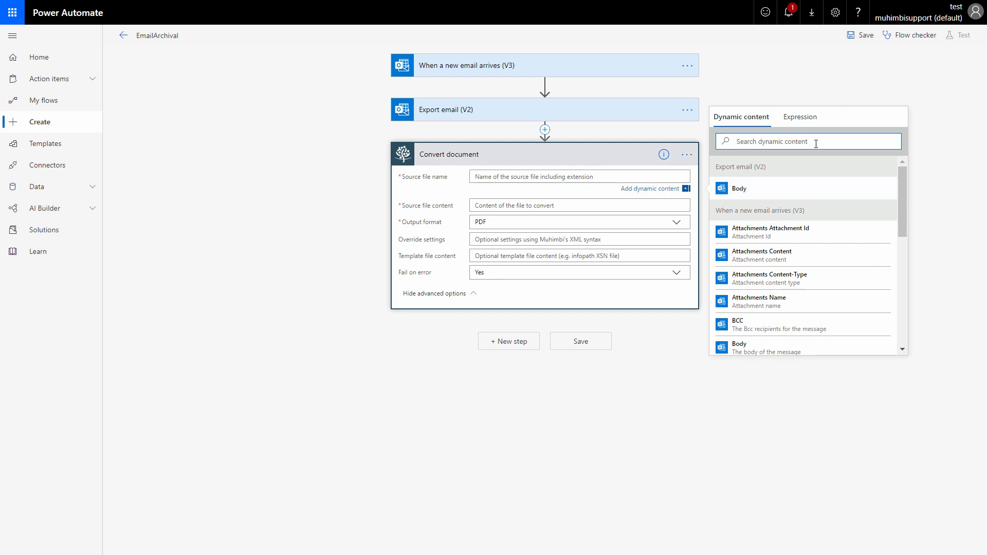
{"action": "mouse_move", "coordinate": [648, 192]}
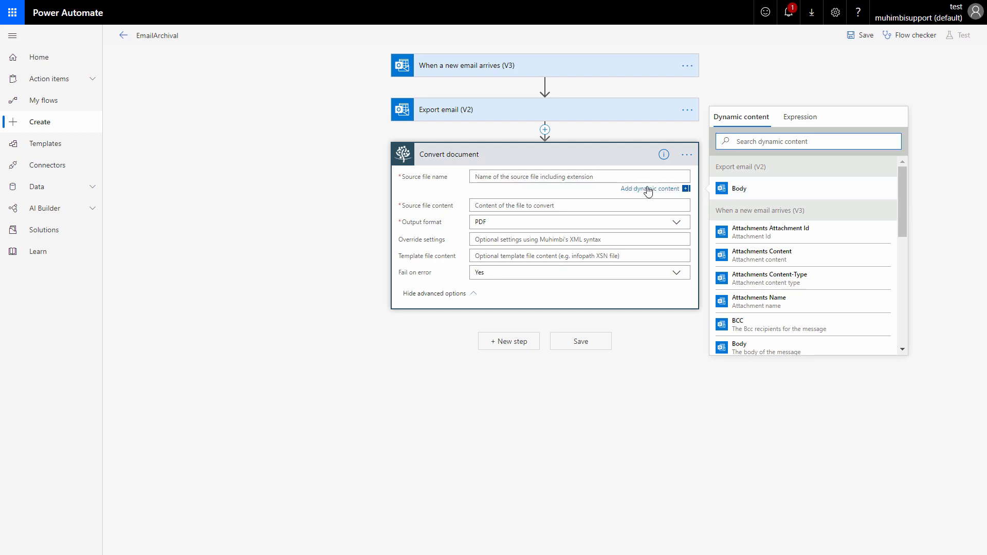
{"action": "type", "text": "test"}
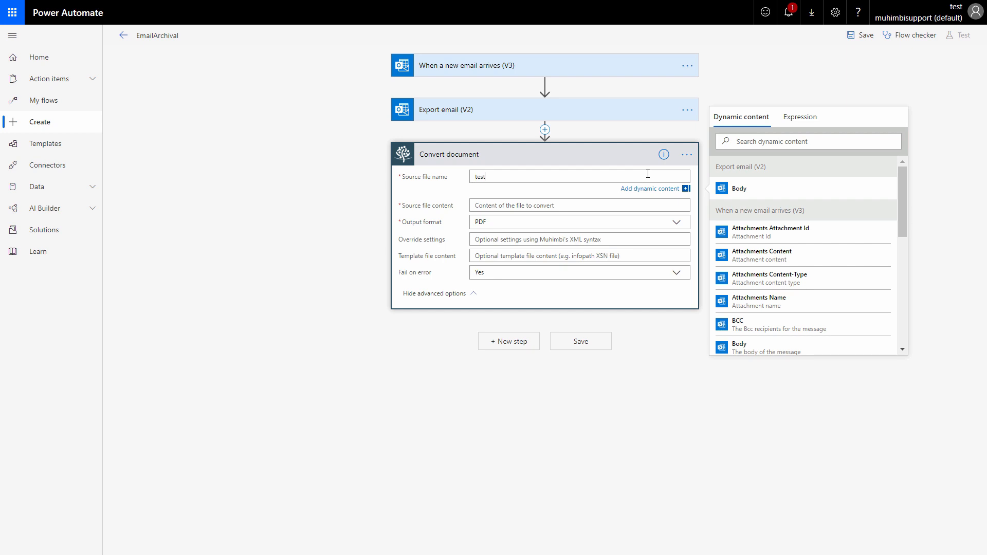
{"action": "type", "text": ".eml"}
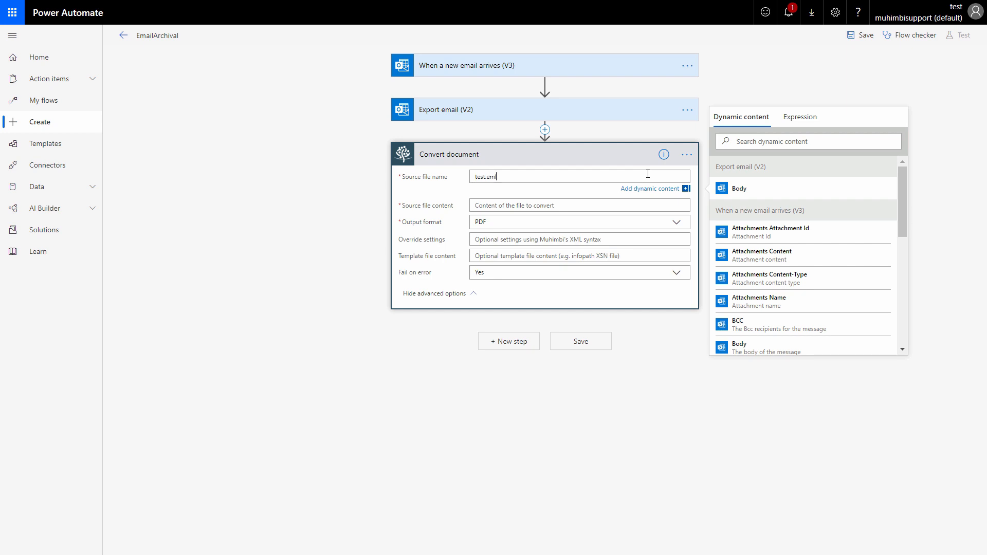
{"action": "mouse_move", "coordinate": [627, 205]}
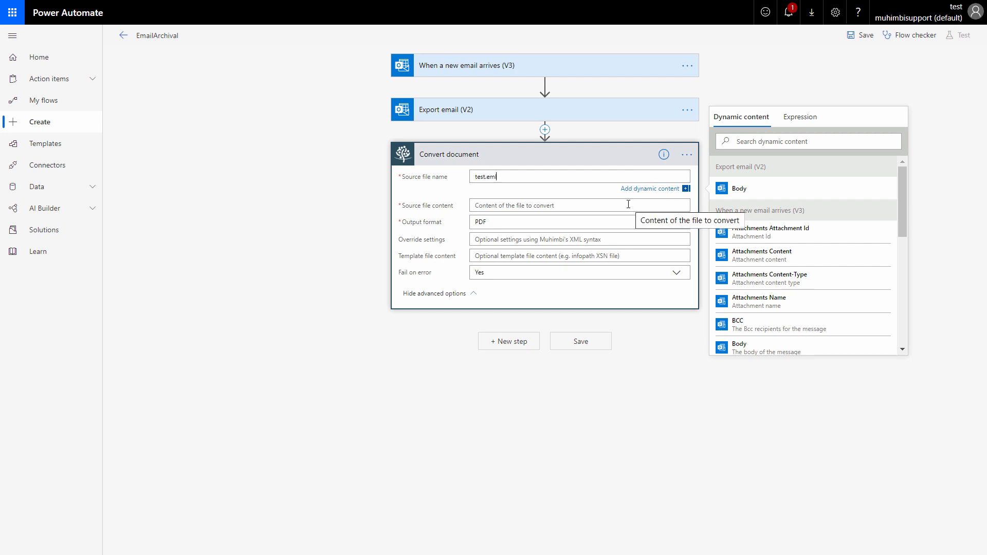
{"action": "left_click", "coordinate": [551, 192]}
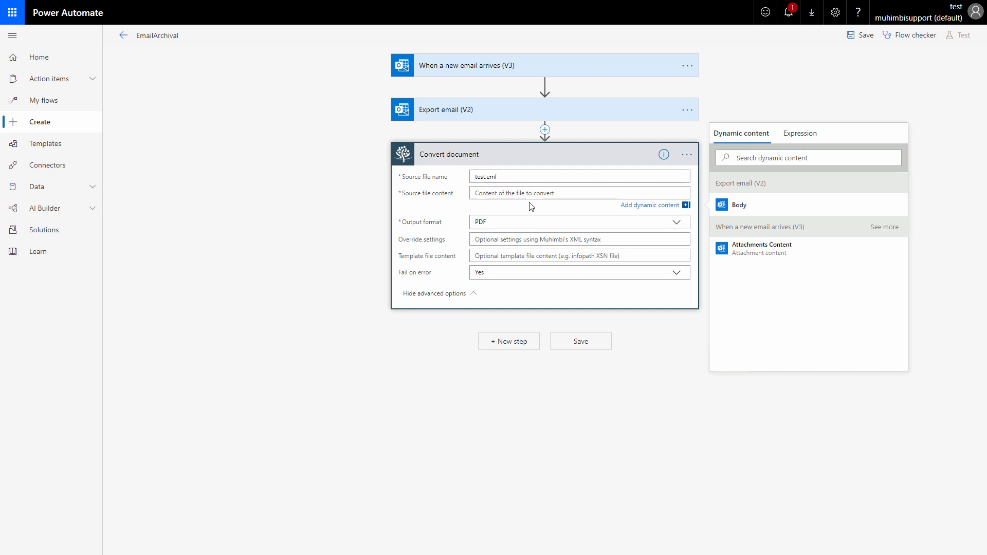
{"action": "mouse_move", "coordinate": [521, 116]}
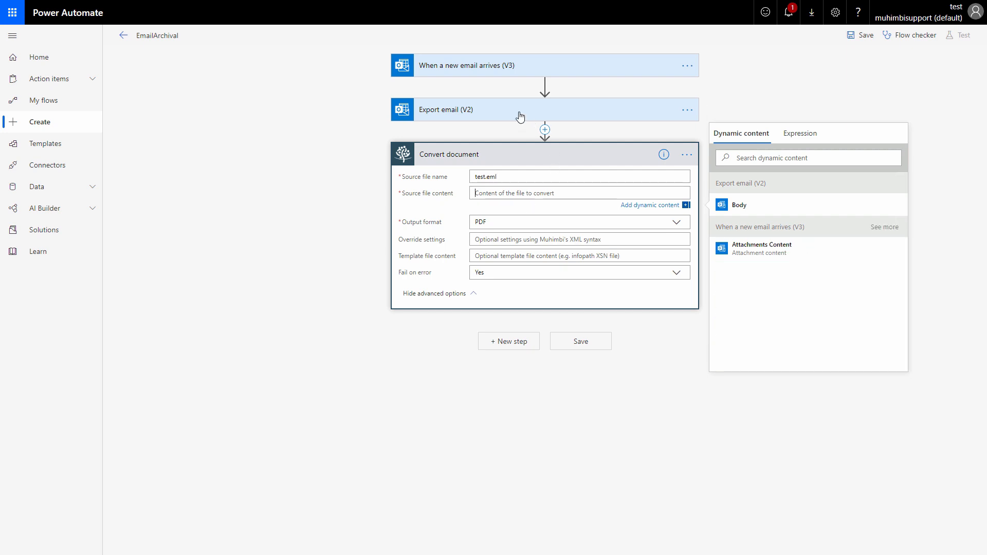
{"action": "mouse_move", "coordinate": [732, 205]}
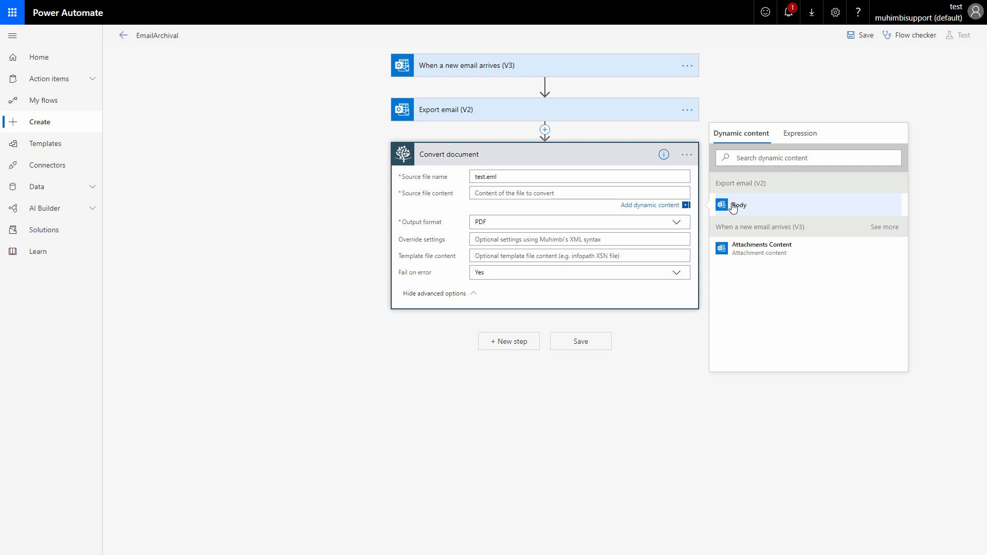
{"action": "left_click", "coordinate": [738, 205]}
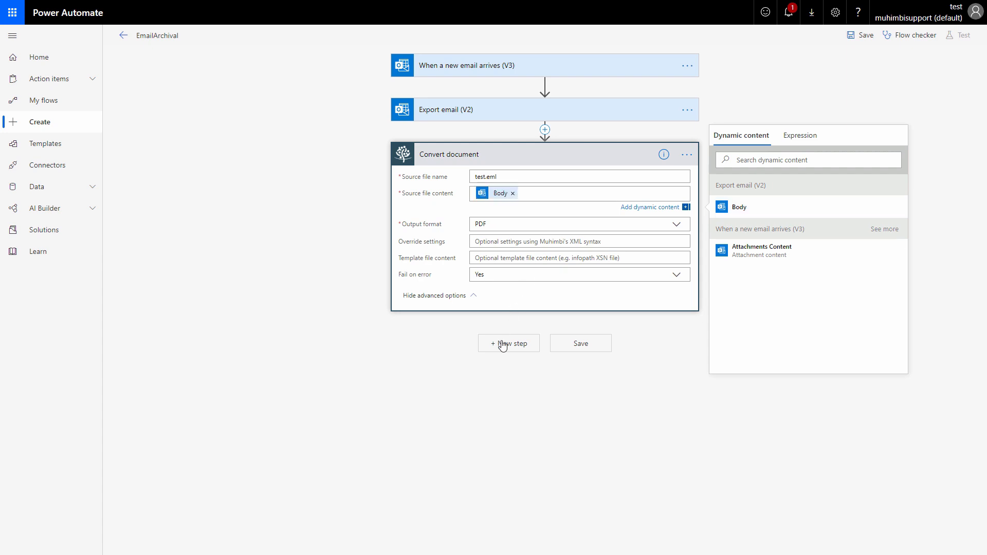
- Add a SharePoint Create file step on the Site Created from Code site
{"action": "left_click", "coordinate": [507, 343]}
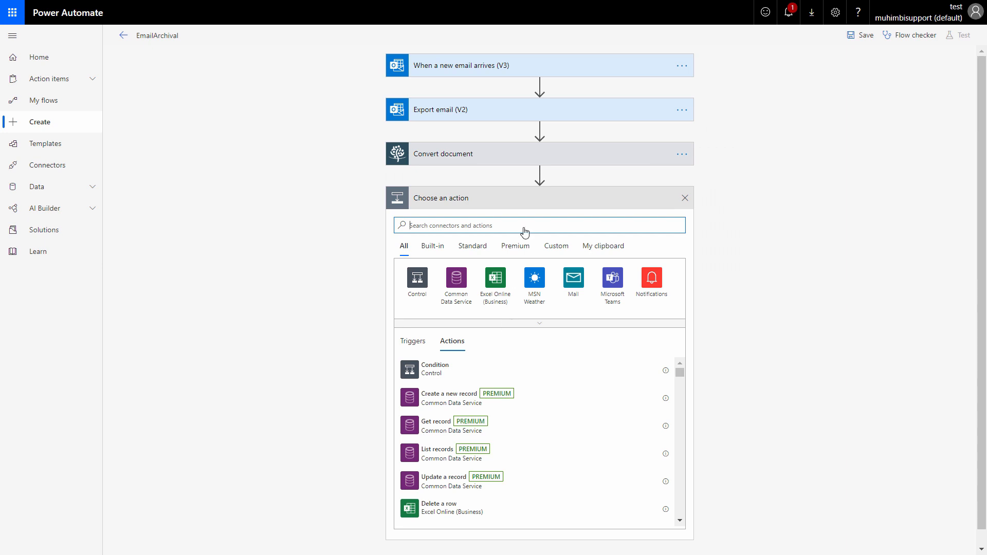
{"action": "mouse_move", "coordinate": [526, 226]}
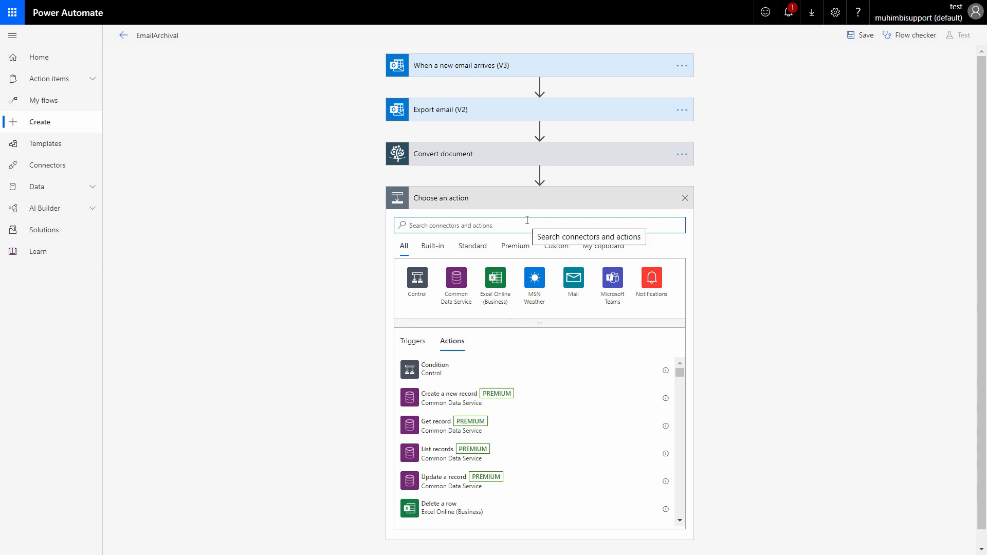
{"action": "type", "text": "SharePo"}
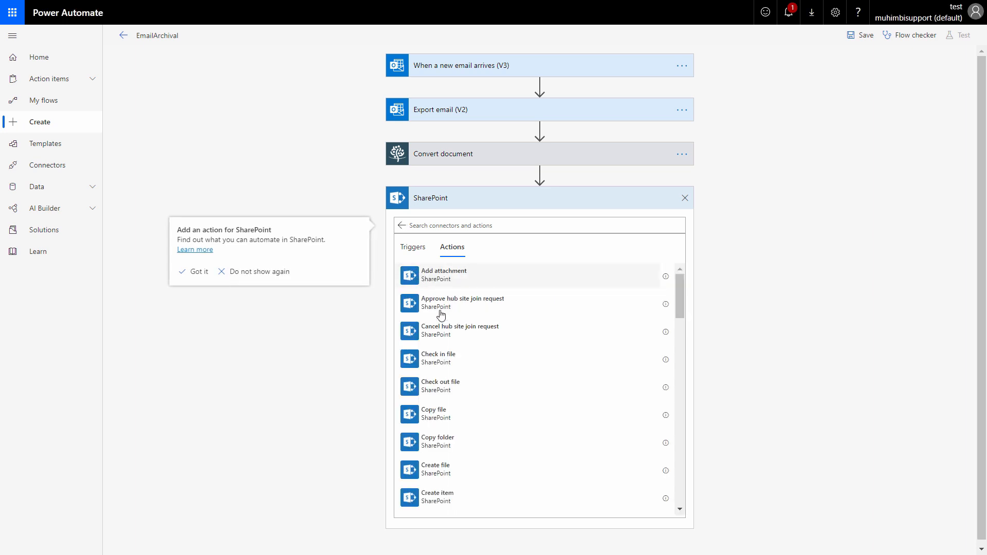
{"action": "mouse_move", "coordinate": [465, 359]}
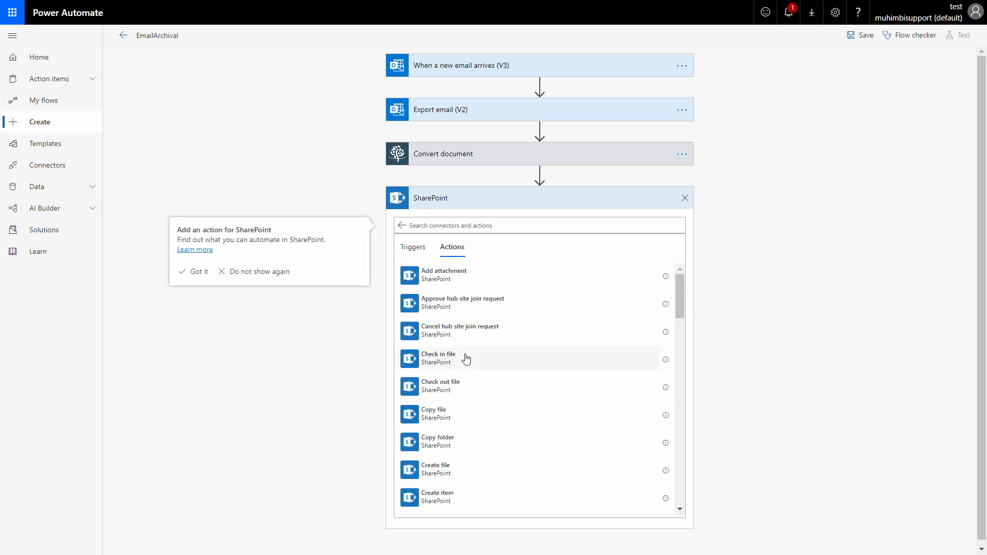
{"action": "left_click", "coordinate": [436, 469]}
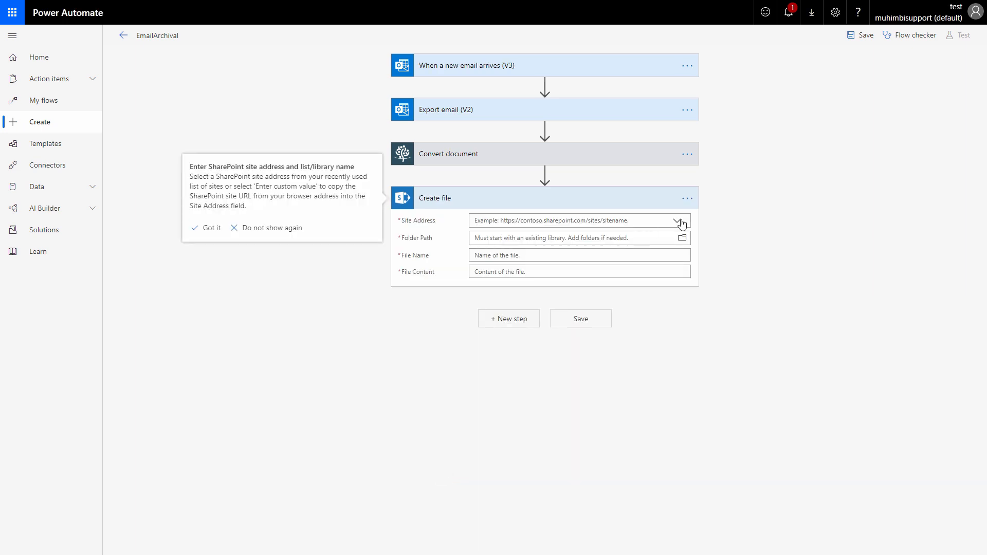
{"action": "left_click", "coordinate": [681, 220]}
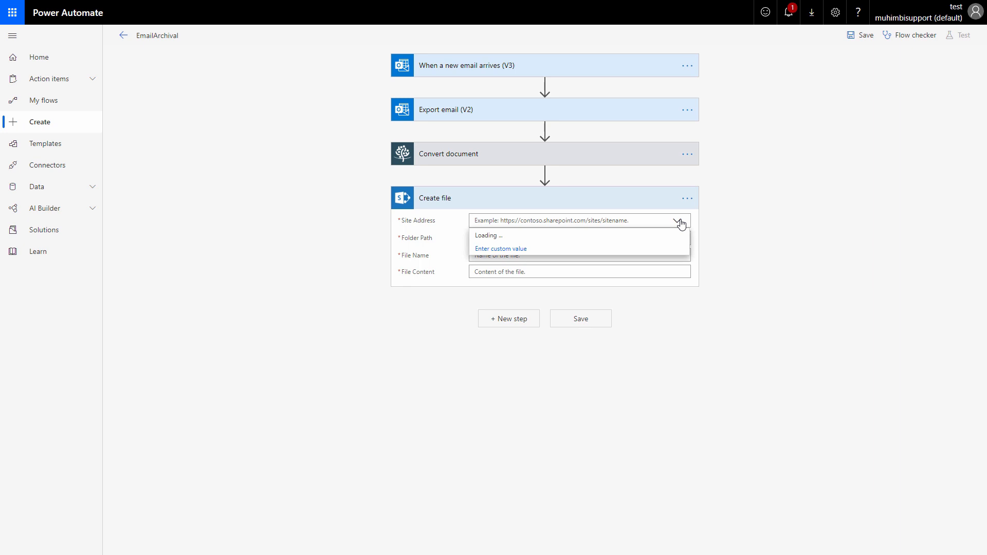
{"action": "left_click", "coordinate": [579, 220]}
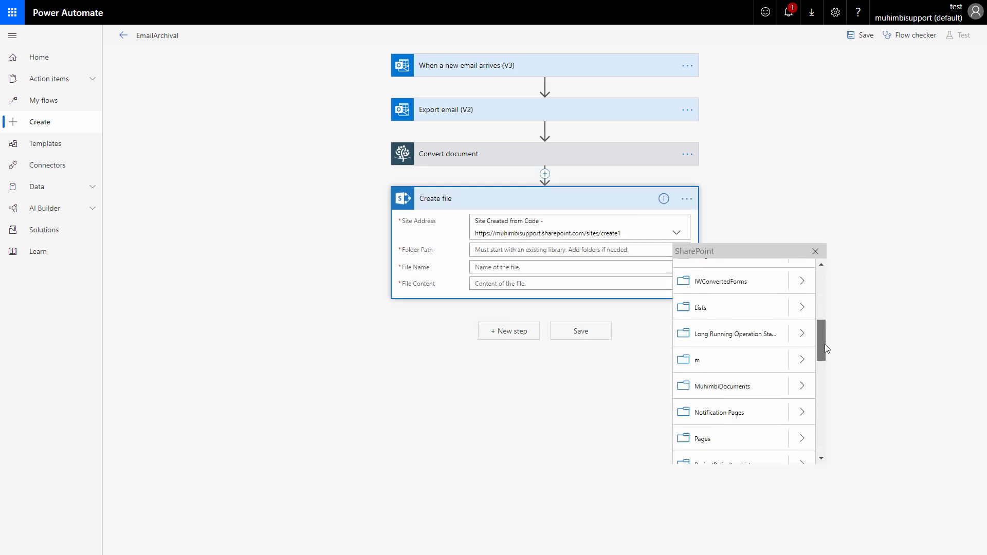
- Target the /Shared Documents folder with file name TestArchival.pdf
{"action": "scroll", "scroll_direction": "down", "scroll_amount": 3}
{"action": "type", "text": "Te"}
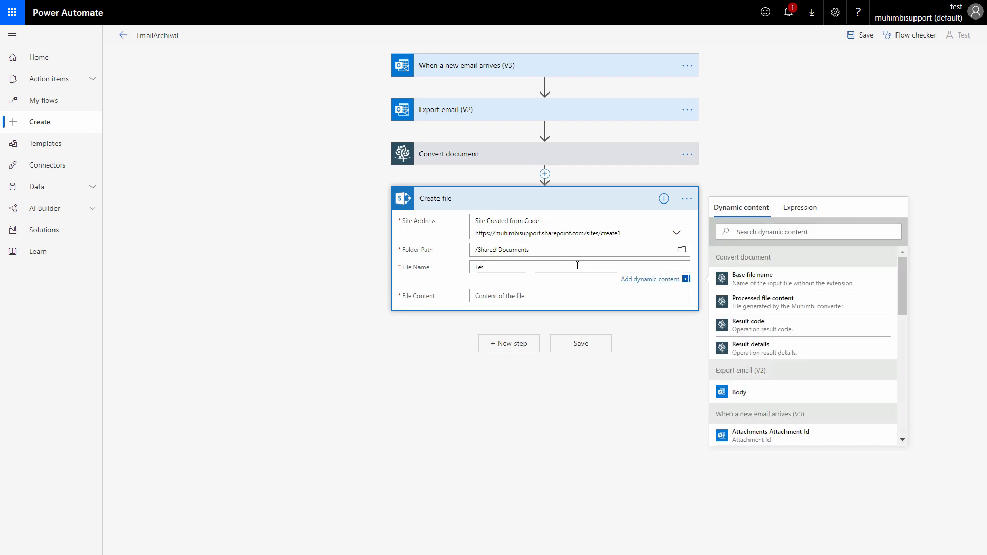
{"action": "type", "text": "stA"}
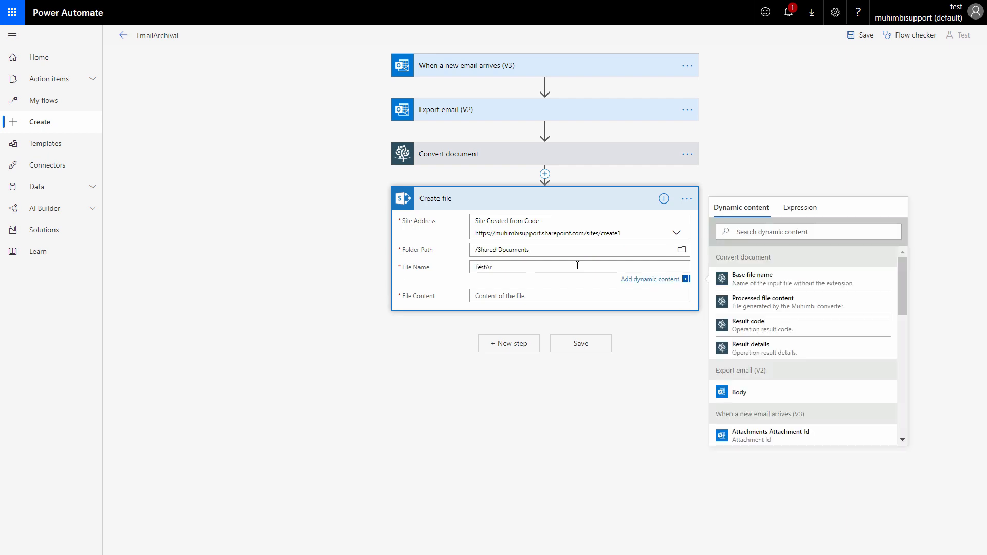
{"action": "type", "text": "rchical"}
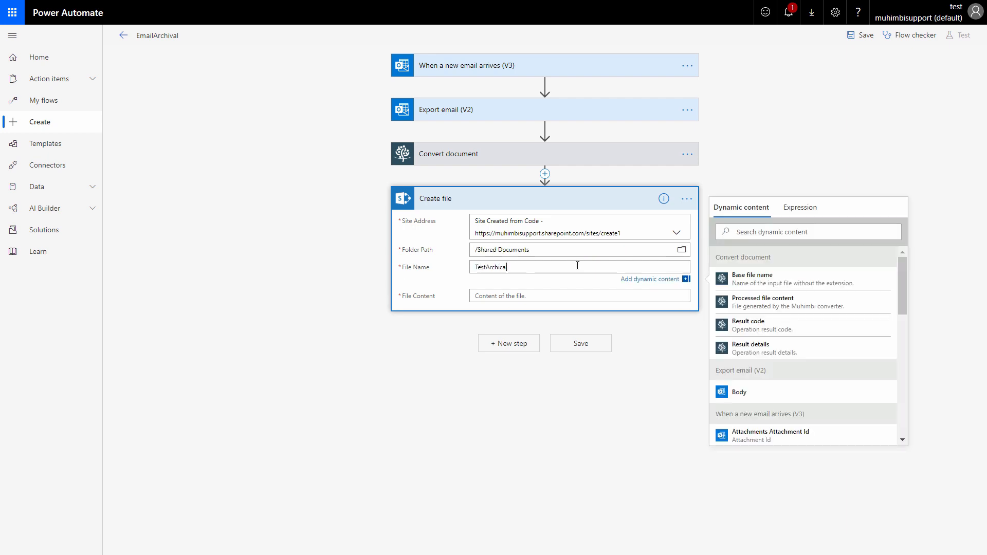
{"action": "type", "text": ".pd"}
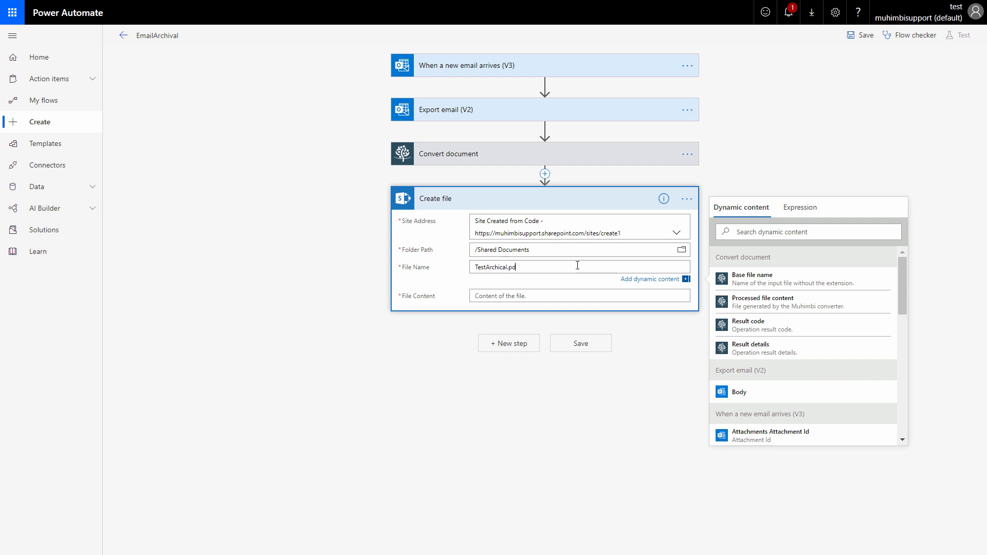
{"action": "type", "text": "f"}
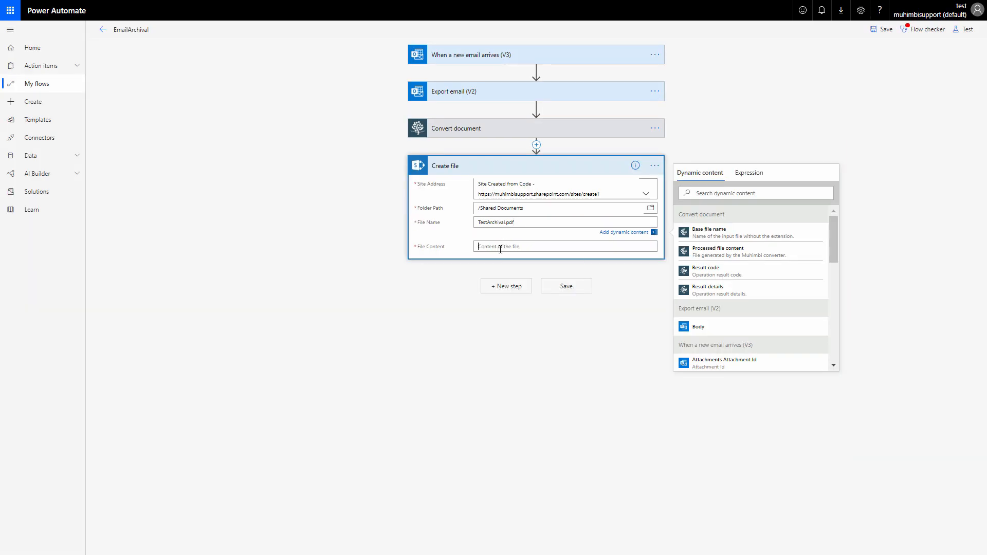
- Use the Processed file content as the file content and save the flow
{"action": "left_click", "coordinate": [563, 246]}
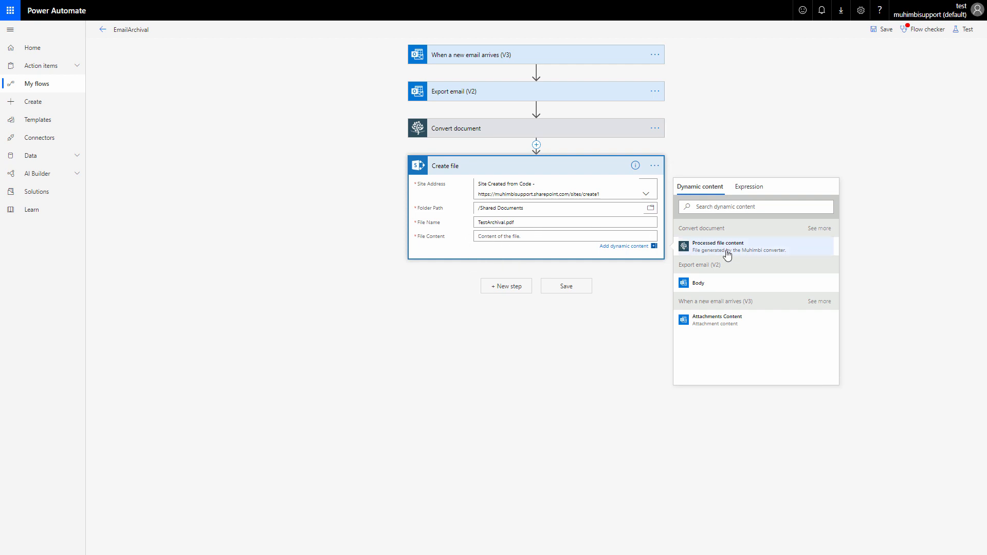
{"action": "mouse_move", "coordinate": [691, 251]}
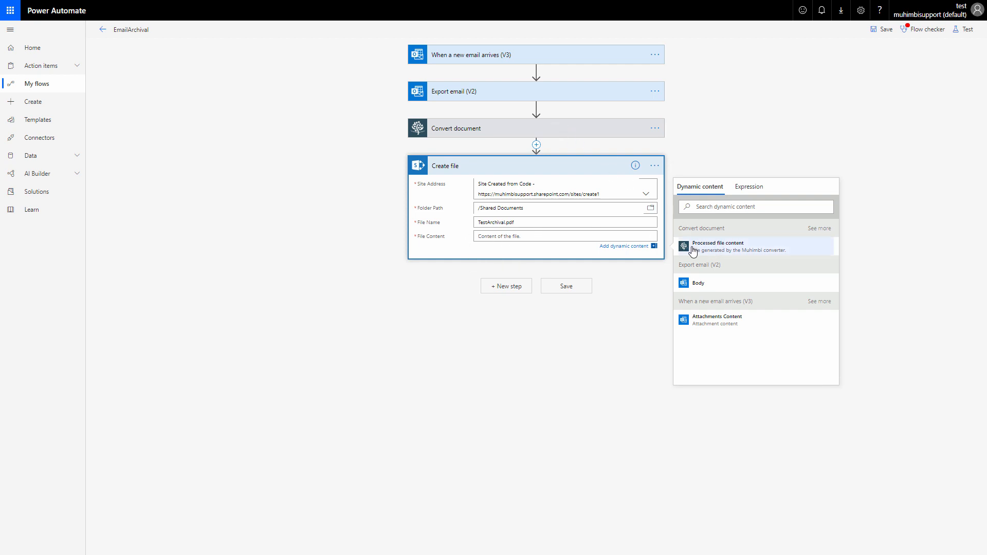
{"action": "mouse_move", "coordinate": [745, 251]}
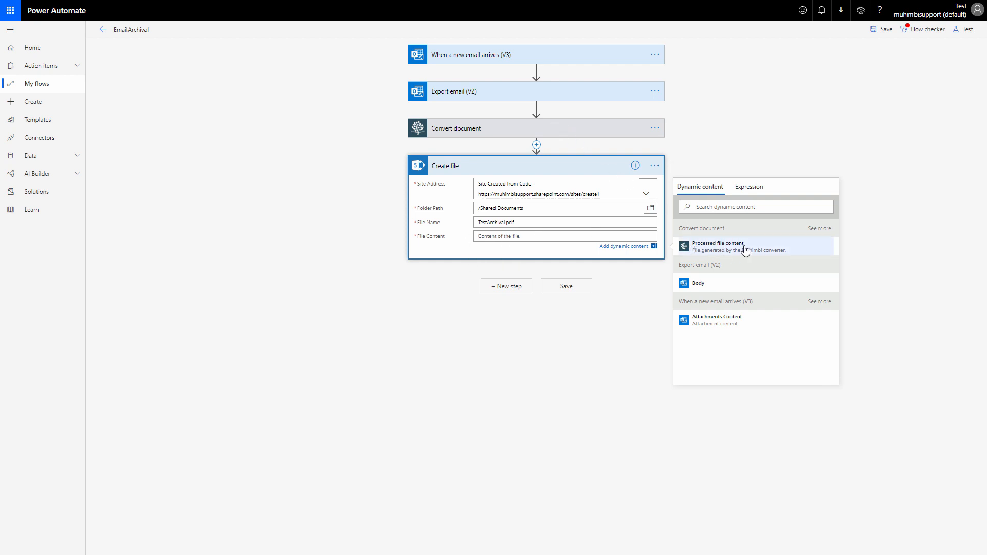
{"action": "left_click", "coordinate": [717, 243]}
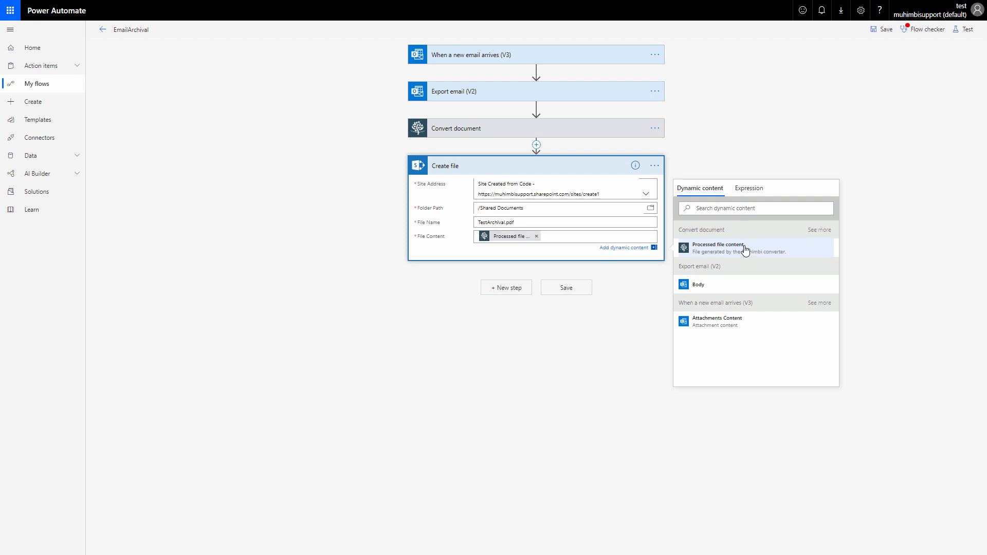
{"action": "left_click", "coordinate": [564, 286]}
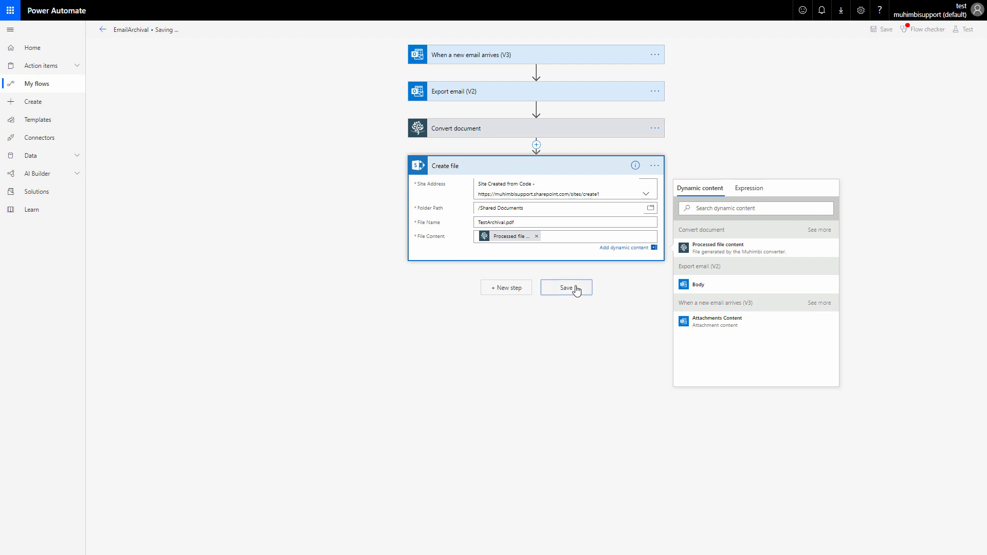
- Save the EmailArchival flow and switch to the Outlook on the web tab
{"action": "left_click", "coordinate": [566, 288]}
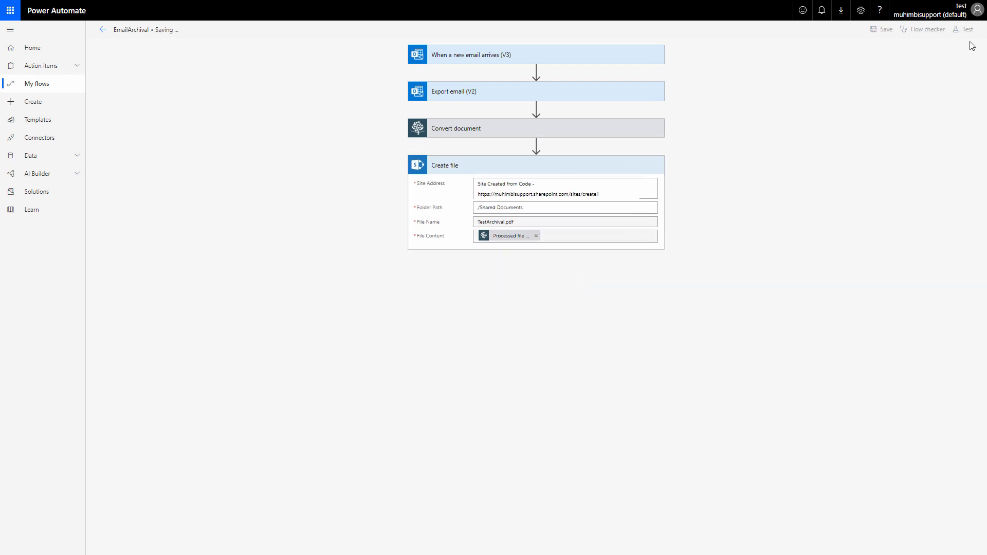
{"action": "left_click", "coordinate": [865, 35]}
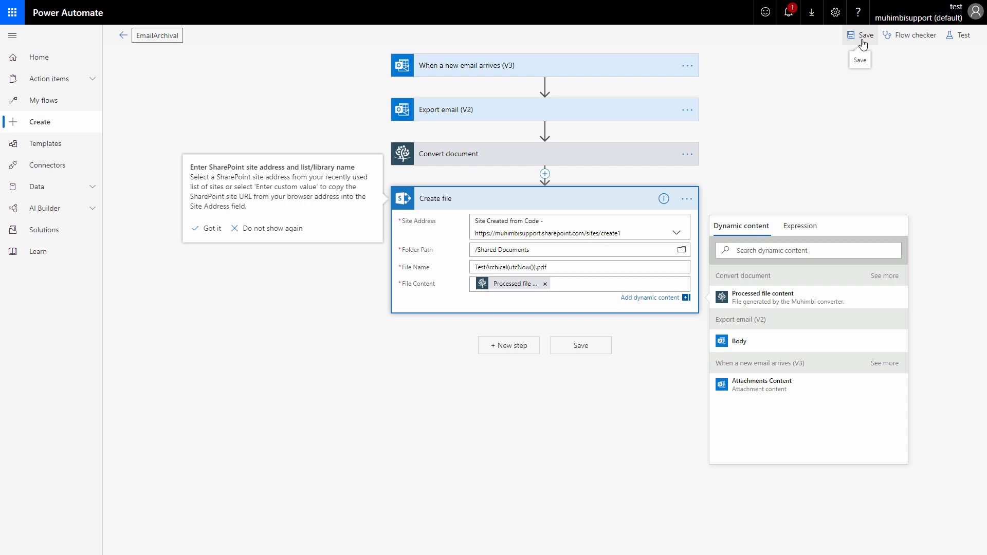
{"action": "mouse_move", "coordinate": [839, 71]}
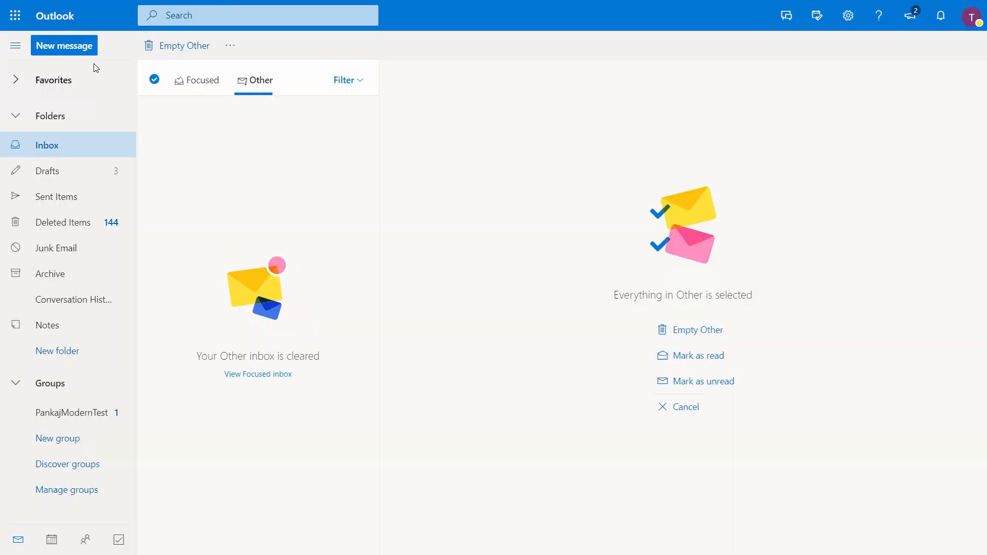
- Compose a new email addressed to the test contact
{"action": "left_click", "coordinate": [63, 44]}
{"action": "type", "text": "t"}
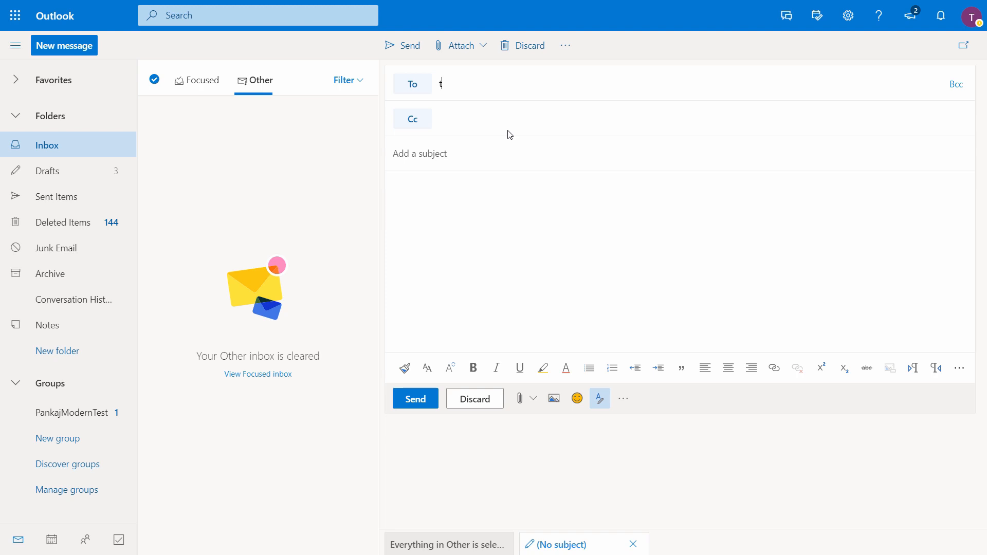
{"action": "type", "text": "est"}
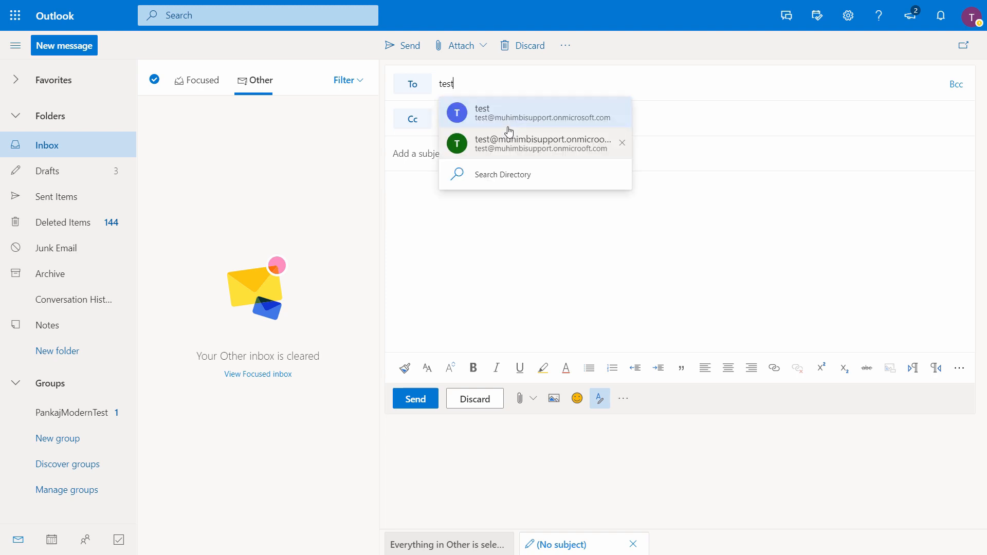
{"action": "left_click", "coordinate": [535, 113]}
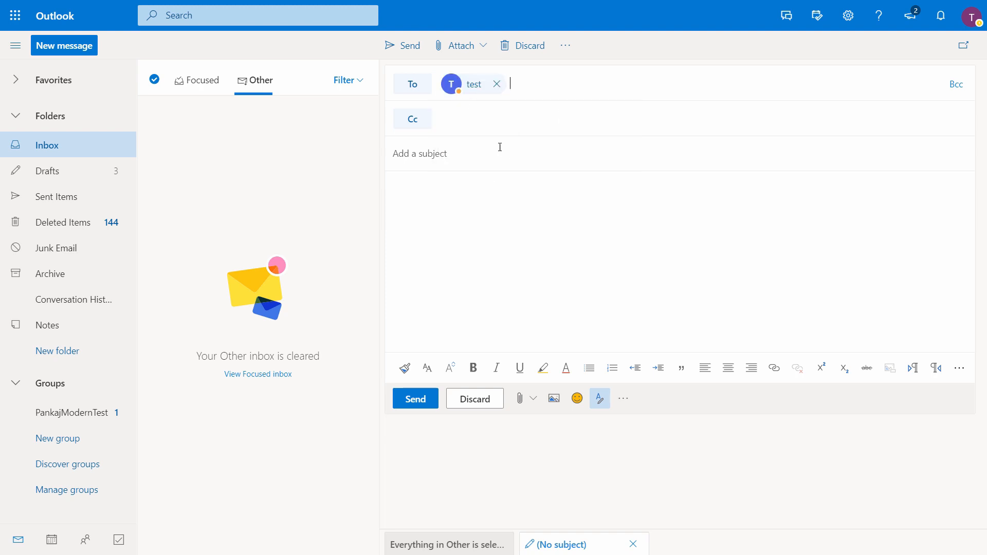
- Give it the subject This is for Testing the Archival
{"action": "type", "text": "TEst"}
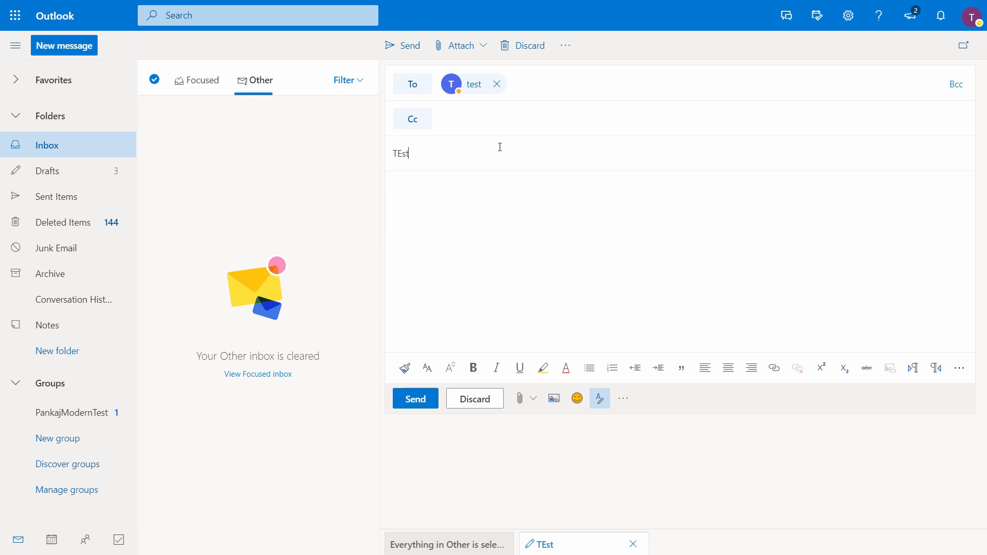
{"action": "type", "text": "This"}
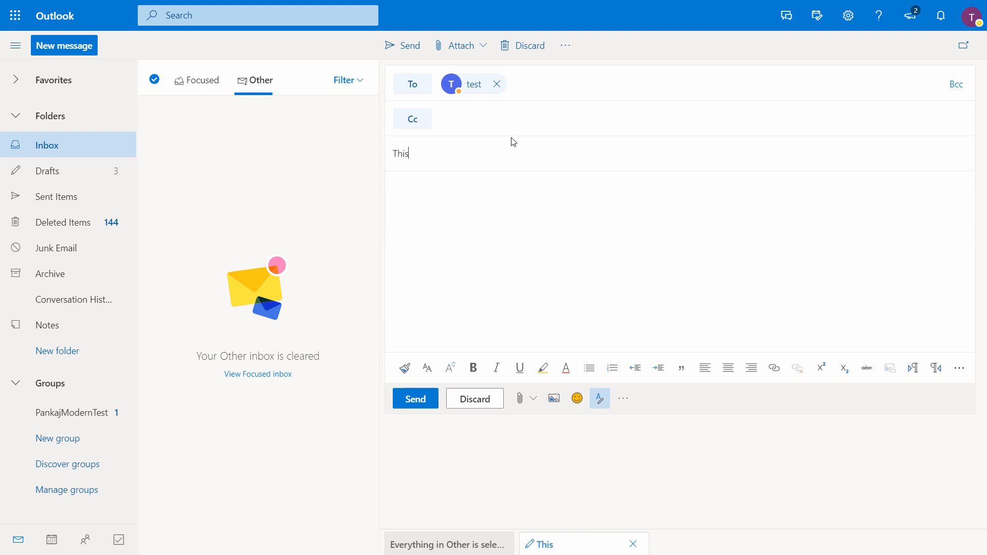
{"action": "type", "text": "is for Testi"}
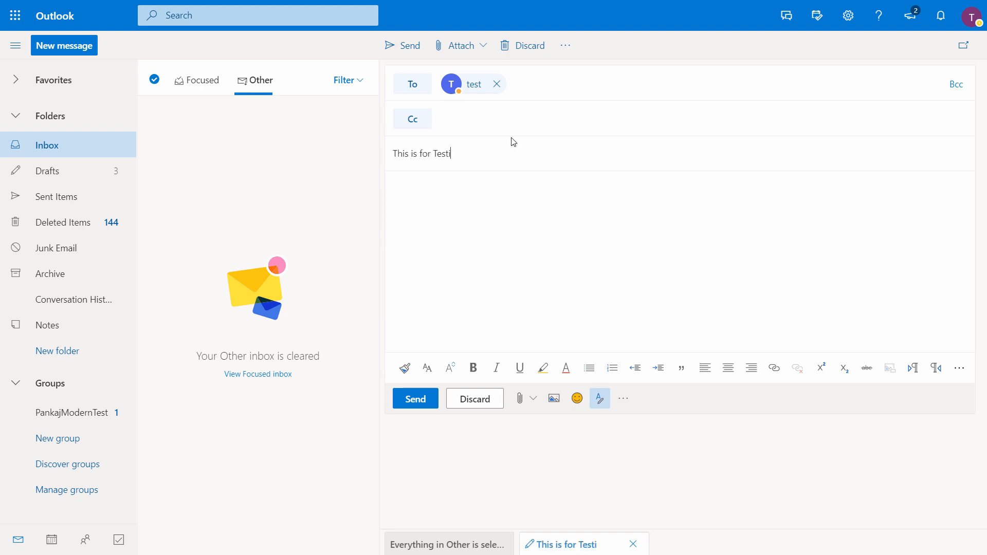
{"action": "type", "text": "ng the AR"}
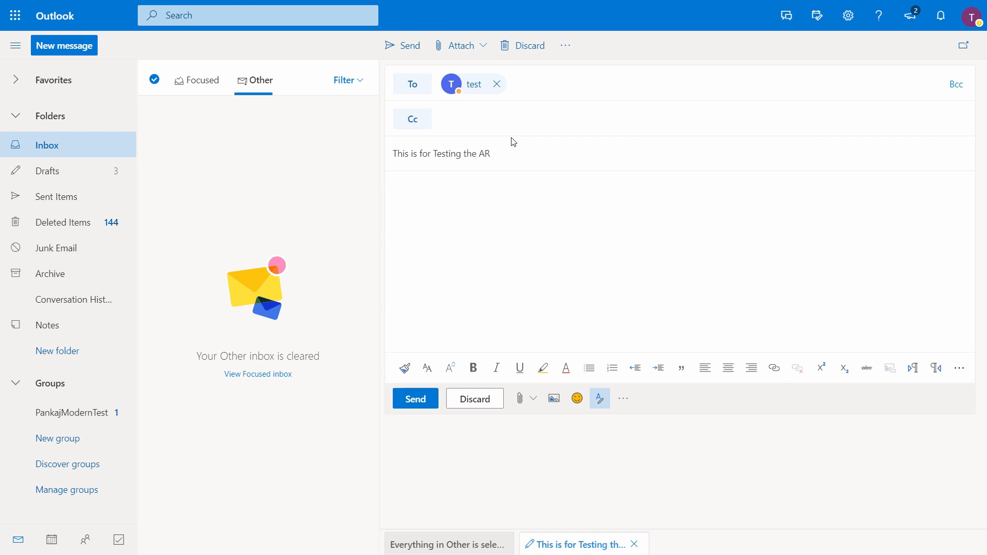
{"action": "type", "text": "c"}
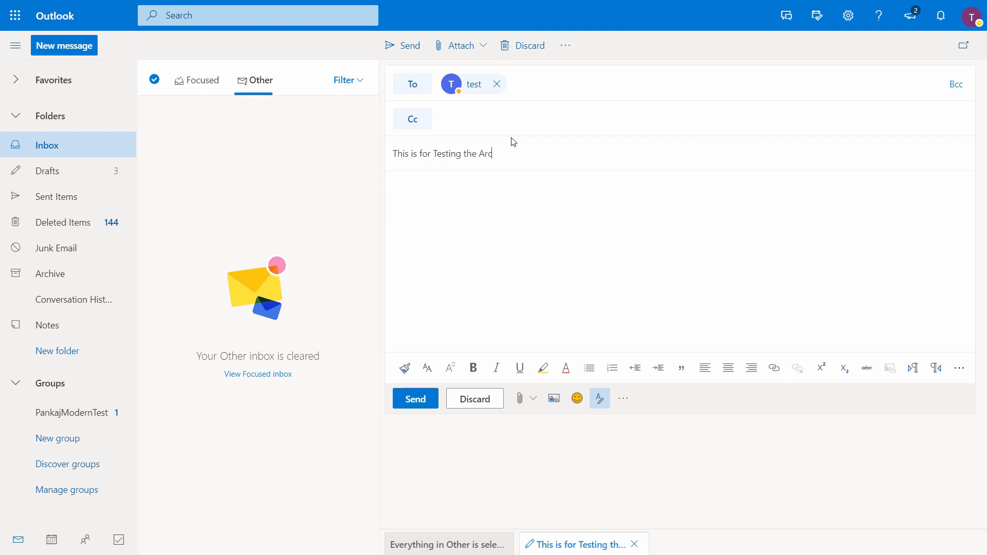
{"action": "type", "text": "hival"}
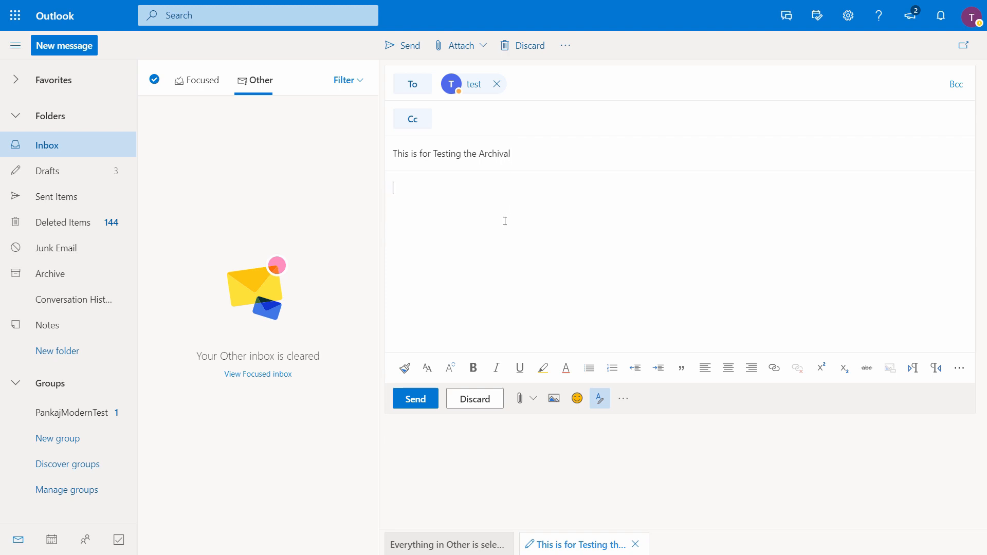
{"action": "mouse_move", "coordinate": [500, 175]}
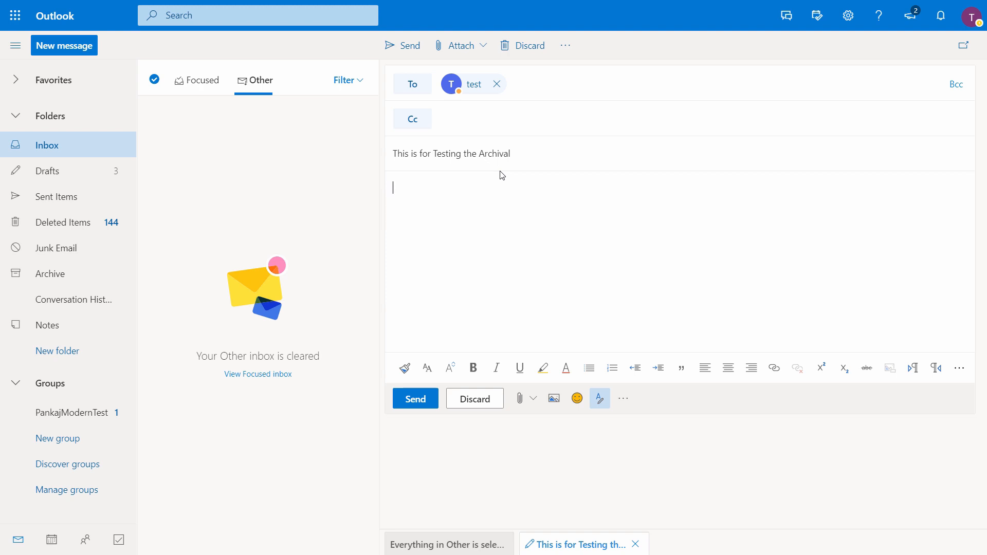
- Write the body 'This is a message body text....'
{"action": "type", "text": "Thi"}
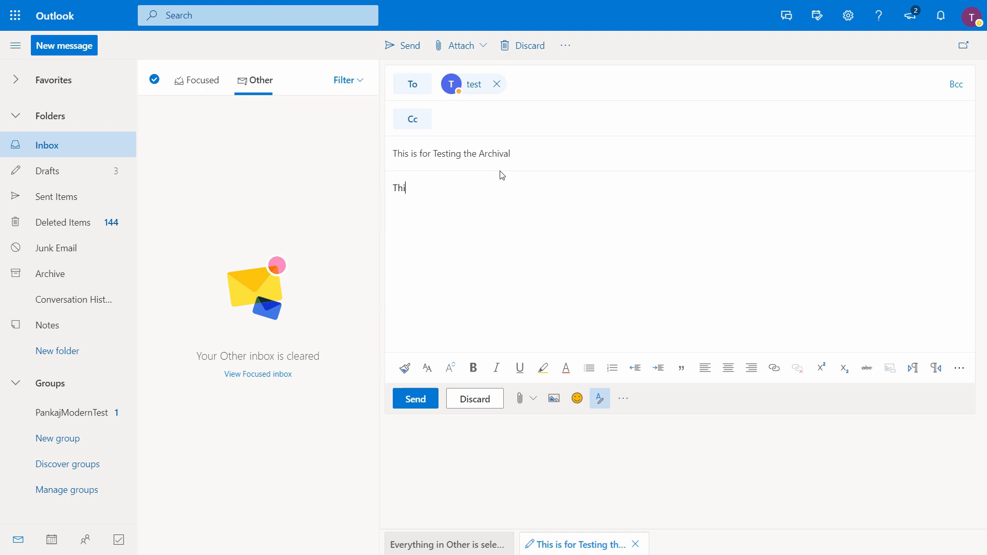
{"action": "type", "text": "s is a"}
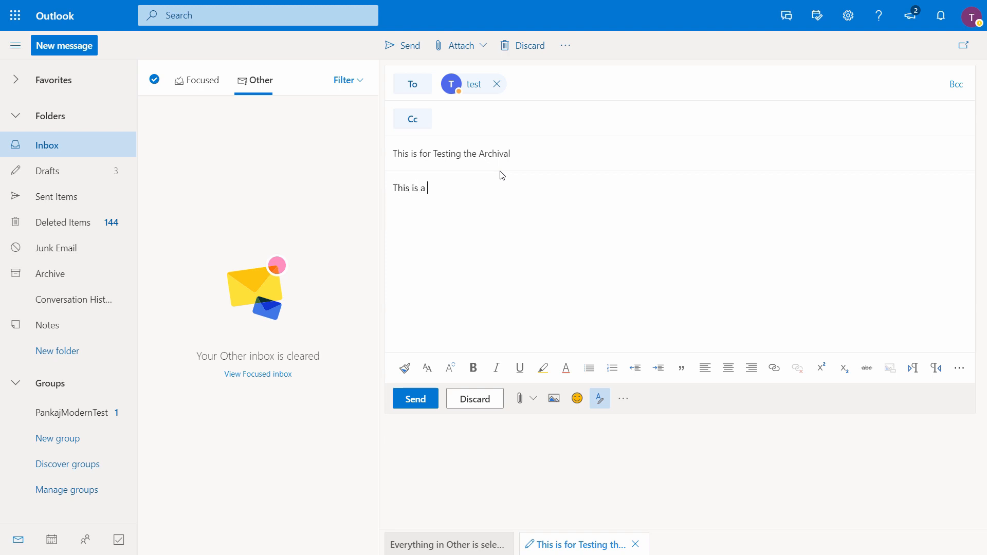
{"action": "type", "text": "message body. Some e"}
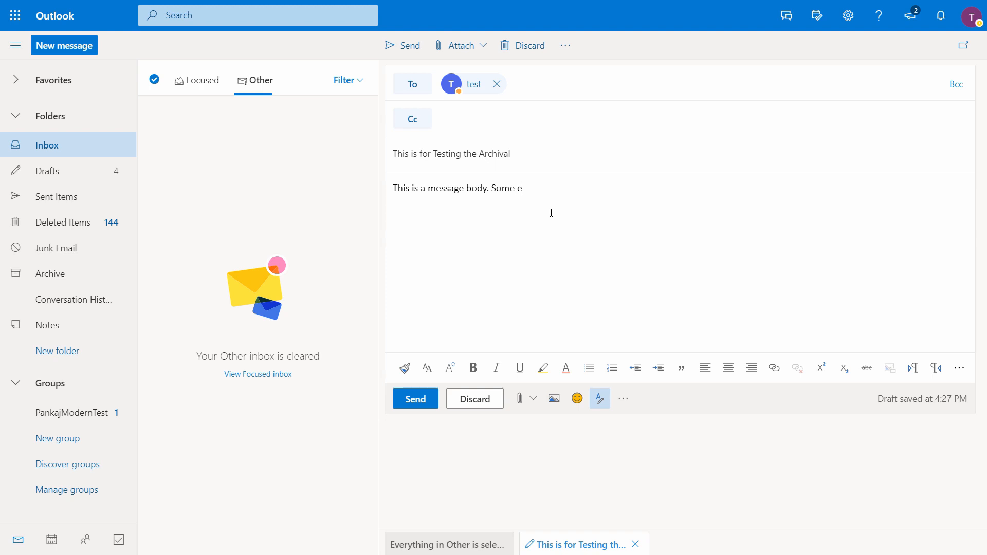
{"action": "type", "text": "text.....xmxmsjowojowjoojoj"}
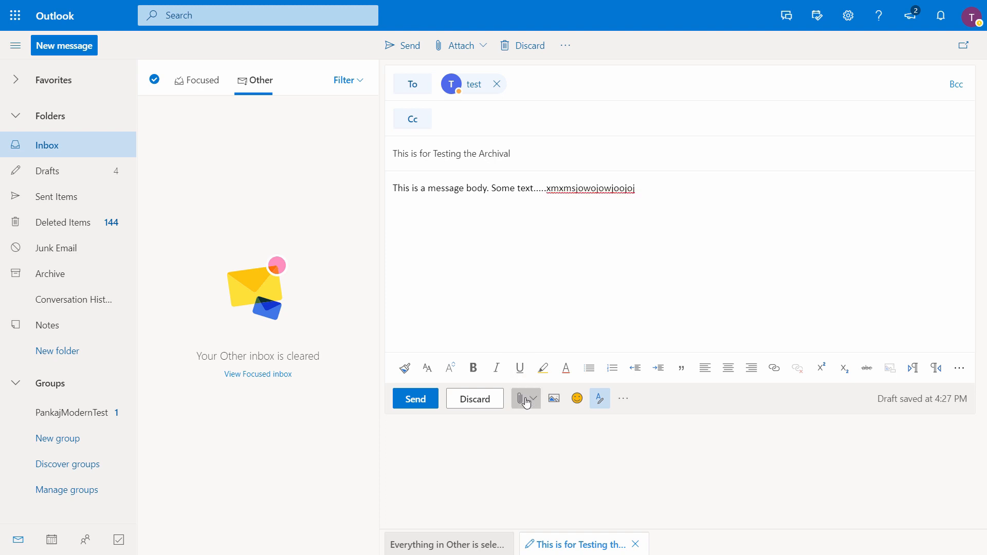
- Attach both test files from this computer's Test files folder to the email
{"action": "left_click", "coordinate": [521, 399]}
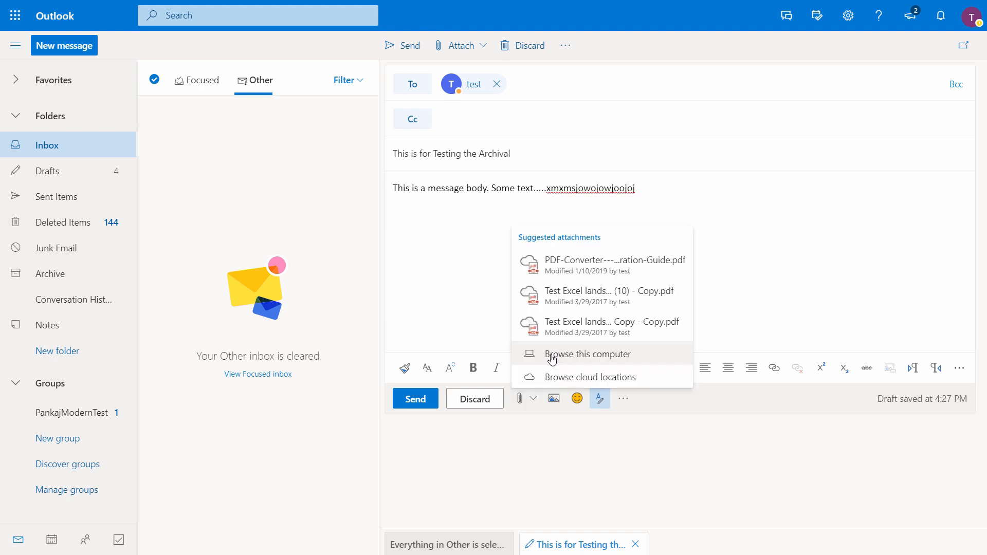
{"action": "left_click", "coordinate": [587, 353]}
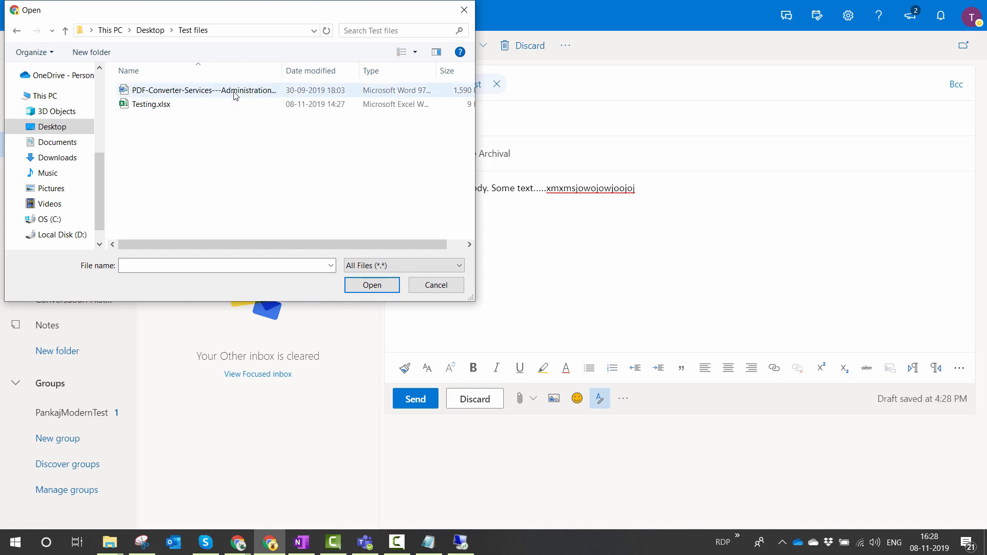
{"action": "left_click", "coordinate": [151, 104]}
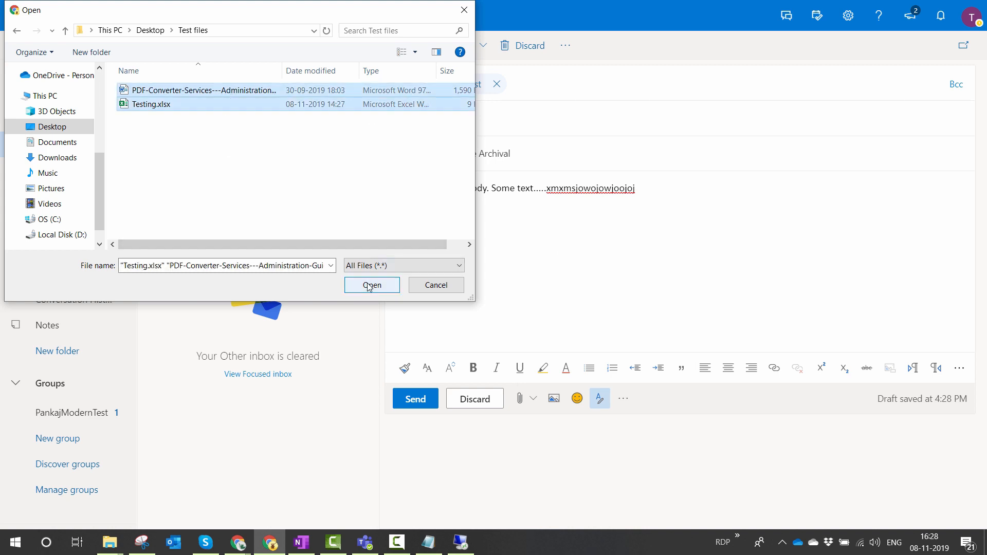
{"action": "left_click", "coordinate": [371, 285]}
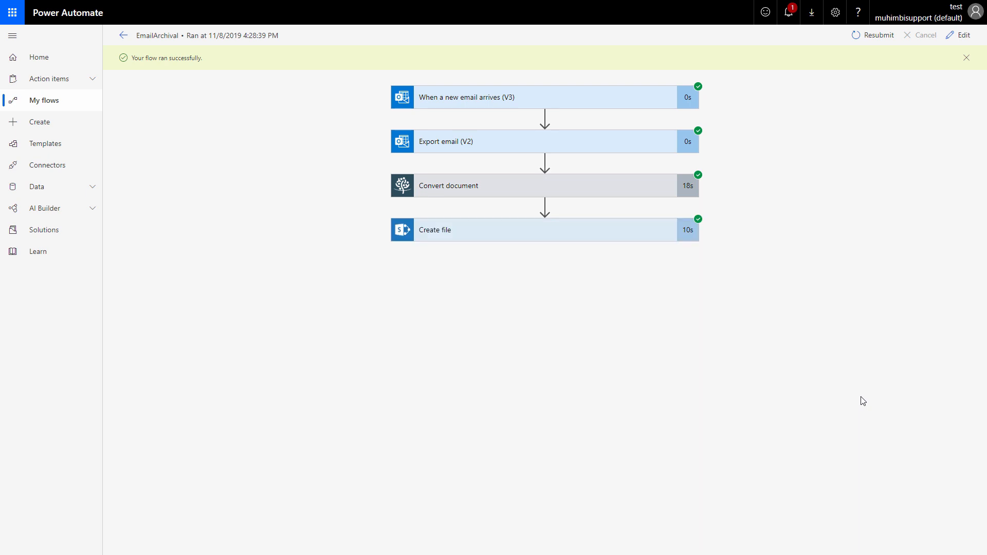
{"action": "mouse_move", "coordinate": [464, 308]}
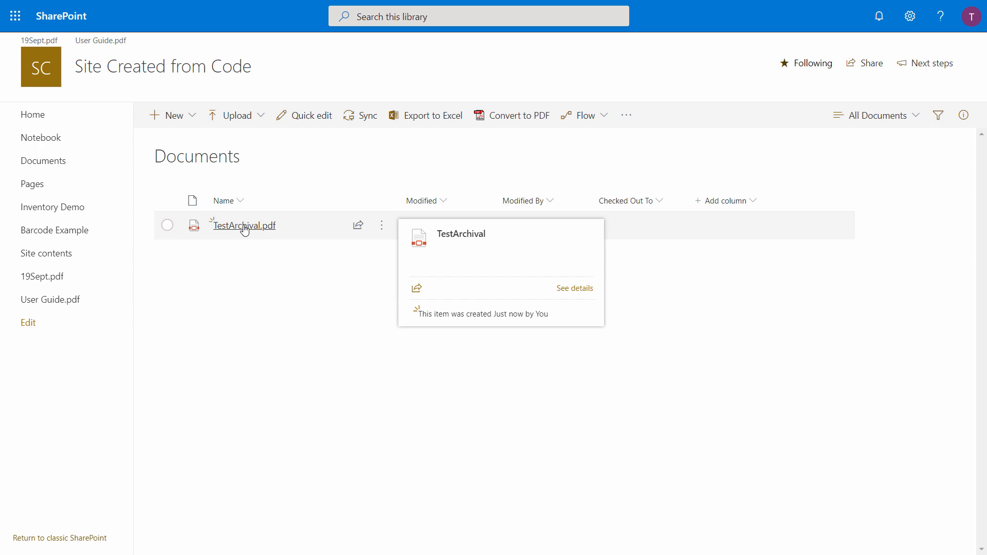
- Open the generated TestArchival.pdf from the SharePoint Documents library
{"action": "left_click", "coordinate": [242, 226]}
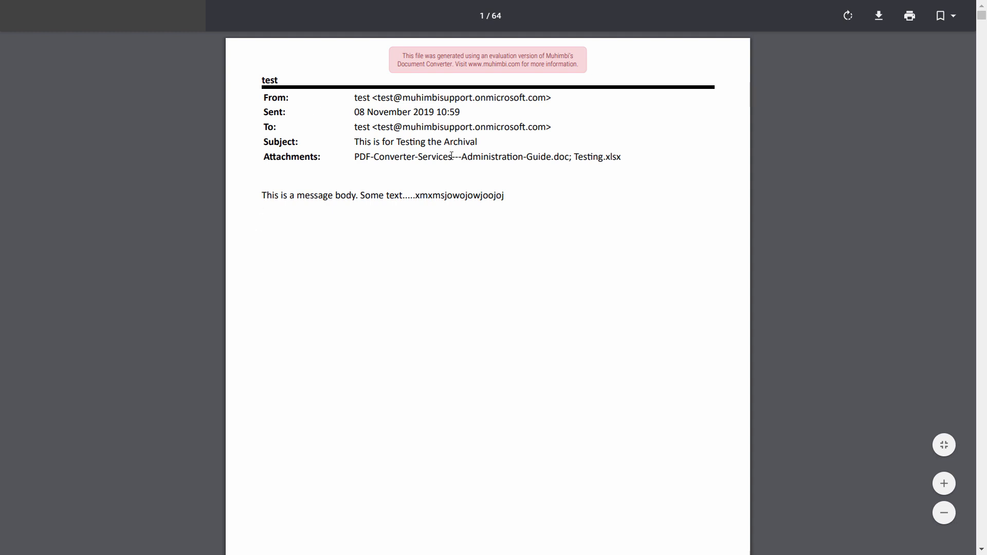
{"action": "mouse_move", "coordinate": [372, 196]}
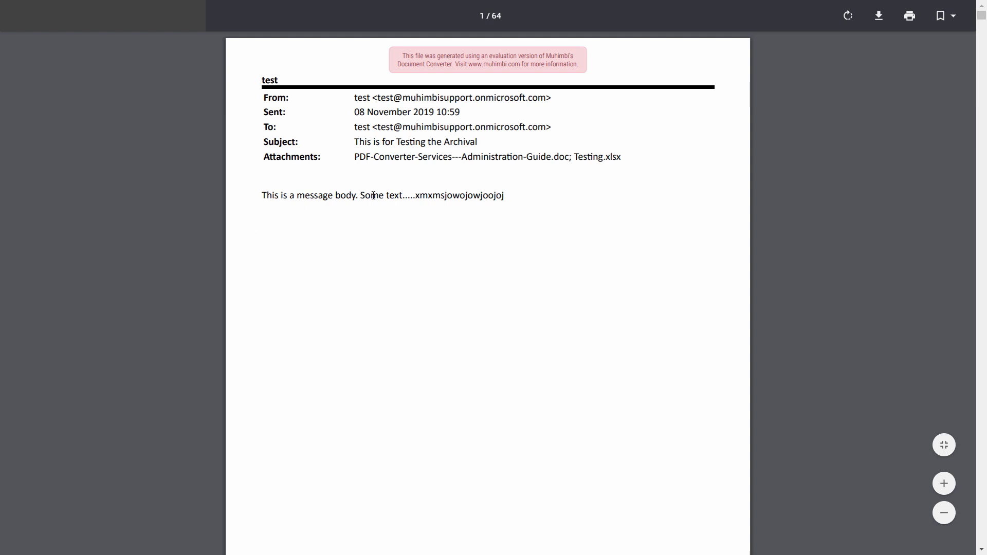
{"action": "scroll", "scroll_direction": "down", "scroll_amount": 3}
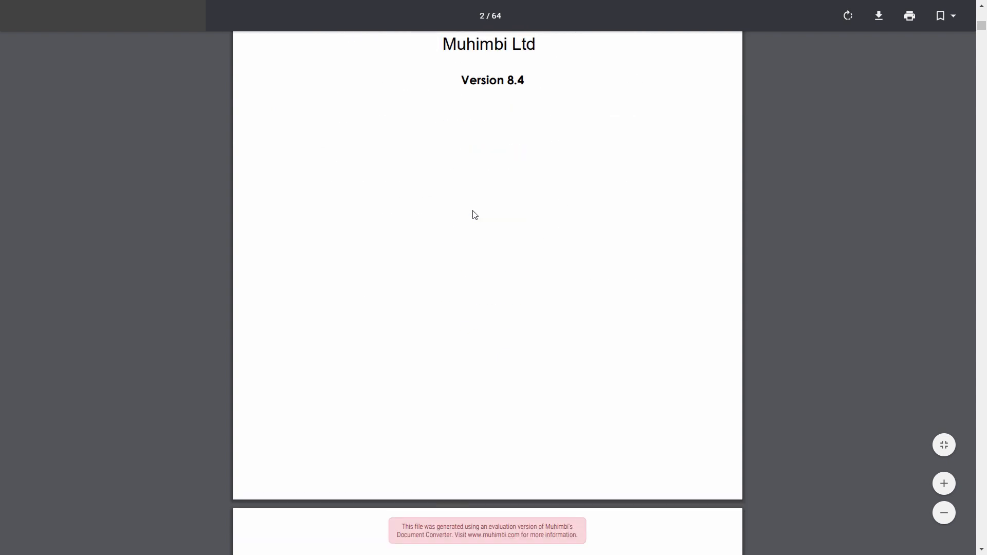
{"action": "scroll", "scroll_direction": "up", "scroll_amount": 3}
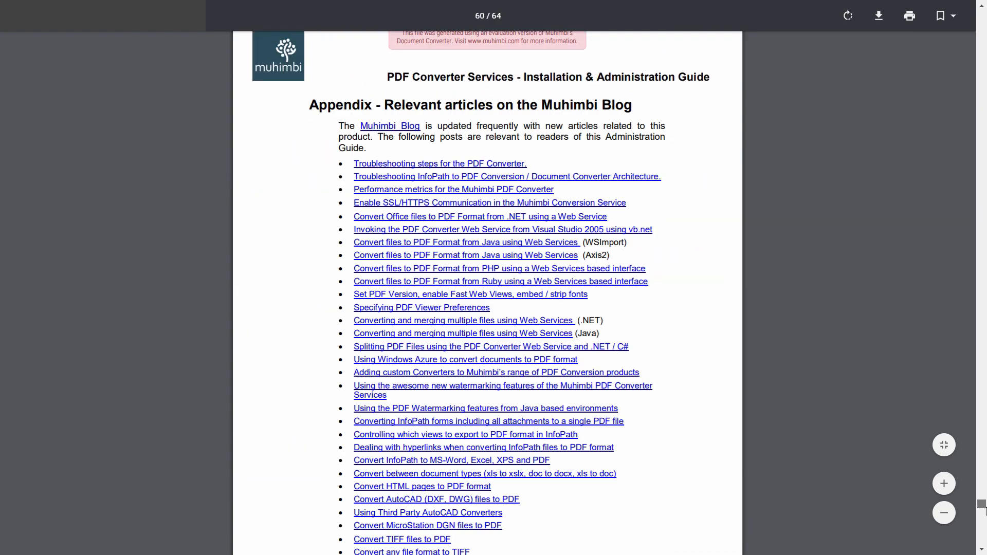
{"action": "scroll", "scroll_direction": "down", "scroll_amount": 3}
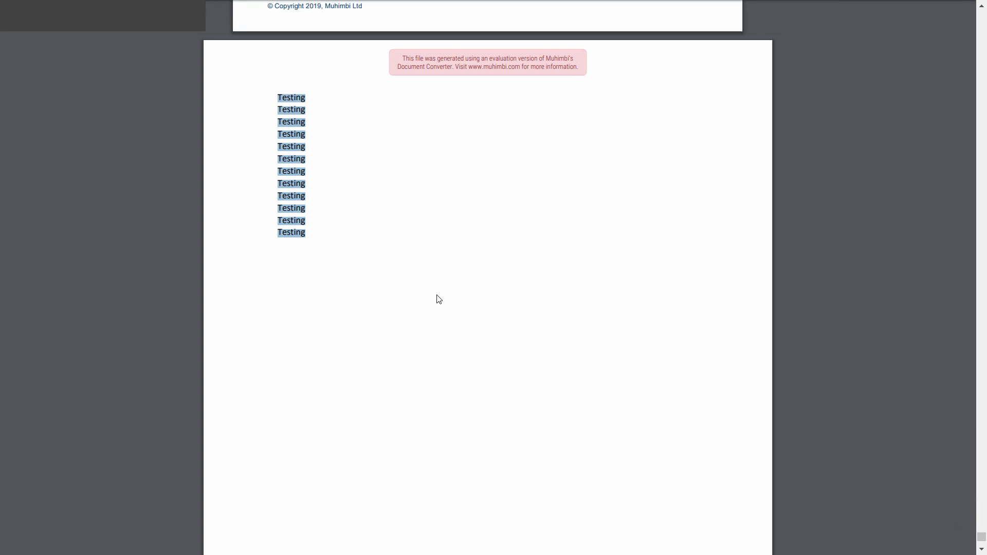
{"action": "mouse_move", "coordinate": [537, 207]}
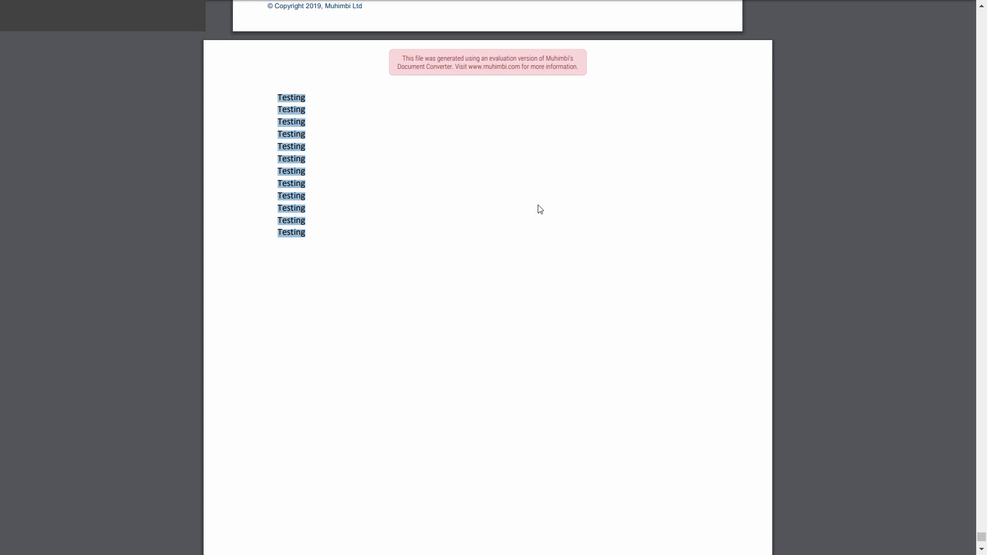
{"action": "mouse_move", "coordinate": [943, 444]}
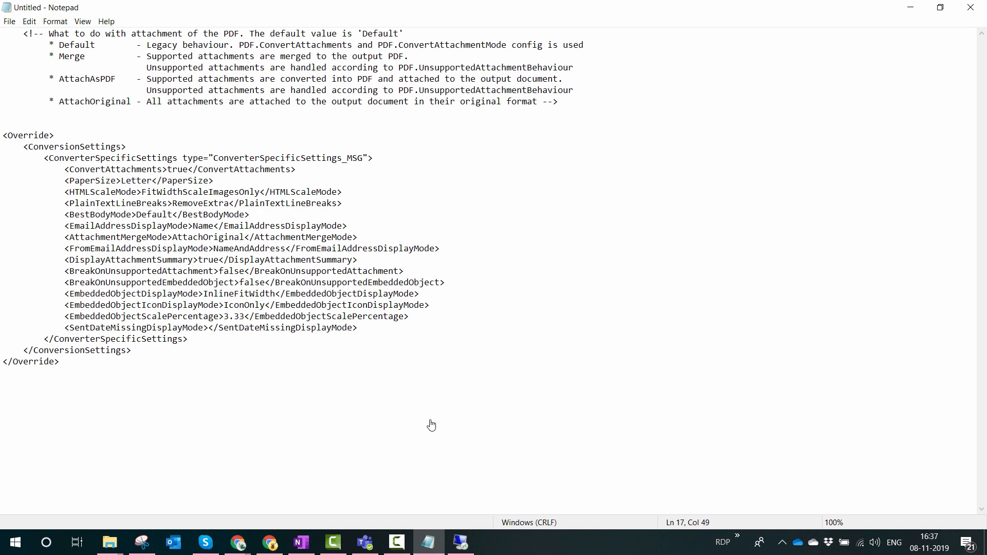
- Replace AttachOriginal with AttachAsPDF in the override XML and reopen the flow for editing
{"action": "left_click", "coordinate": [250, 214]}
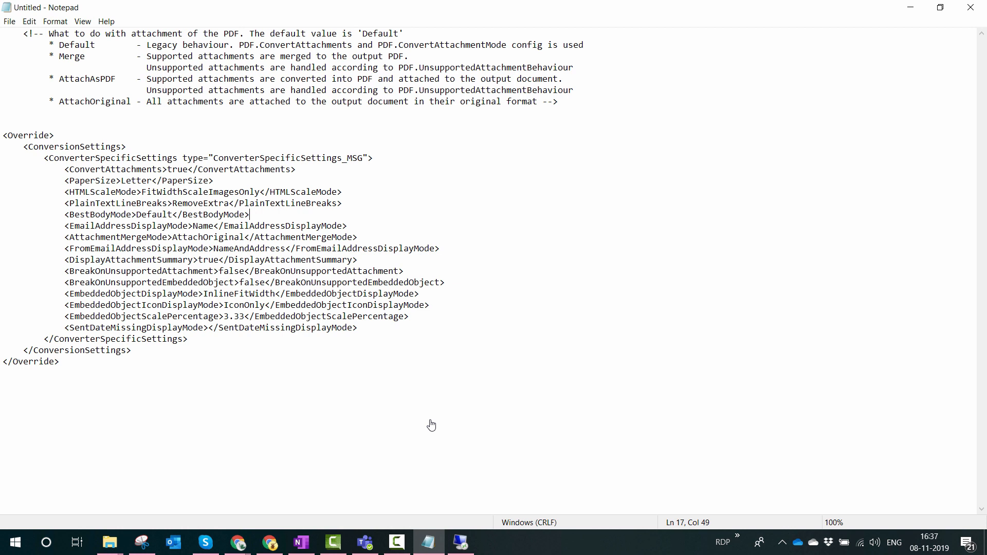
{"action": "mouse_move", "coordinate": [145, 265]}
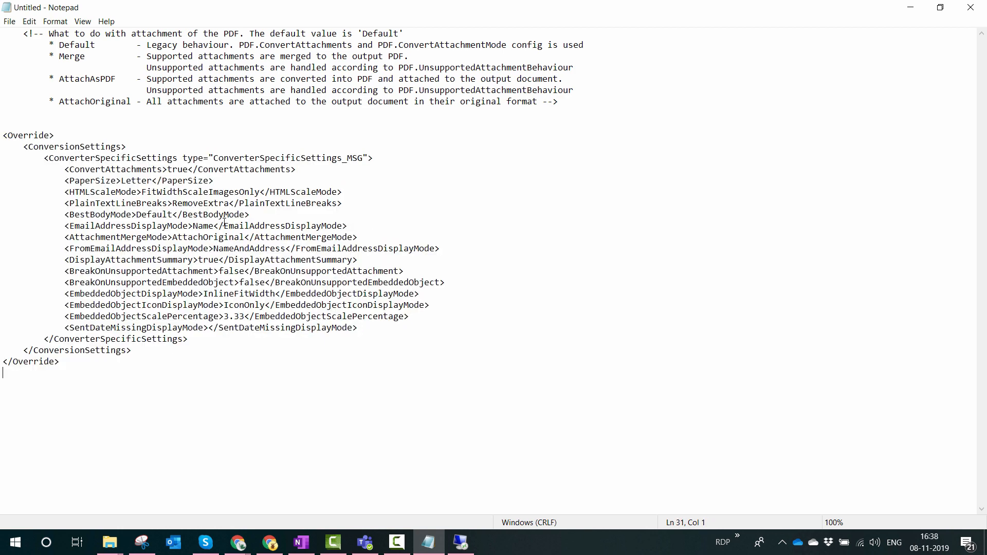
{"action": "mouse_move", "coordinate": [158, 203]}
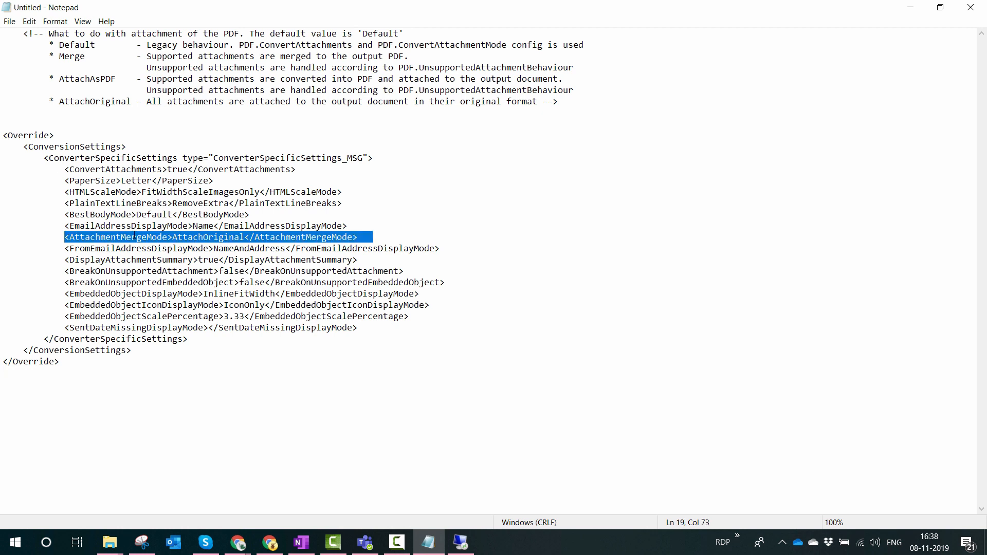
{"action": "mouse_move", "coordinate": [431, 226]}
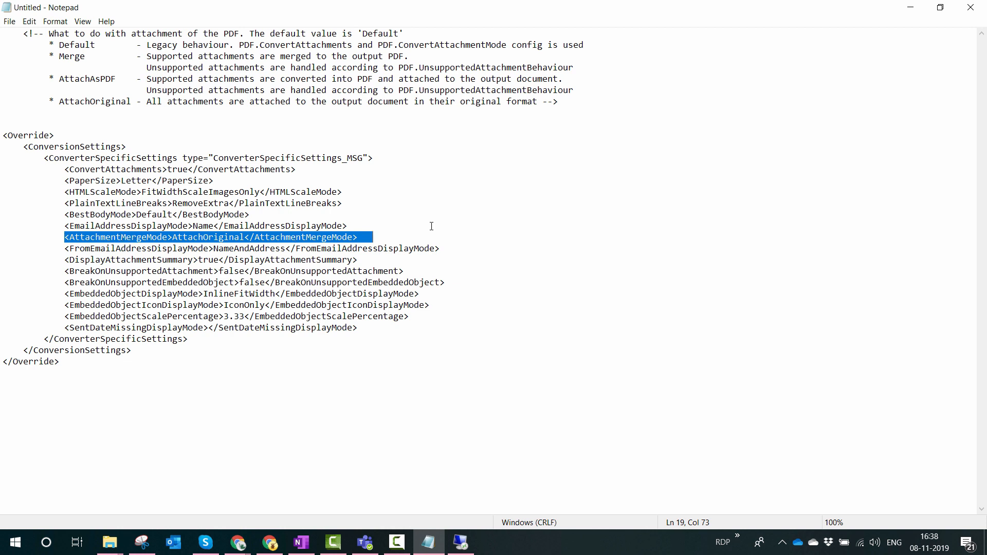
{"action": "mouse_move", "coordinate": [65, 362]}
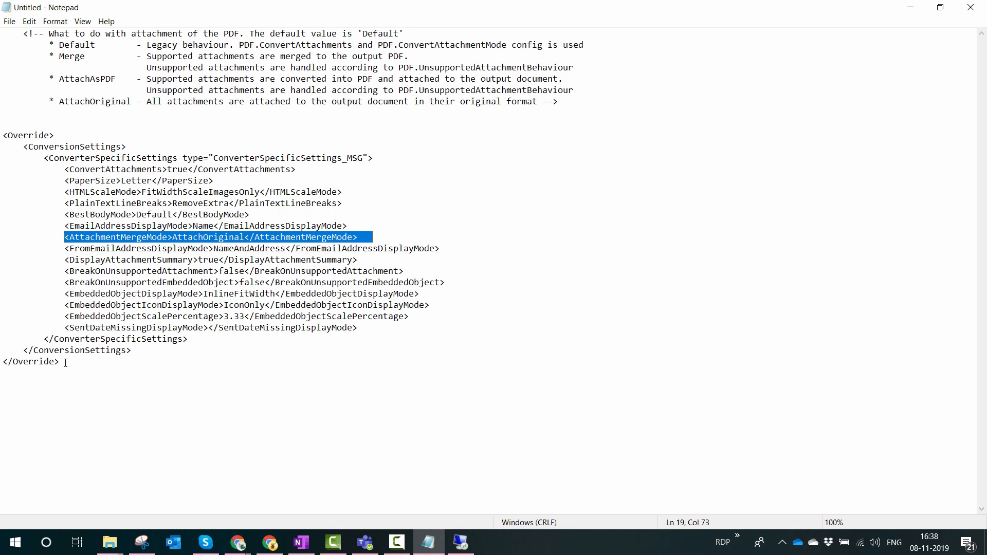
{"action": "double_click", "coordinate": [94, 79]}
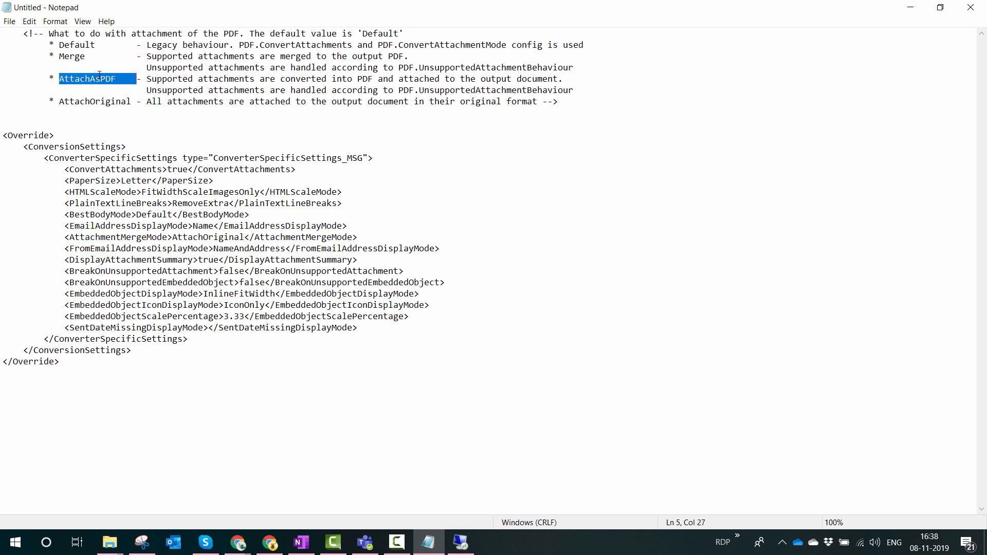
{"action": "left_click", "coordinate": [200, 238]}
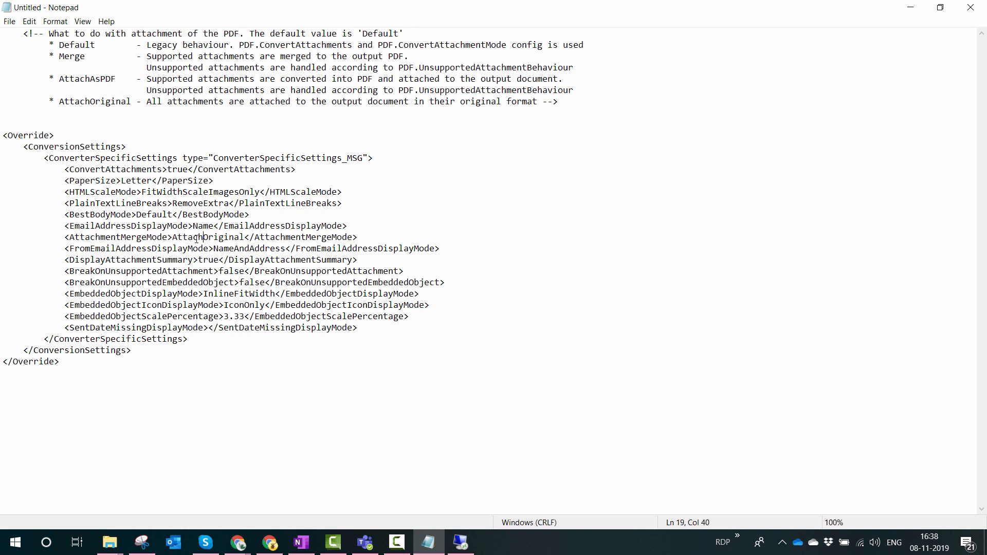
{"action": "double_click", "coordinate": [208, 237]}
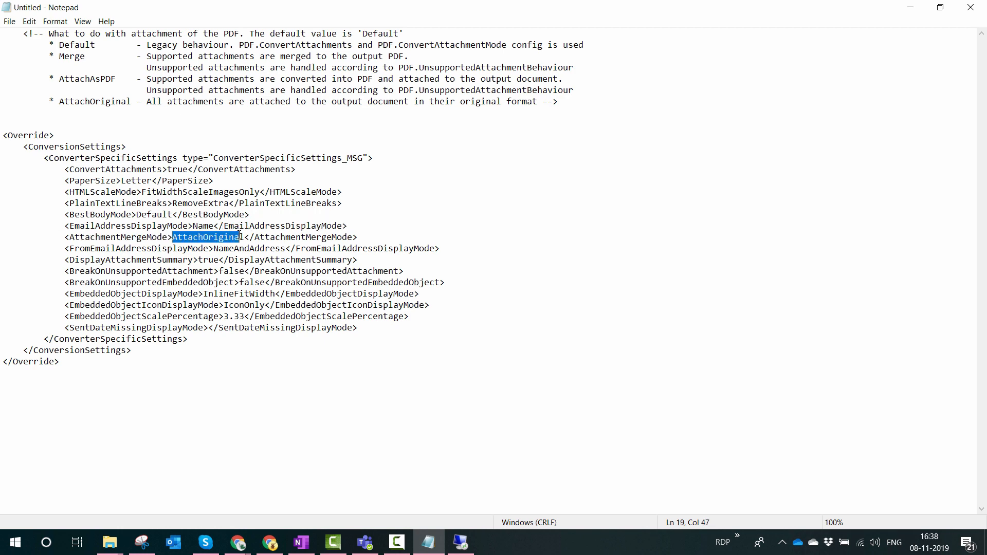
{"action": "type", "text": "AttachAsPDF"}
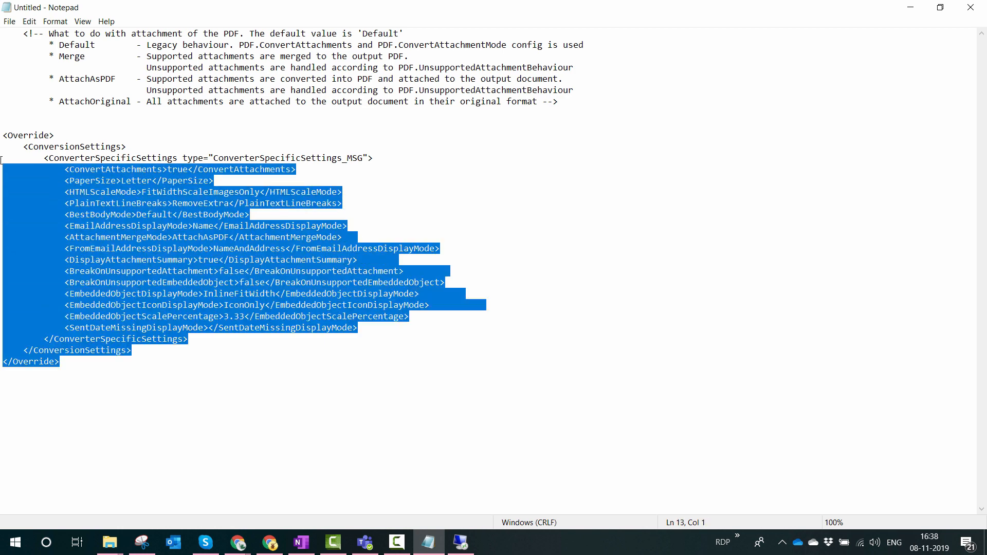
{"action": "left_click", "coordinate": [38, 162]}
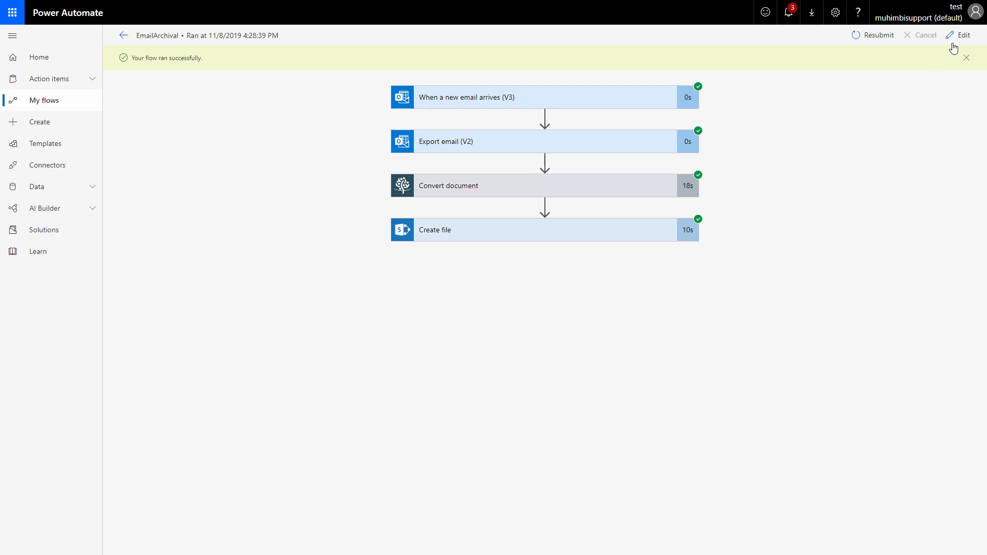
{"action": "left_click", "coordinate": [962, 35]}
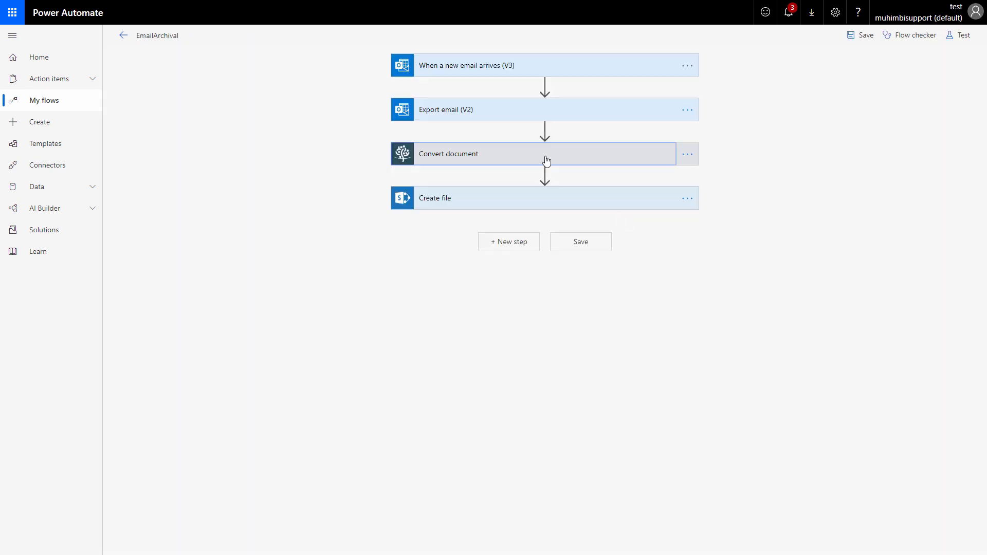
- Put the AttachAsPDF override XML into the Convert document step's Override settings
{"action": "left_click", "coordinate": [545, 153]}
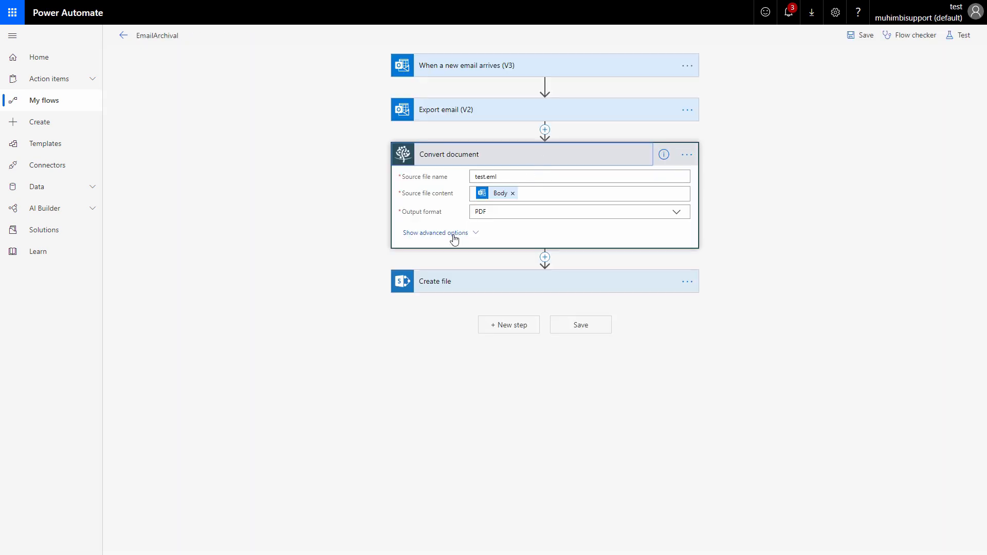
{"action": "left_click", "coordinate": [433, 232]}
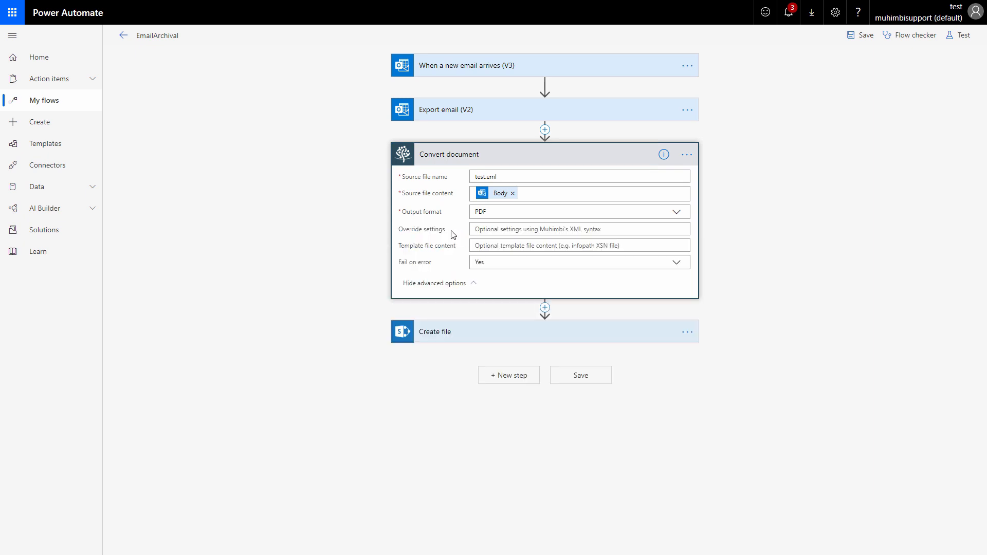
{"action": "mouse_move", "coordinate": [419, 242]}
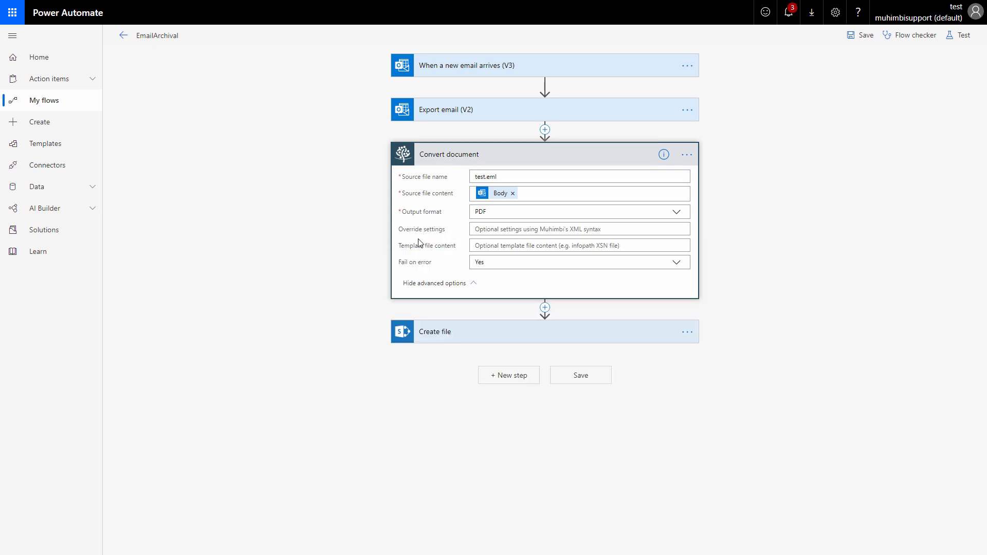
{"action": "mouse_move", "coordinate": [472, 235]}
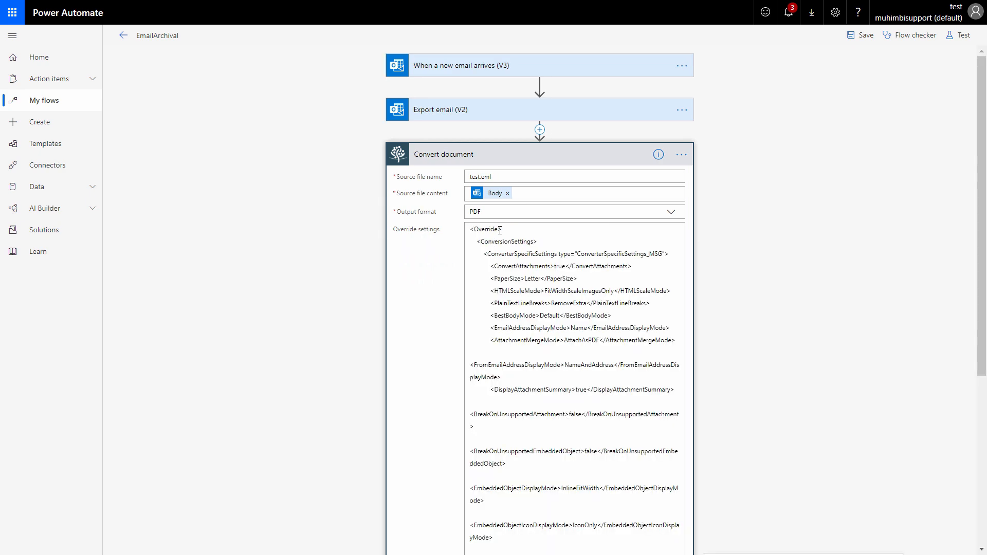
{"action": "scroll", "scroll_direction": "down", "scroll_amount": 3}
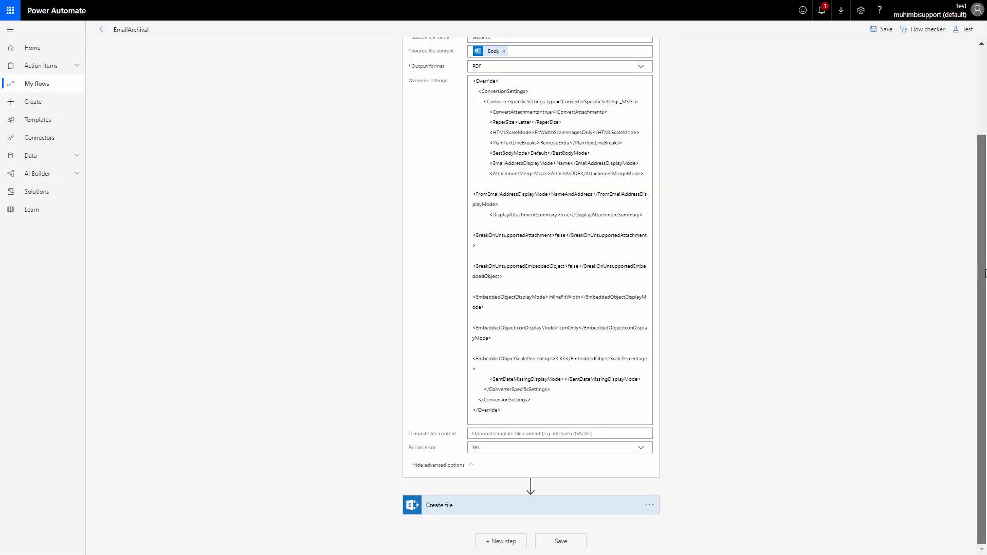
{"action": "mouse_move", "coordinate": [577, 509]}
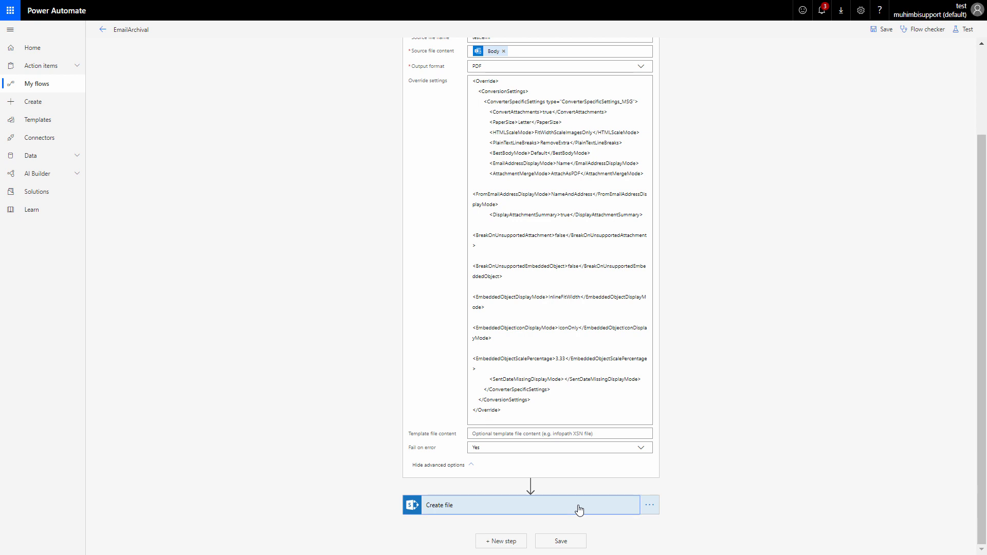
- Set the Create file output name to EmbedPDF.pdf and save the EmailArchival flow
{"action": "left_click", "coordinate": [516, 505]}
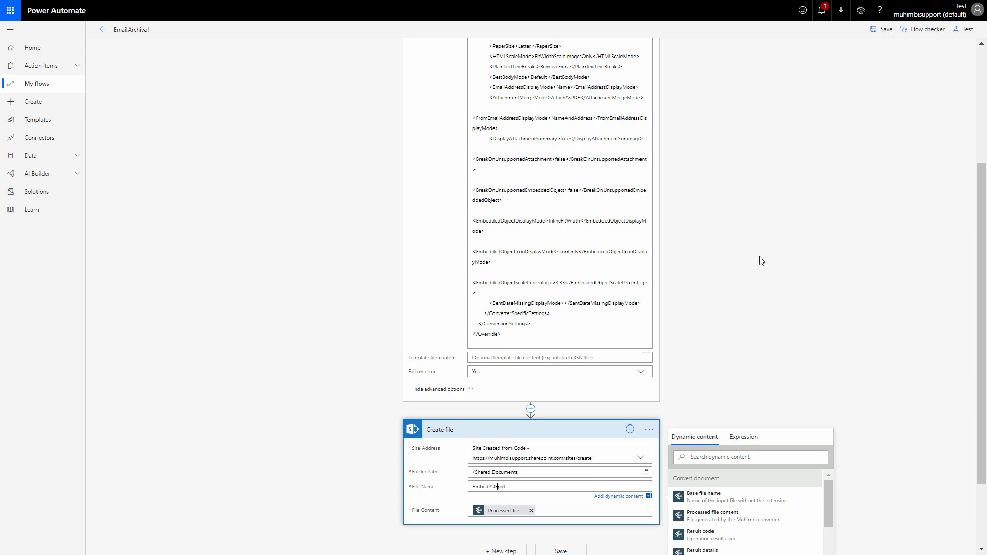
{"action": "left_click", "coordinate": [880, 29]}
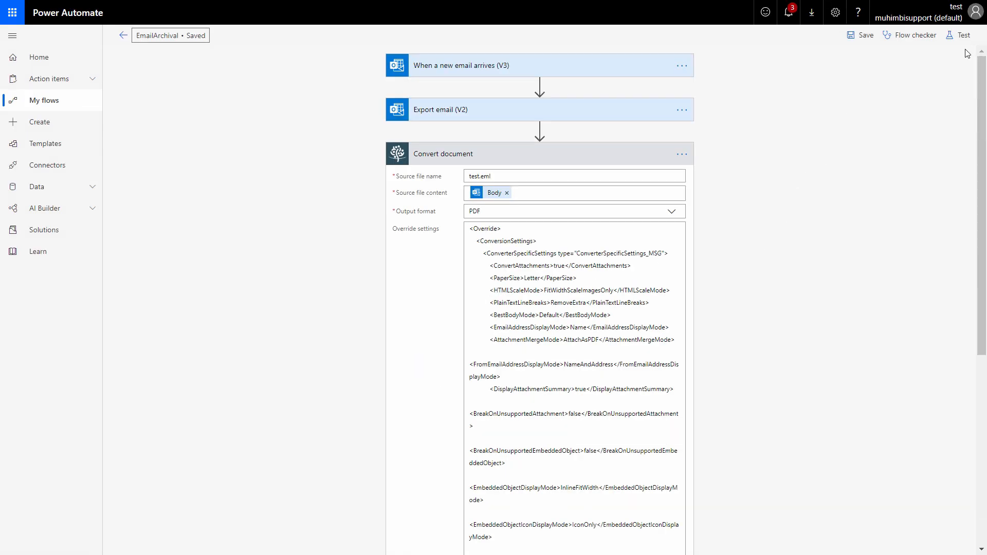
- Run a test of EmailArchival with a chosen trigger so all four steps succeed
{"action": "left_click", "coordinate": [962, 35]}
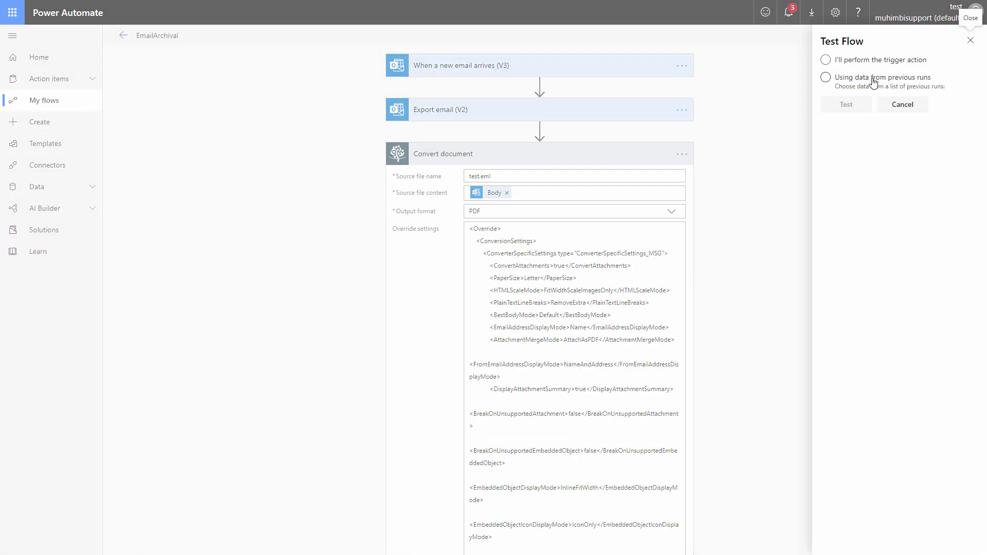
{"action": "left_click", "coordinate": [845, 104]}
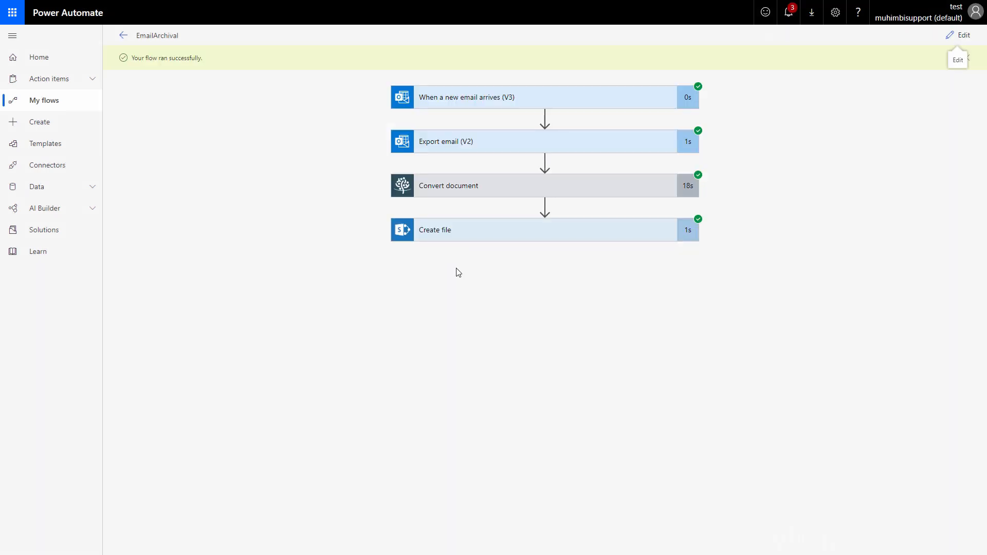
{"action": "mouse_move", "coordinate": [485, 163]}
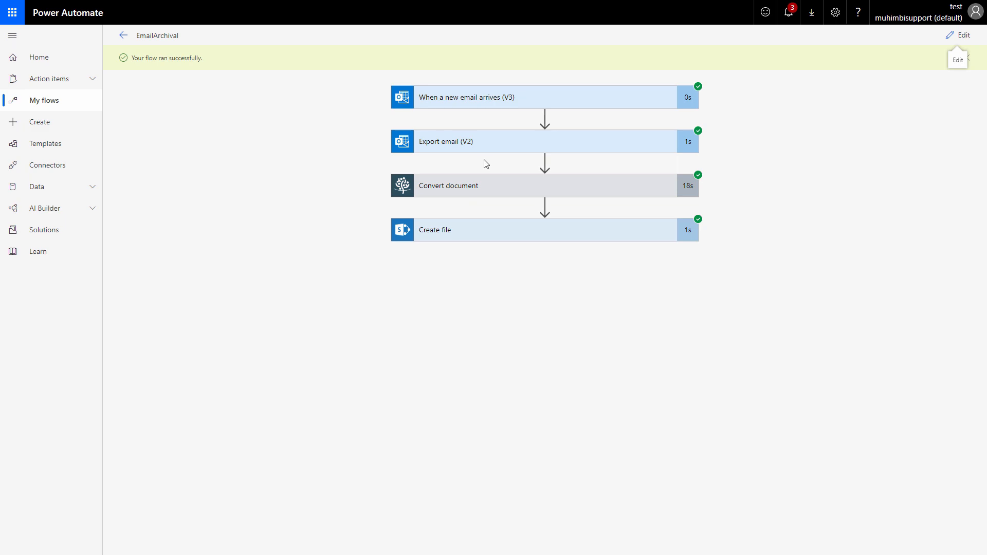
{"action": "mouse_move", "coordinate": [508, 49]}
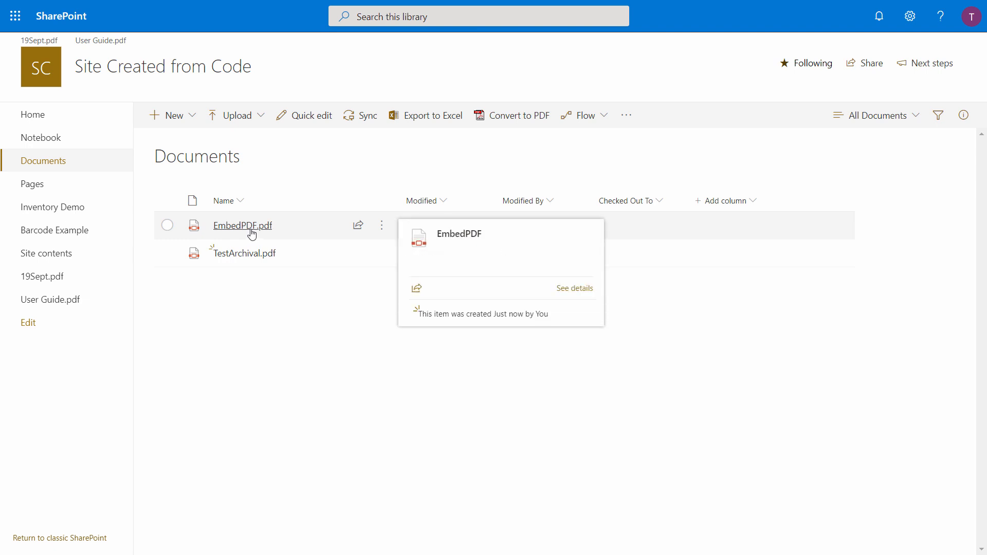
- Open EmbedPDF.pdf from the SharePoint Documents library in the PDF viewer
{"action": "left_click", "coordinate": [242, 225]}
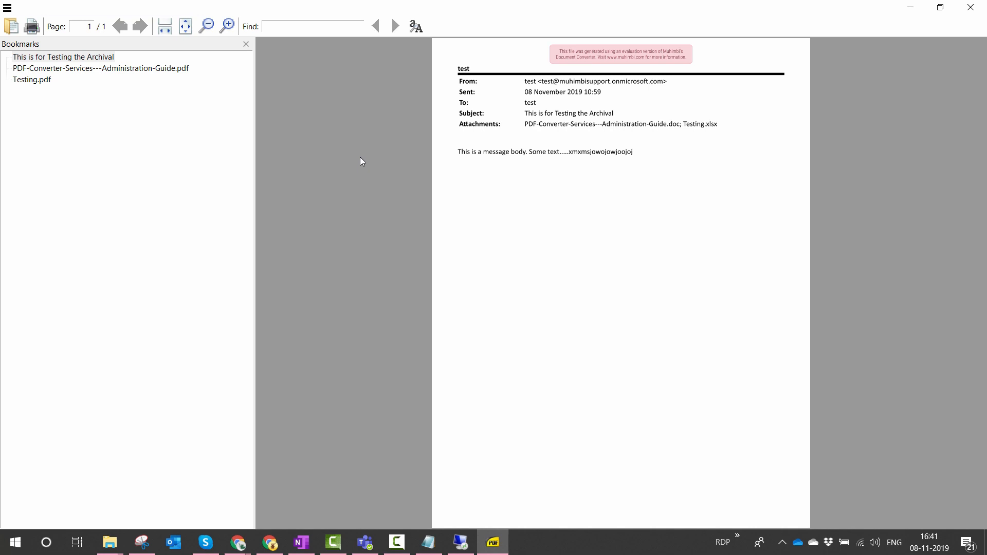
{"action": "mouse_move", "coordinate": [48, 69]}
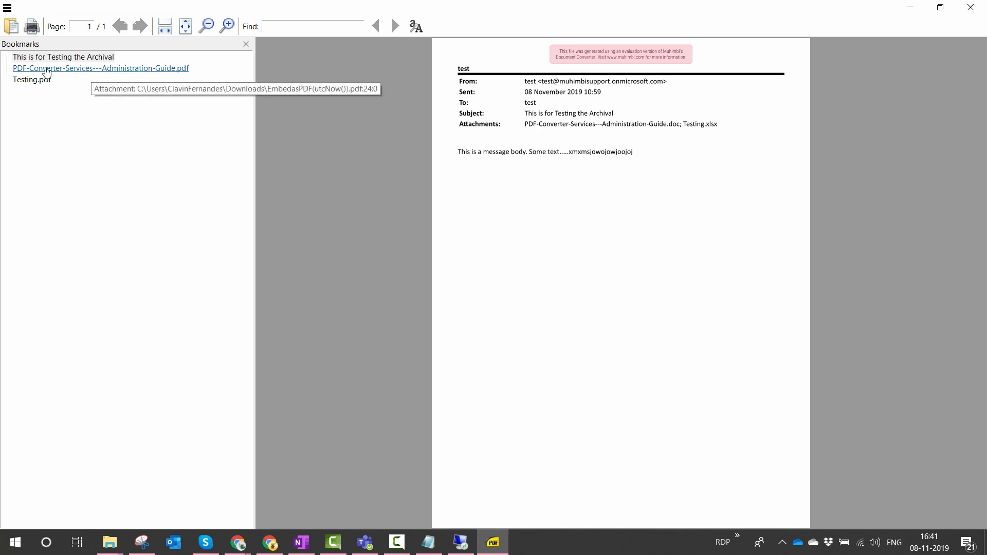
{"action": "mouse_move", "coordinate": [32, 79]}
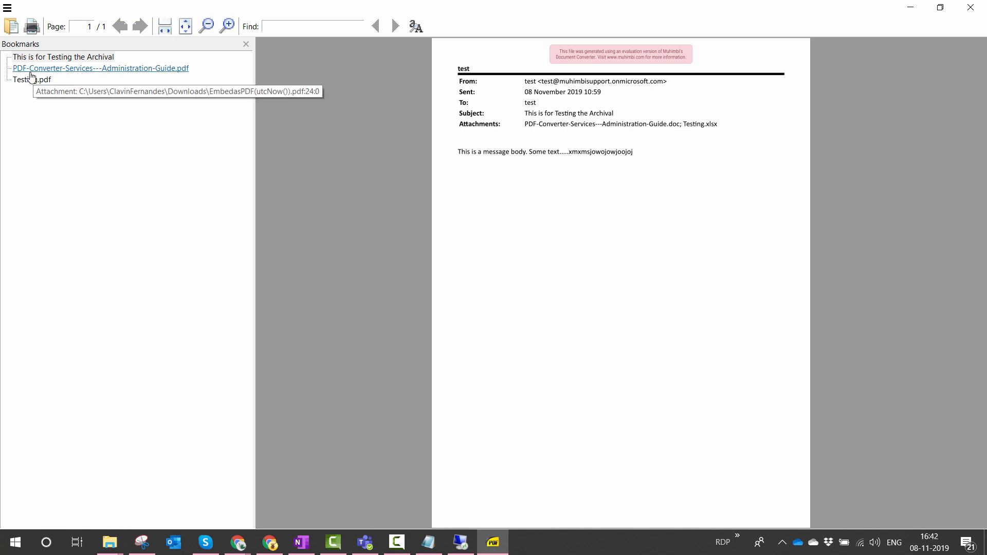
{"action": "mouse_move", "coordinate": [35, 75]}
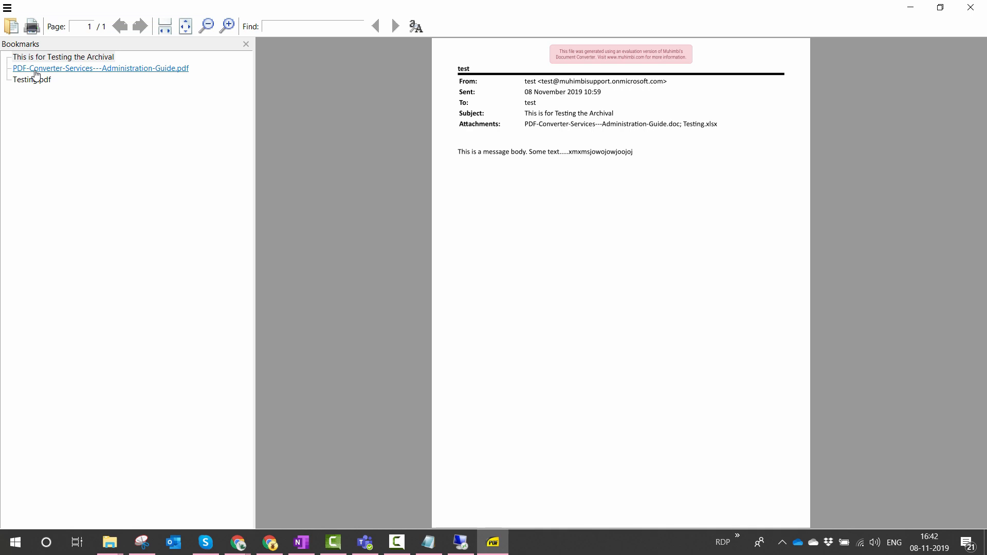
- View the embedded administration guide and Testing.pdf attachments, then return to the email page
{"action": "left_click", "coordinate": [99, 68]}
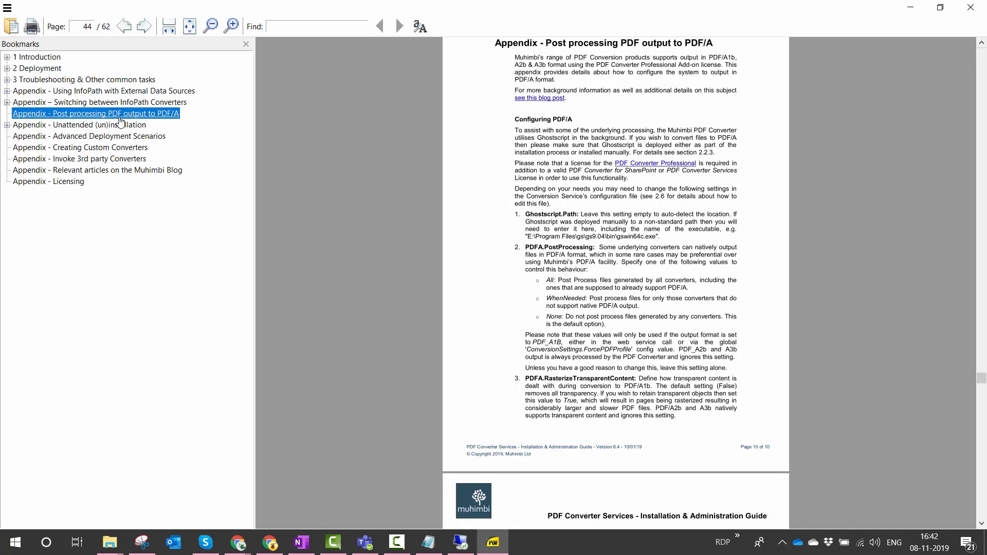
{"action": "left_click", "coordinate": [89, 136]}
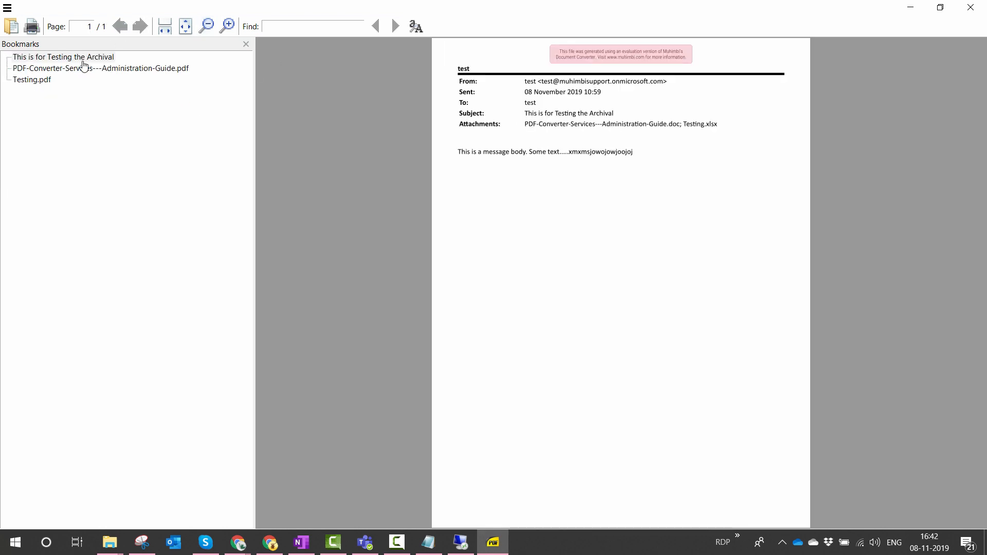
{"action": "left_click", "coordinate": [32, 79]}
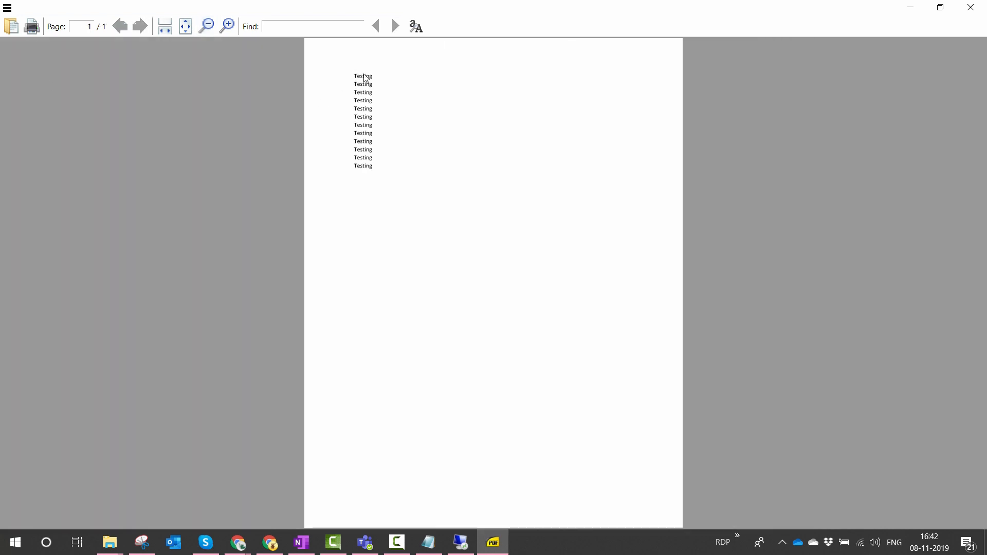
{"action": "left_click", "coordinate": [11, 26]}
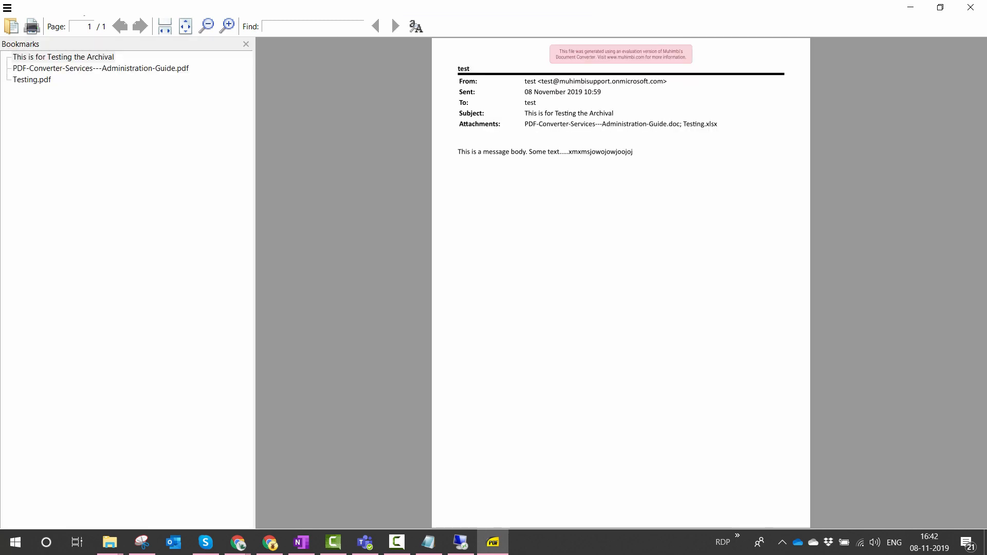
{"action": "mouse_move", "coordinate": [403, 464]}
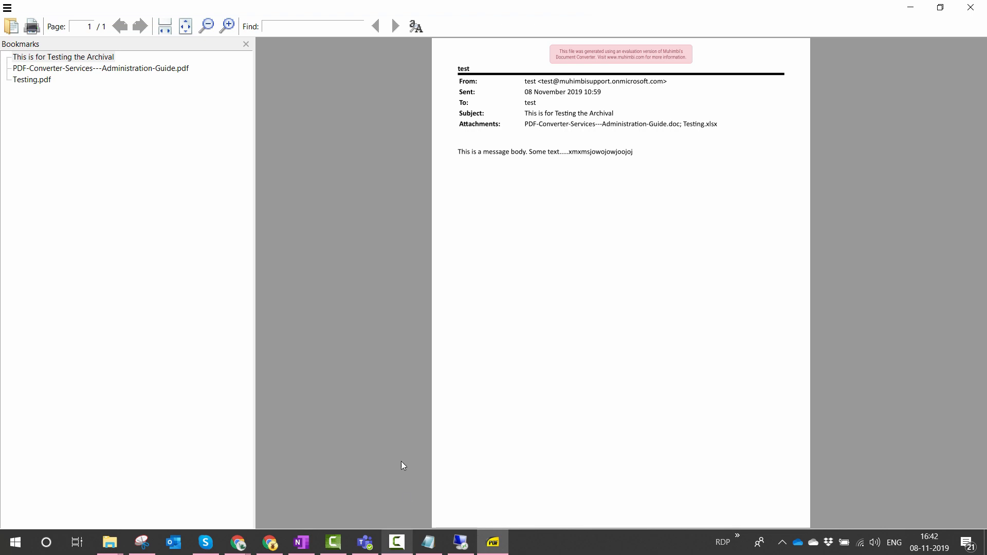
{"action": "mouse_move", "coordinate": [403, 366]}
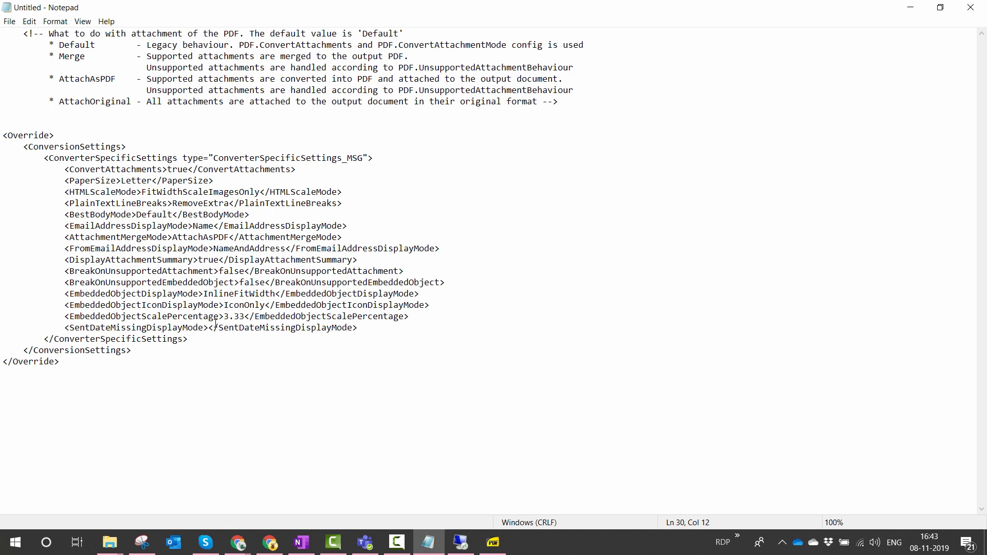
- Select the word AttachOriginal in the Notepad override notes for copying
{"action": "left_click", "coordinate": [129, 102]}
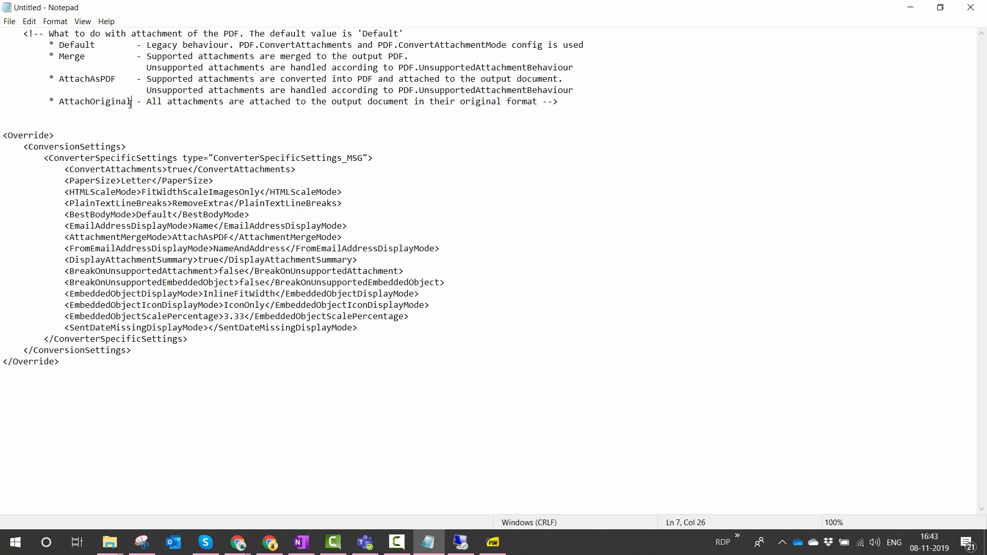
{"action": "double_click", "coordinate": [95, 102]}
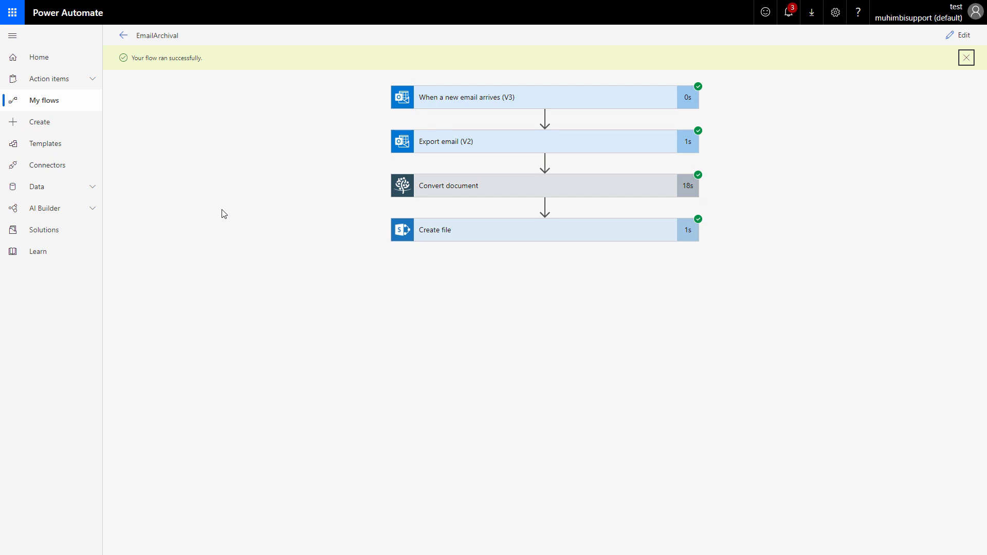
{"action": "mouse_move", "coordinate": [966, 48]}
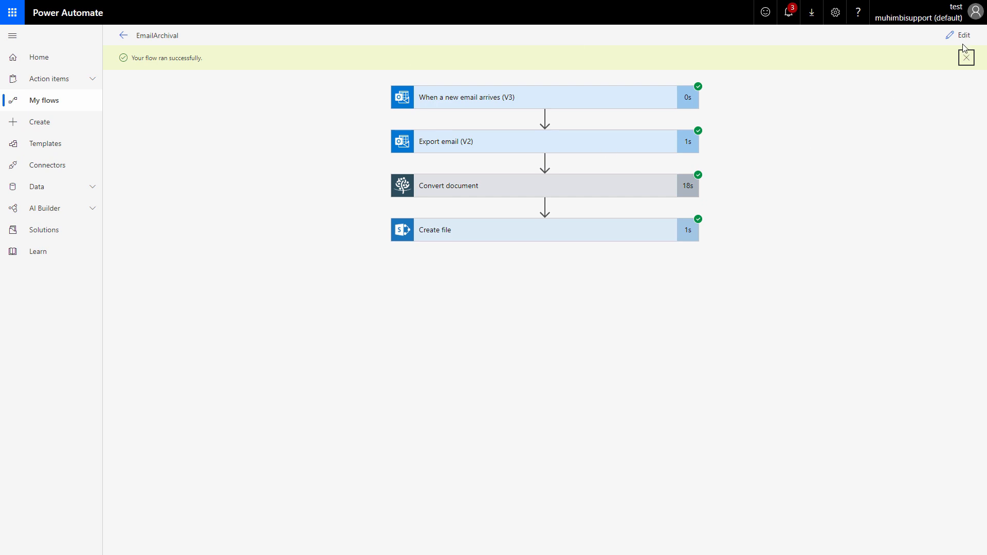
- Edit EmailArchival so AttachmentMergeMode is AttachOriginal, then save and rerun it successfully
{"action": "left_click", "coordinate": [962, 35]}
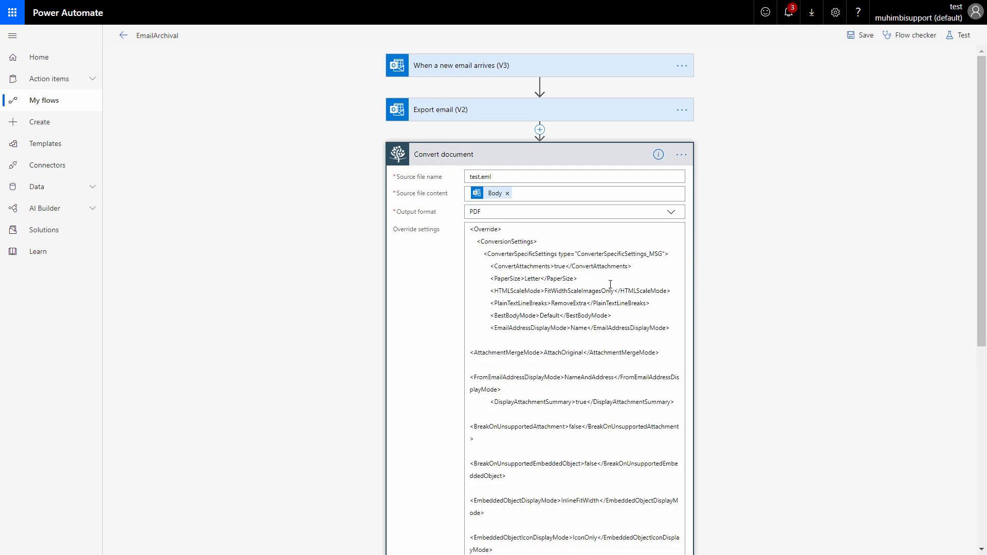
{"action": "scroll", "scroll_direction": "down", "scroll_amount": 3}
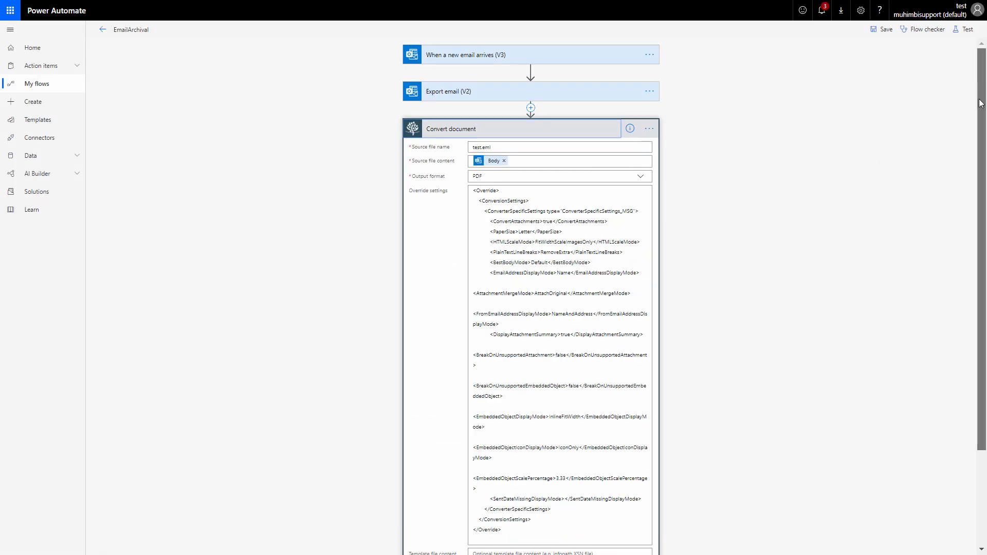
{"action": "scroll", "scroll_direction": "down", "scroll_amount": 3}
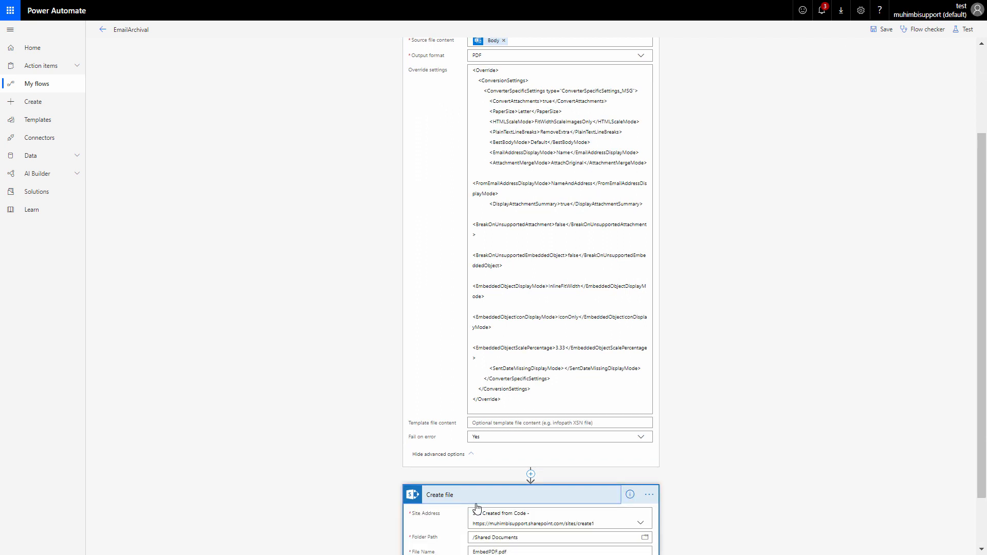
{"action": "scroll", "scroll_direction": "down", "scroll_amount": 3}
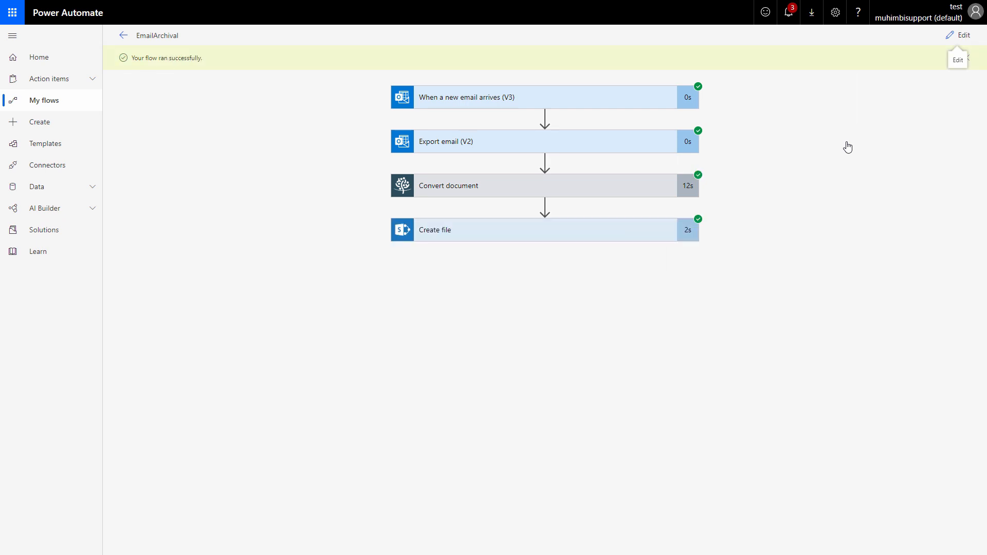
{"action": "mouse_move", "coordinate": [727, 296]}
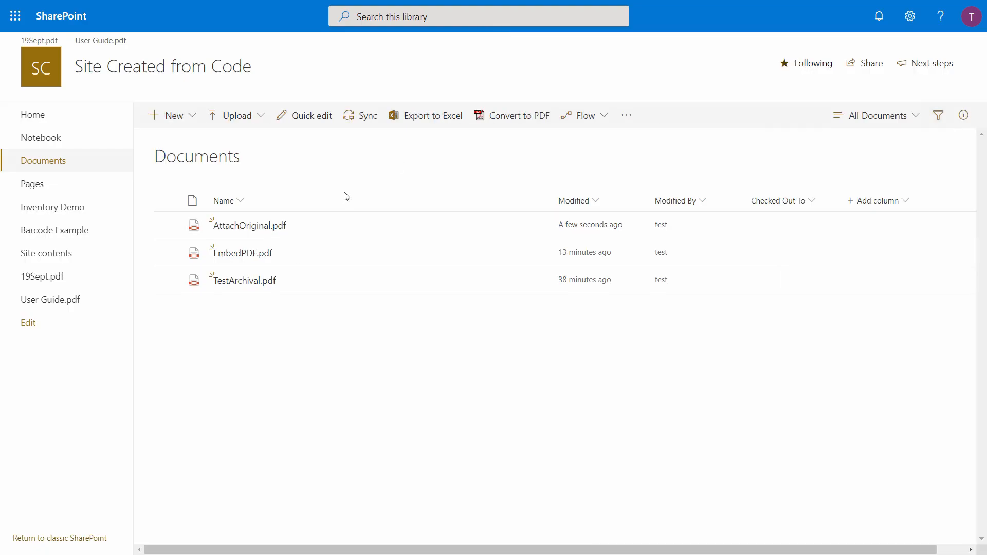
{"action": "mouse_move", "coordinate": [270, 235]}
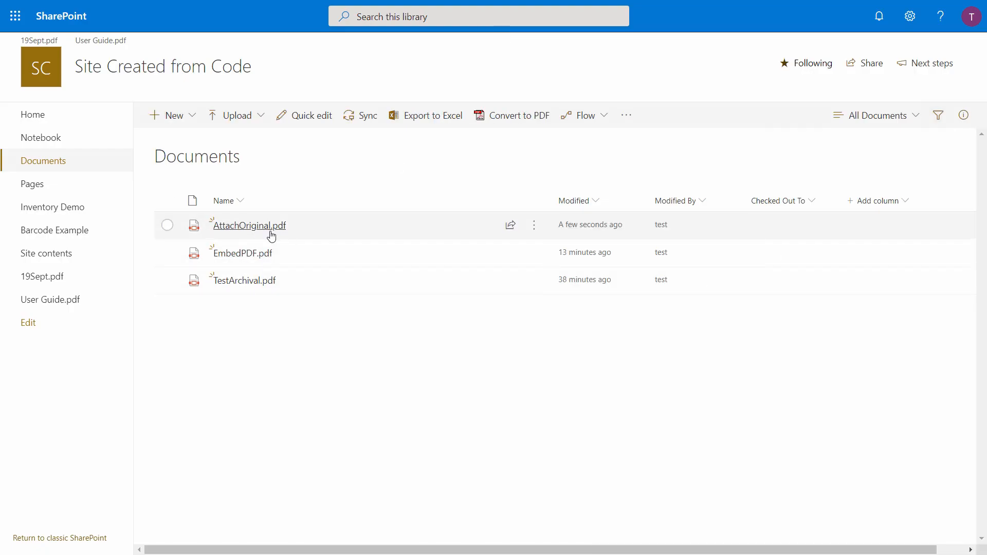
- Open AttachOriginal.pdf from the Documents library and download it to the computer
{"action": "left_click", "coordinate": [247, 225]}
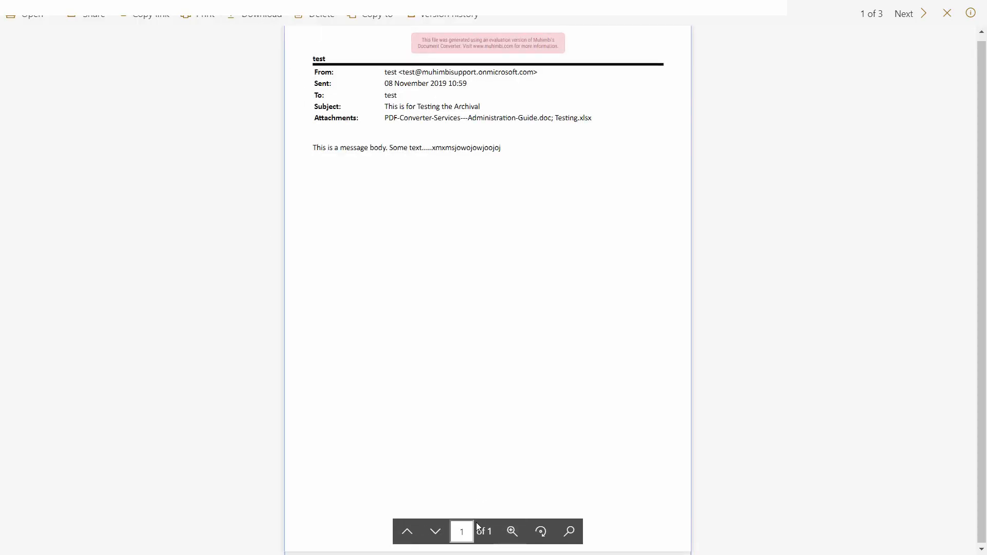
{"action": "mouse_move", "coordinate": [257, 17]}
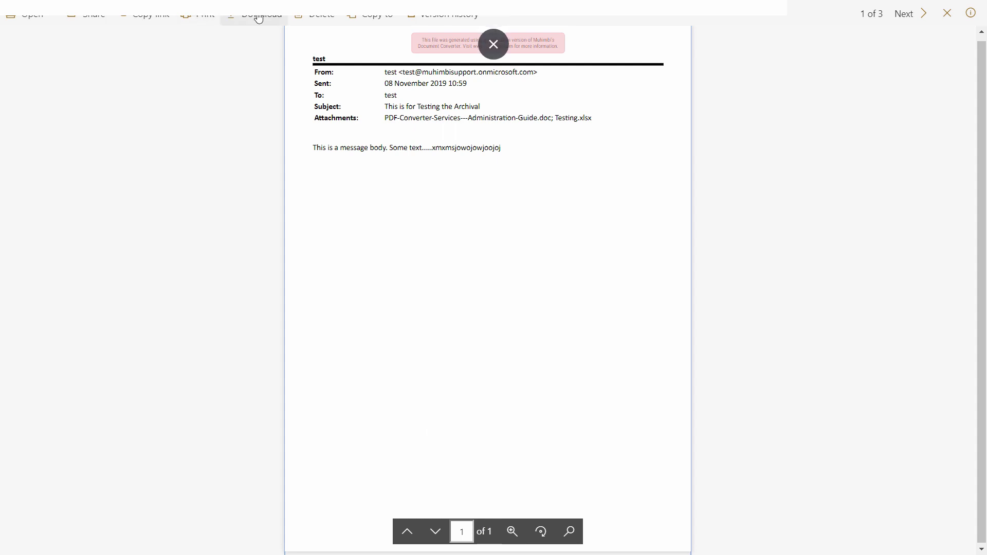
{"action": "left_click", "coordinate": [260, 14]}
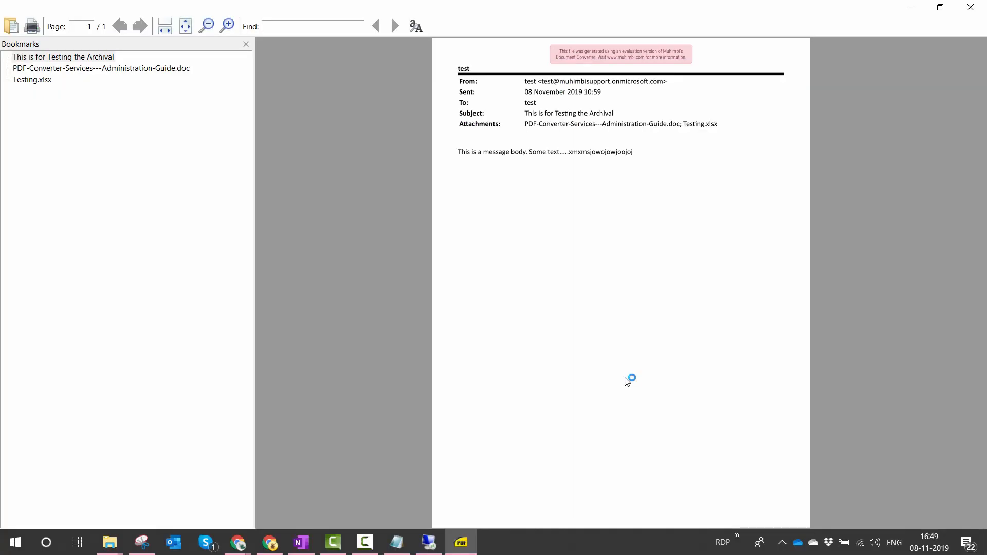
{"action": "mouse_move", "coordinate": [627, 381]}
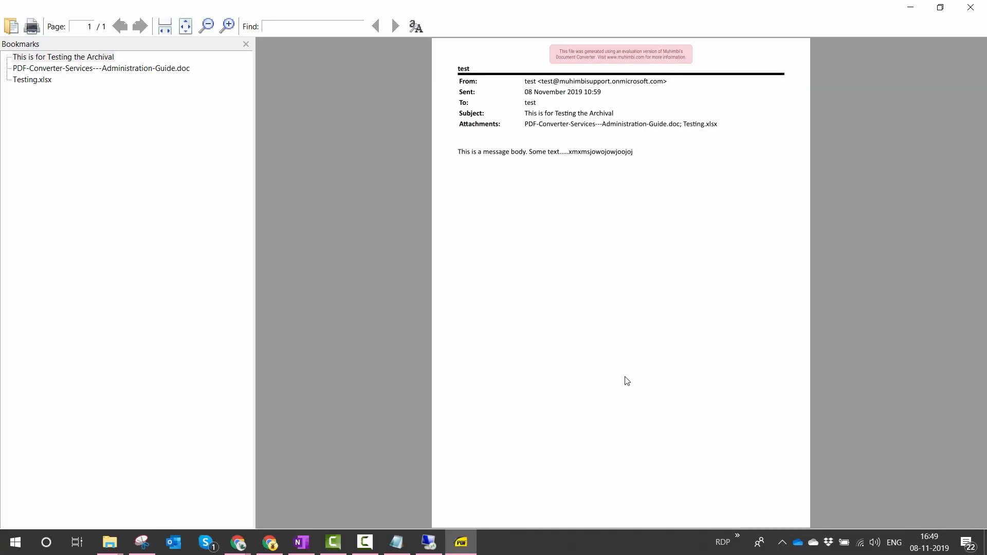
{"action": "mouse_move", "coordinate": [630, 248]}
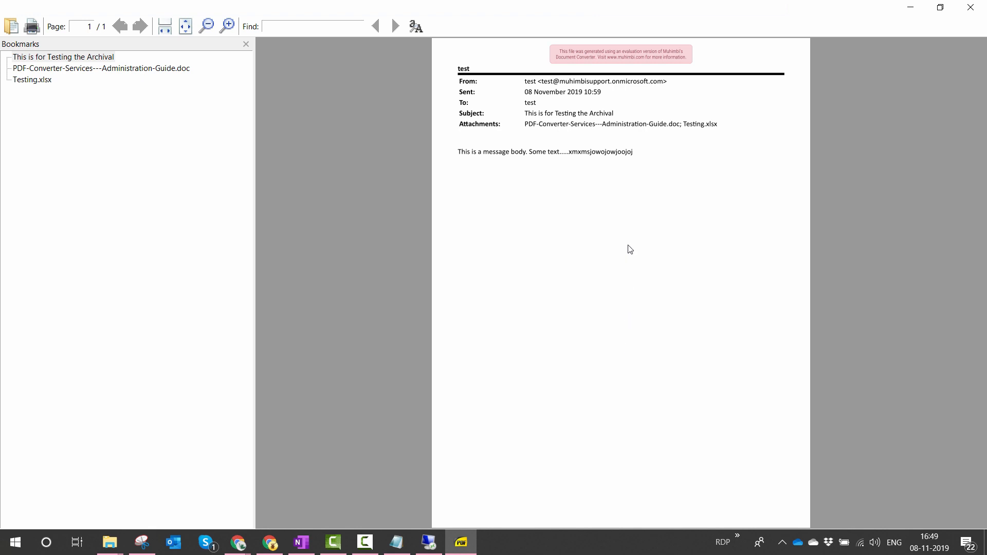
{"action": "mouse_move", "coordinate": [80, 78]}
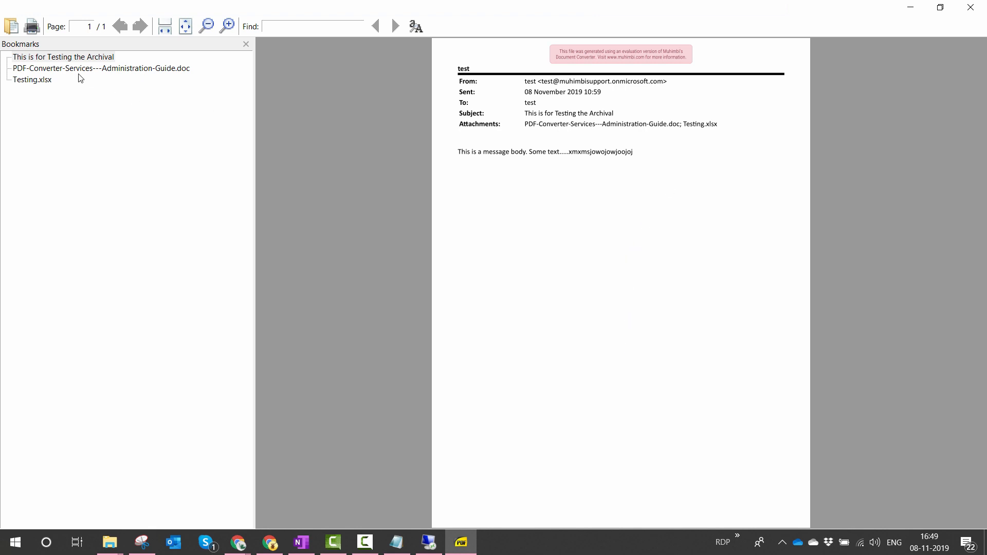
{"action": "mouse_move", "coordinate": [63, 67]}
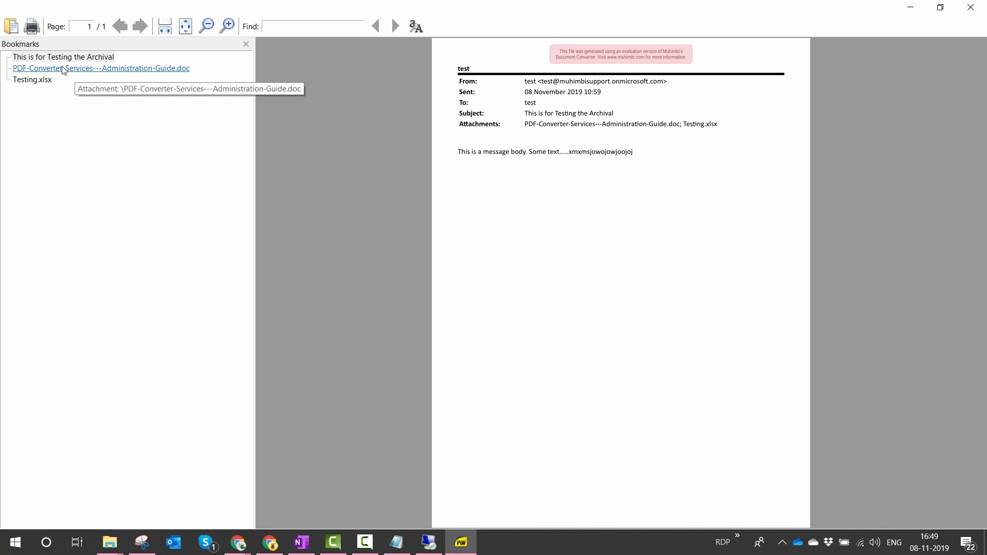
- Extract the embedded Testing.xlsx attachment with the Desktop as the save location
{"action": "left_click", "coordinate": [101, 68]}
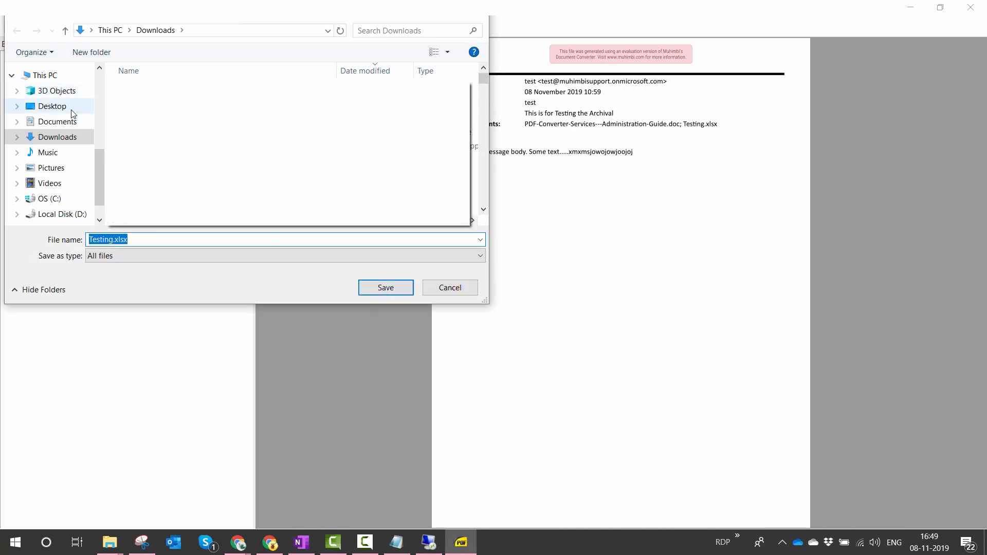
{"action": "left_click", "coordinate": [52, 106]}
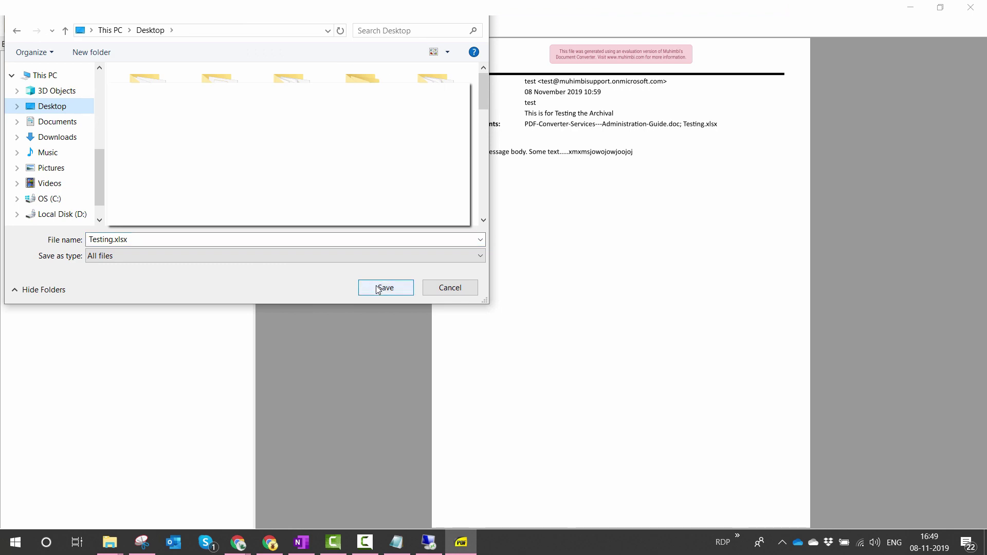
- Save Testing.xlsx to the desktop so it opens in Excel showing its Testing rows
{"action": "left_click", "coordinate": [385, 287]}
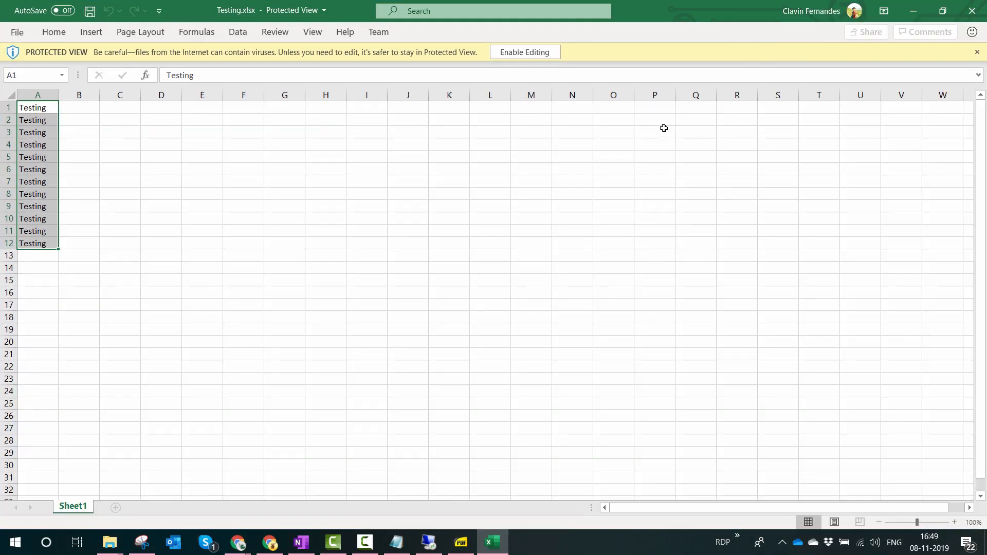
{"action": "mouse_move", "coordinate": [148, 114]}
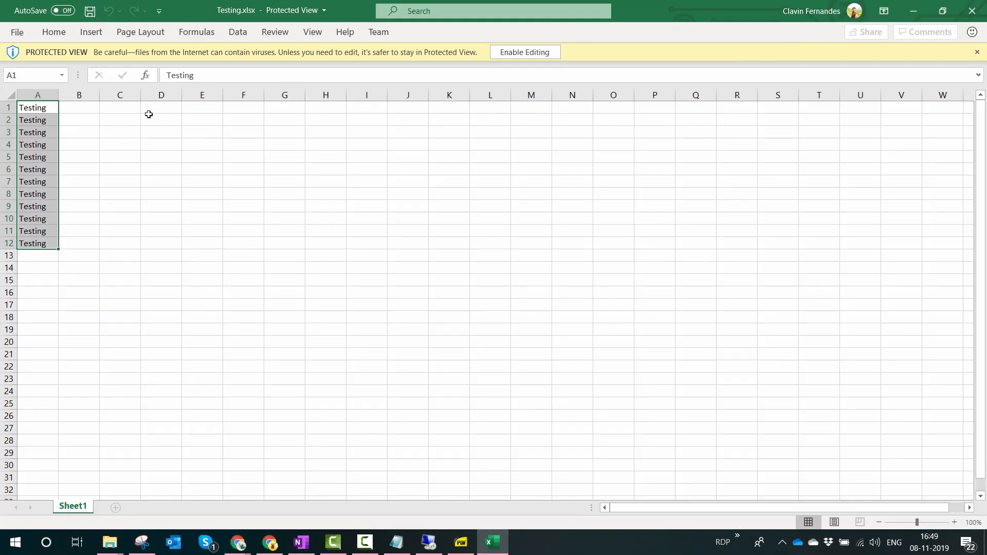
{"action": "mouse_move", "coordinate": [337, 301]}
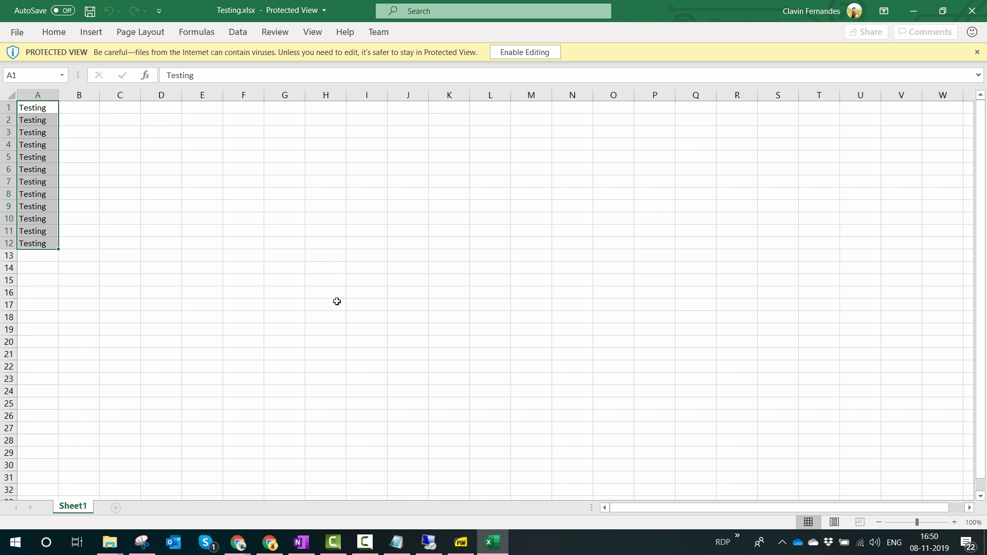